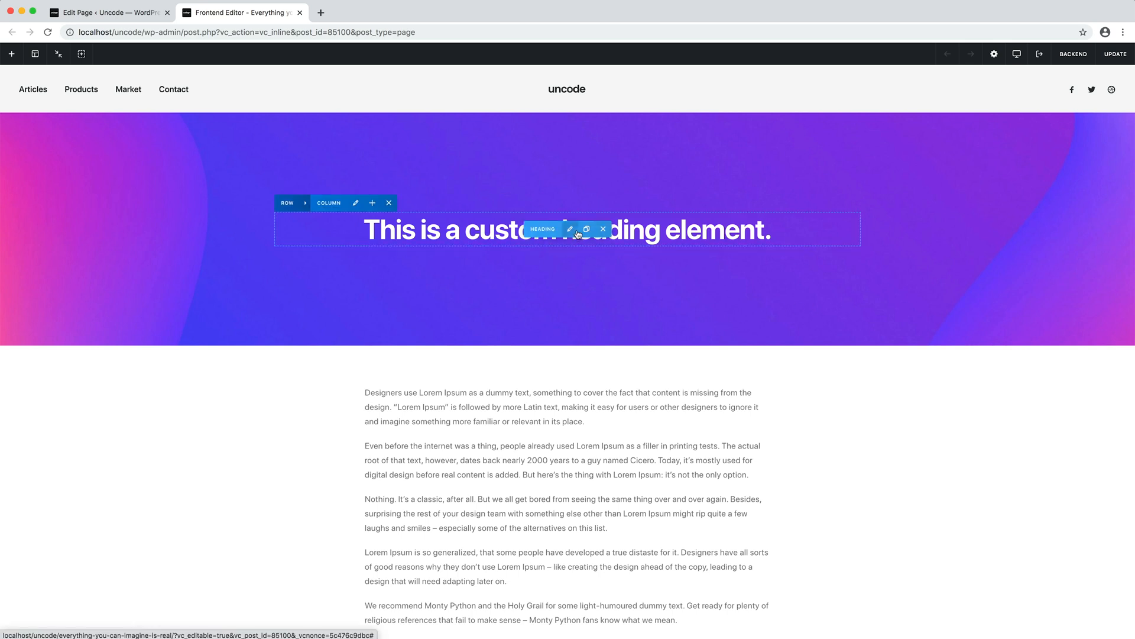
Step: Replace the hero heading text with "Create with the heart build with the mind"
click(573, 228)
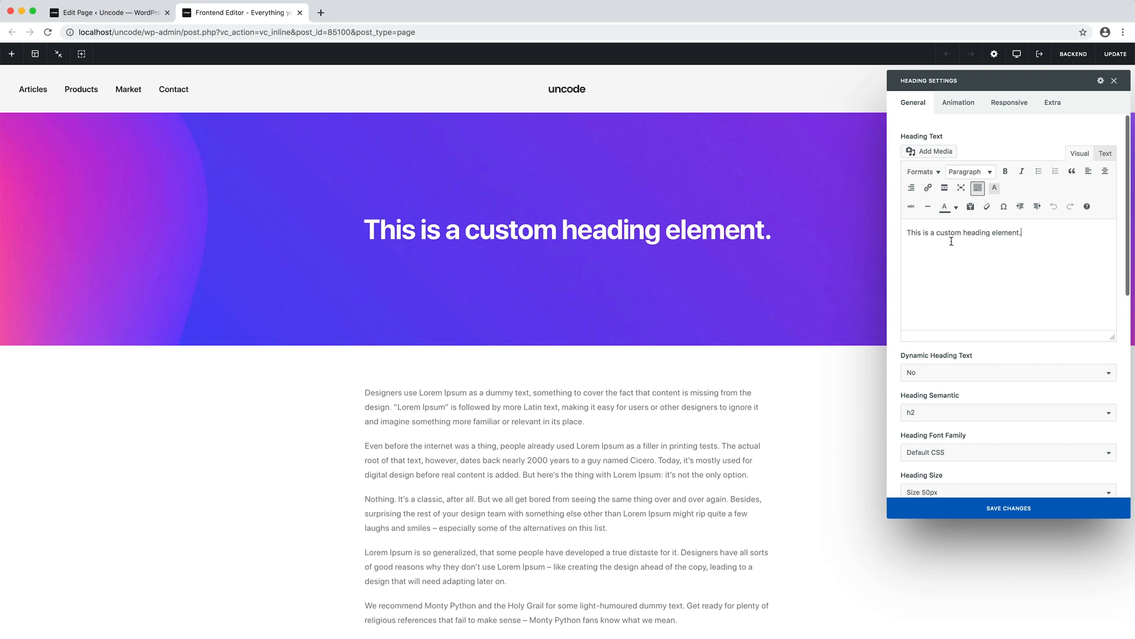
triple_click(963, 232)
text(Create with the heart build with the mind)
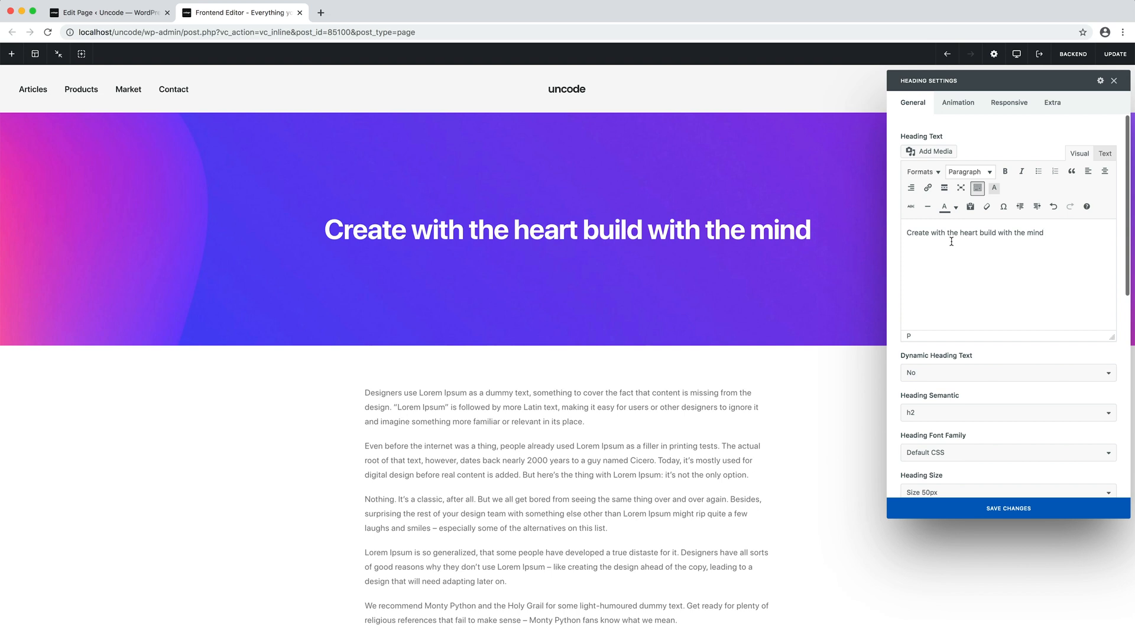
mouse_move(1020, 367)
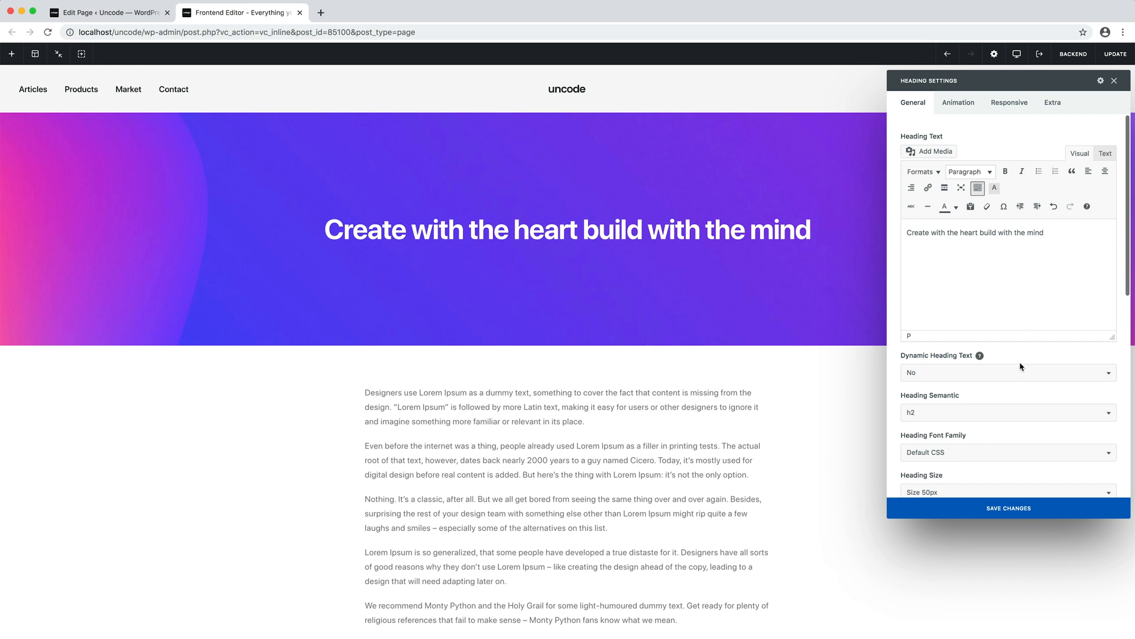
mouse_move(1018, 370)
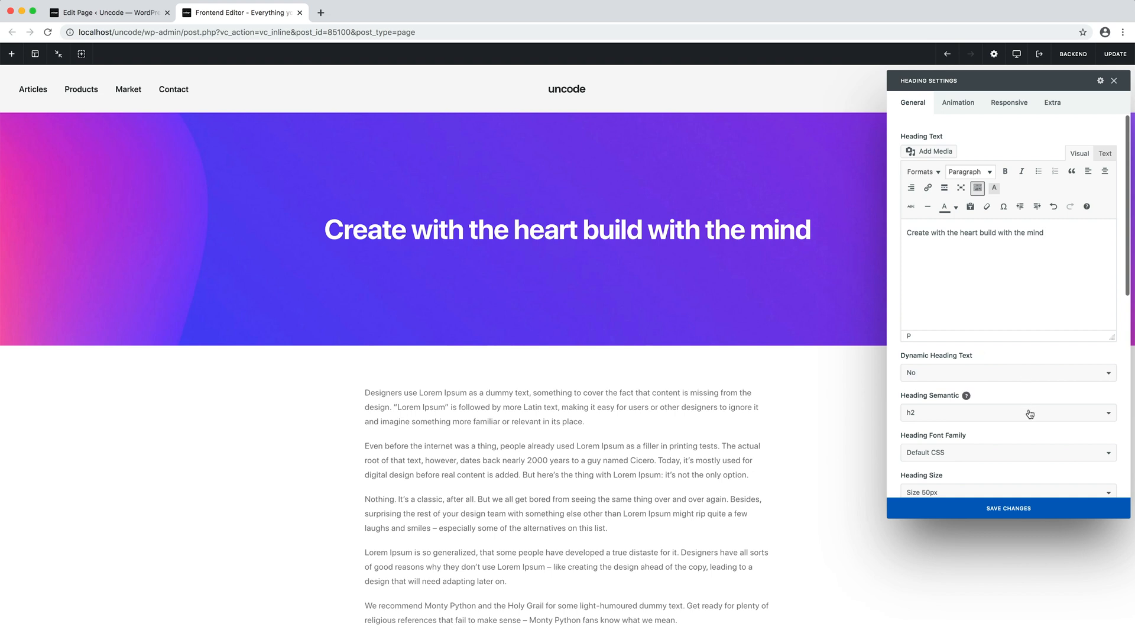
mouse_move(1030, 414)
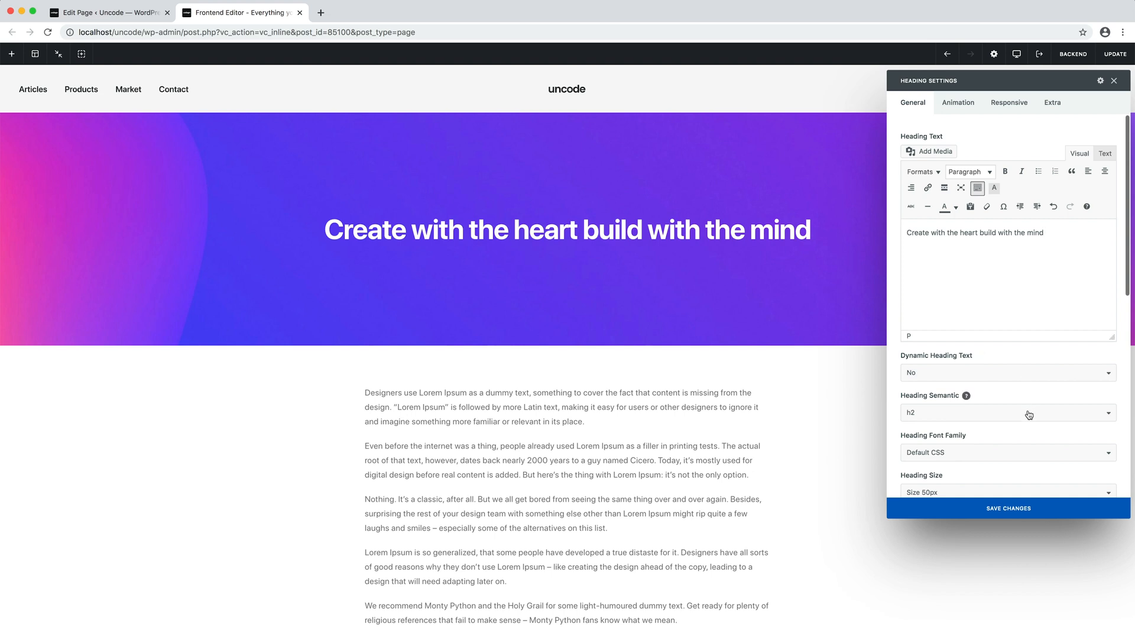
click(1007, 411)
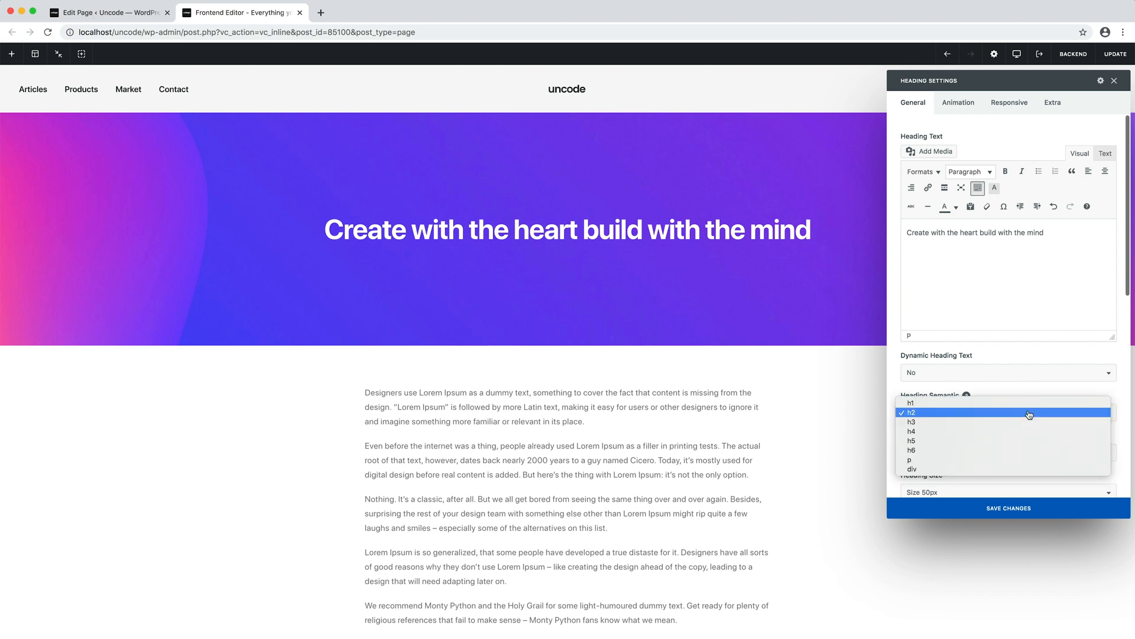
mouse_move(911, 402)
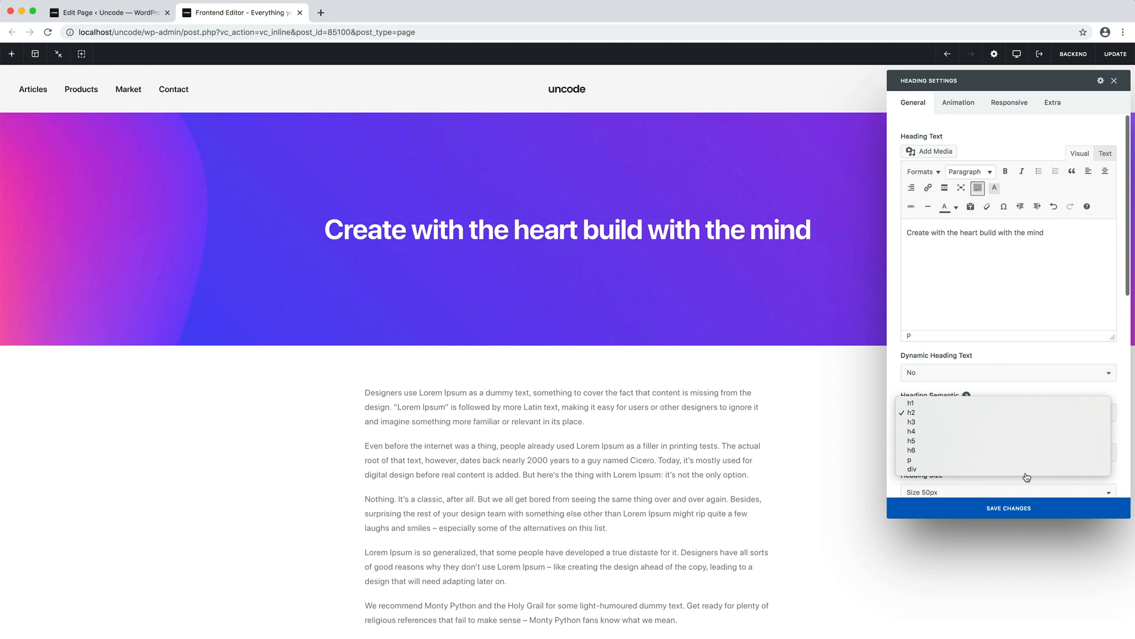
click(911, 411)
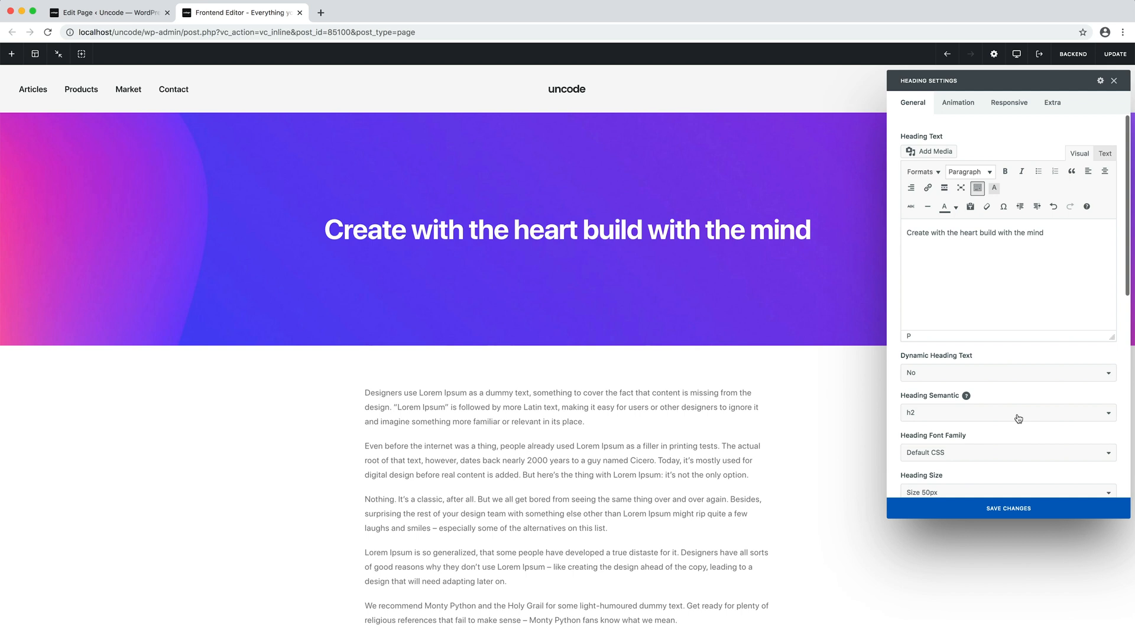
scroll(down, 3)
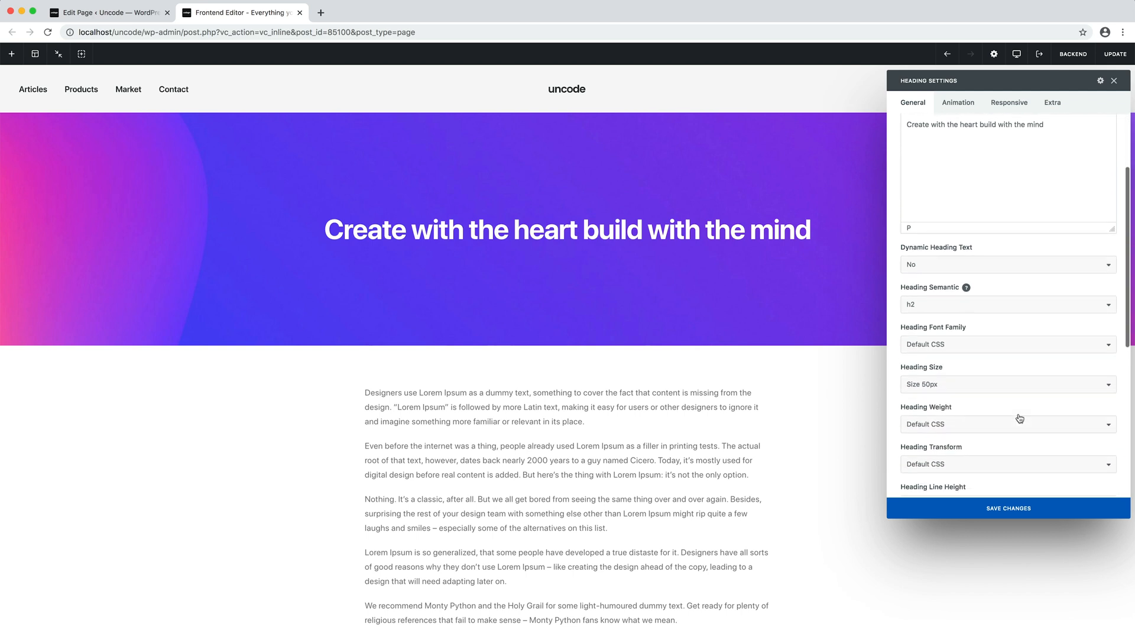
scroll(down, 3)
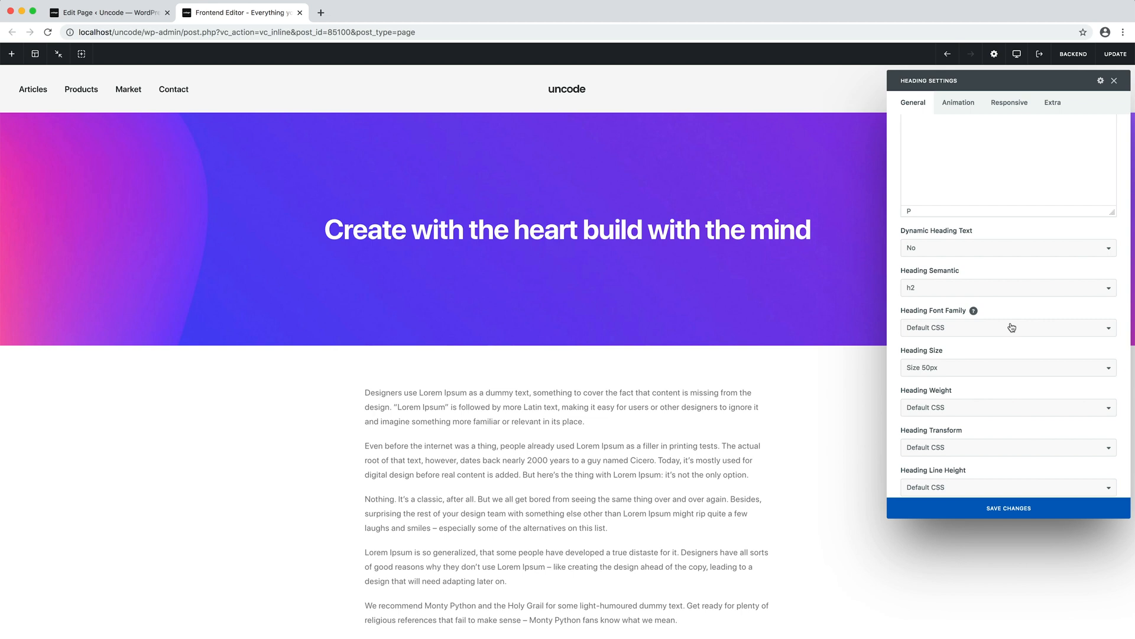
Step: Try Playfair Display, then settle the heading font on Poppins (Sans Serif)
click(1008, 327)
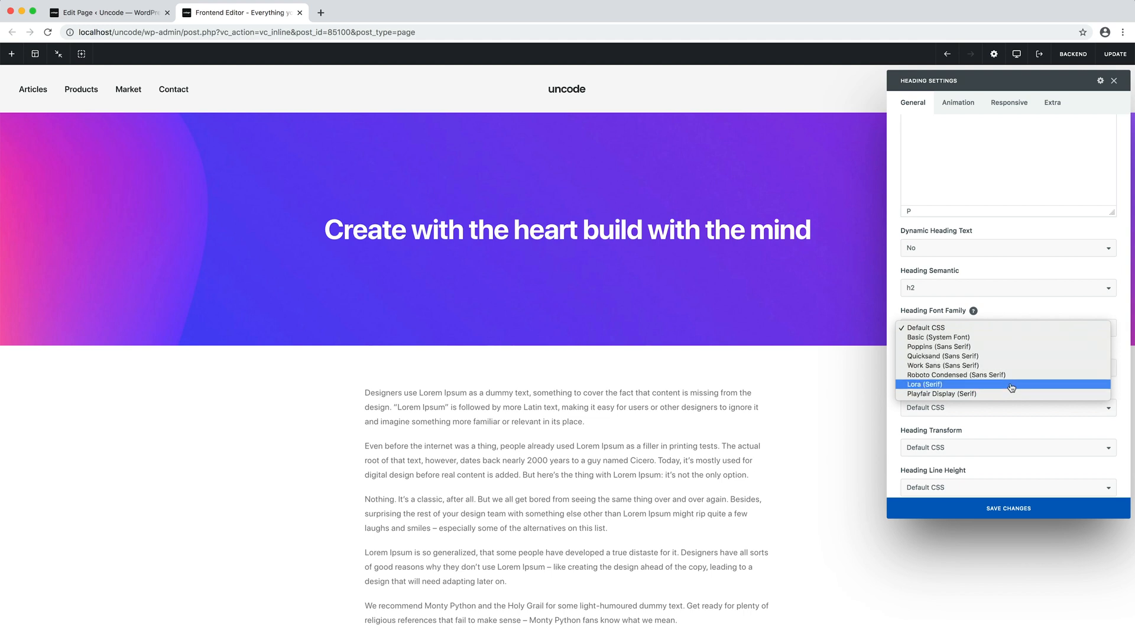
click(943, 392)
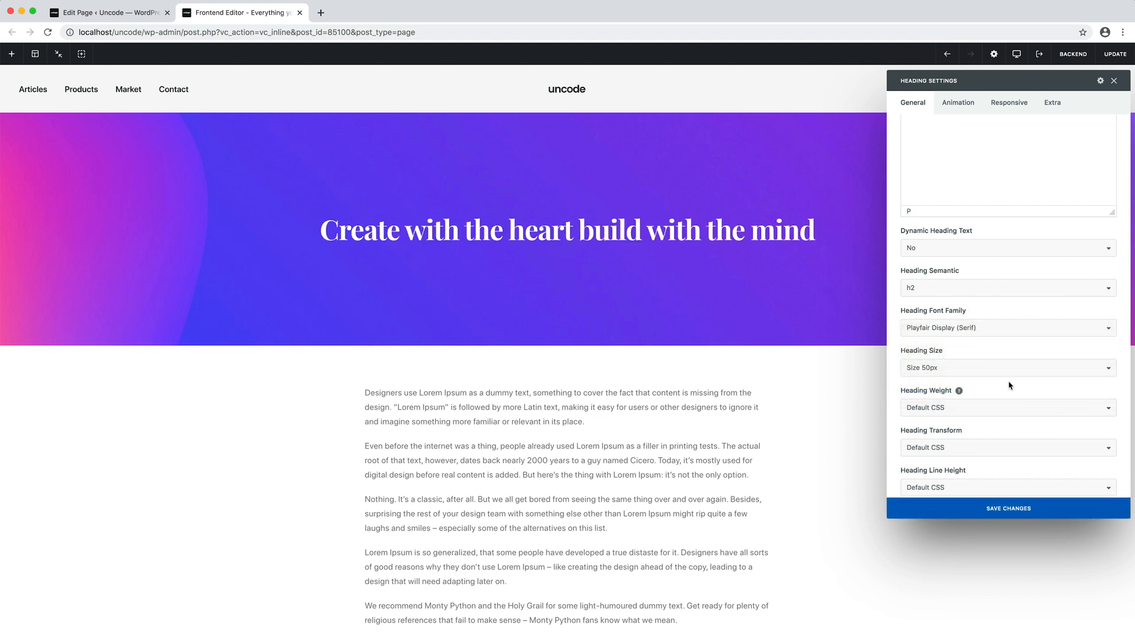
click(1007, 327)
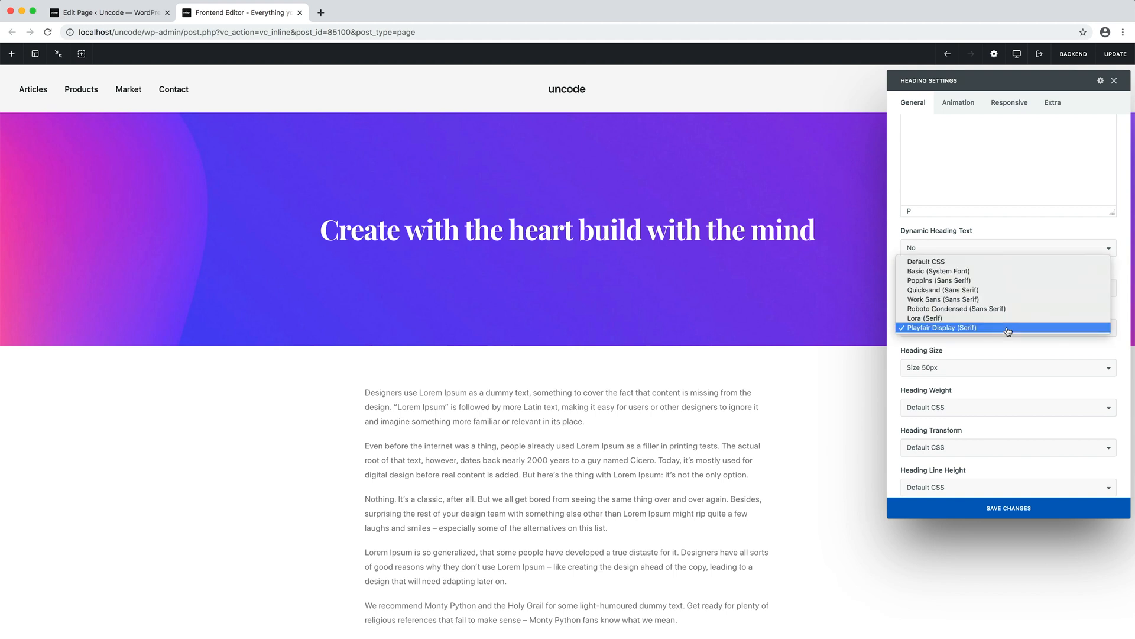
click(940, 281)
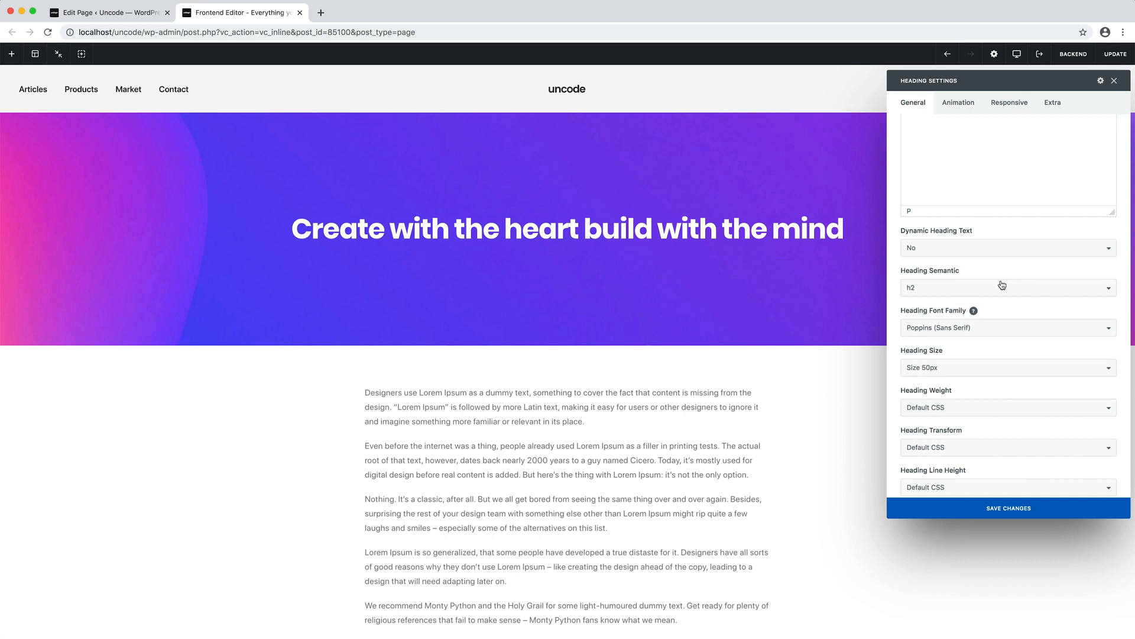
mouse_move(1010, 371)
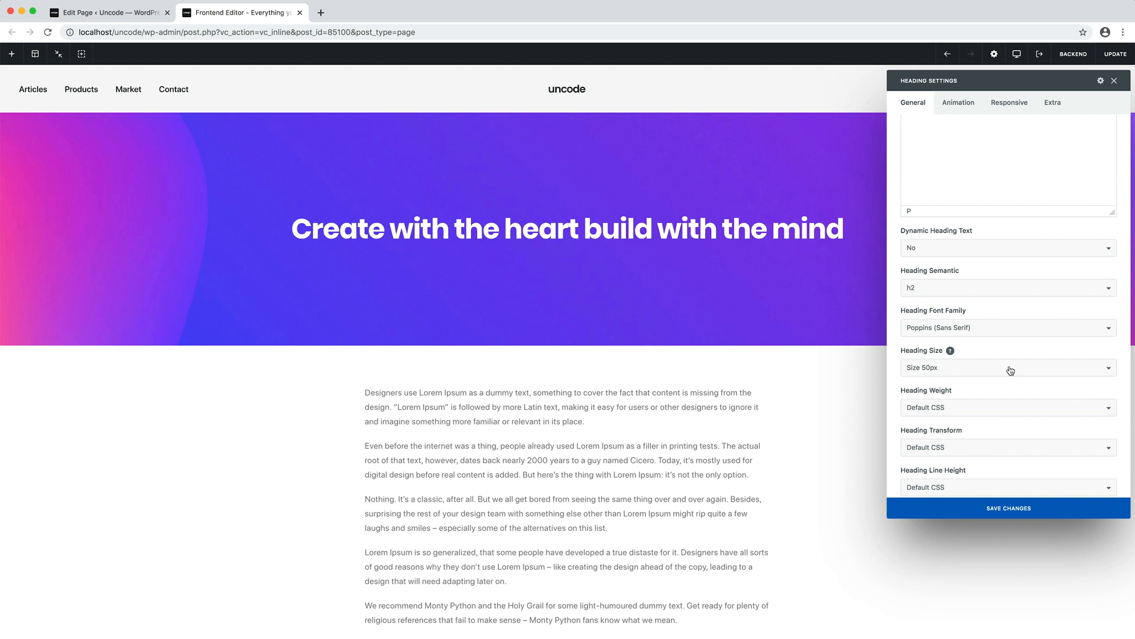
Step: Step the heading size through 75px and 100px, ending on BigText
click(1007, 367)
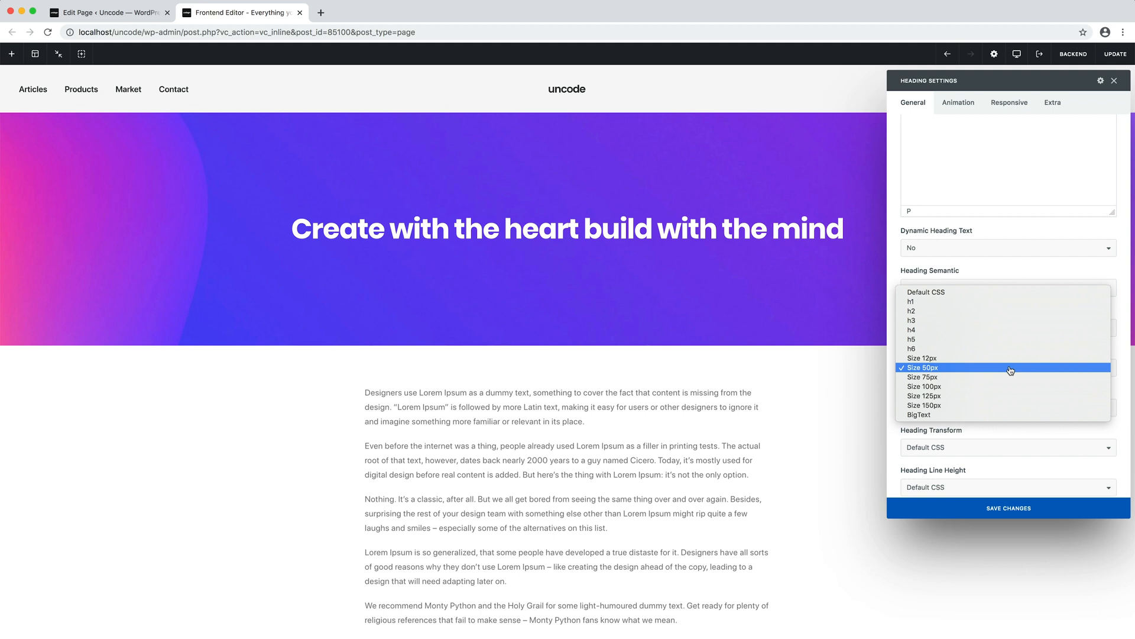
mouse_move(1007, 376)
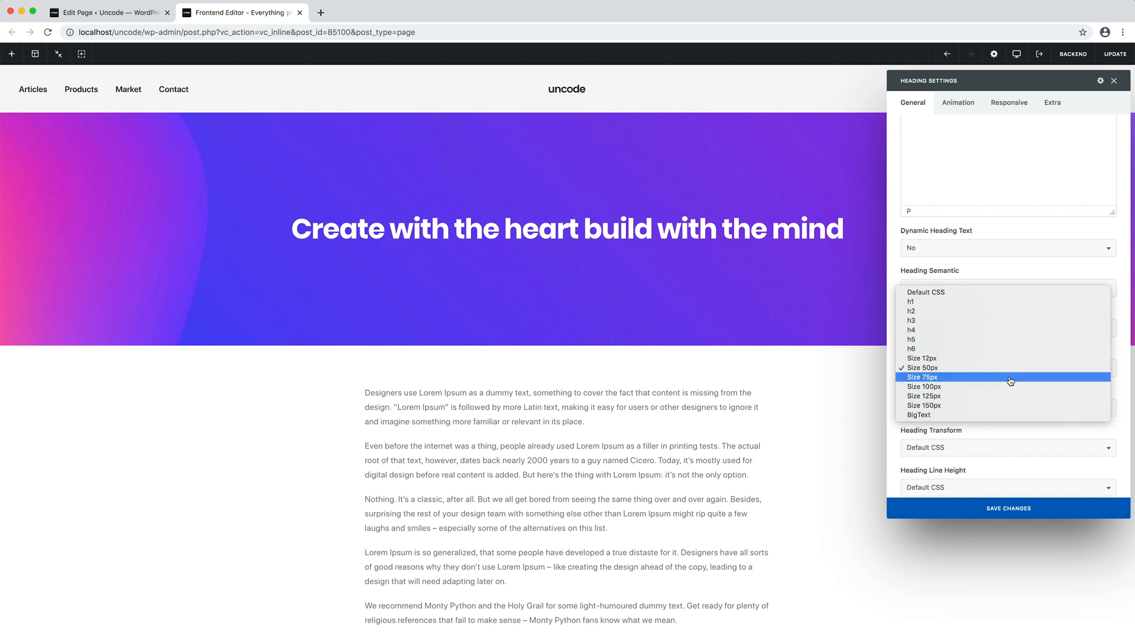
click(923, 376)
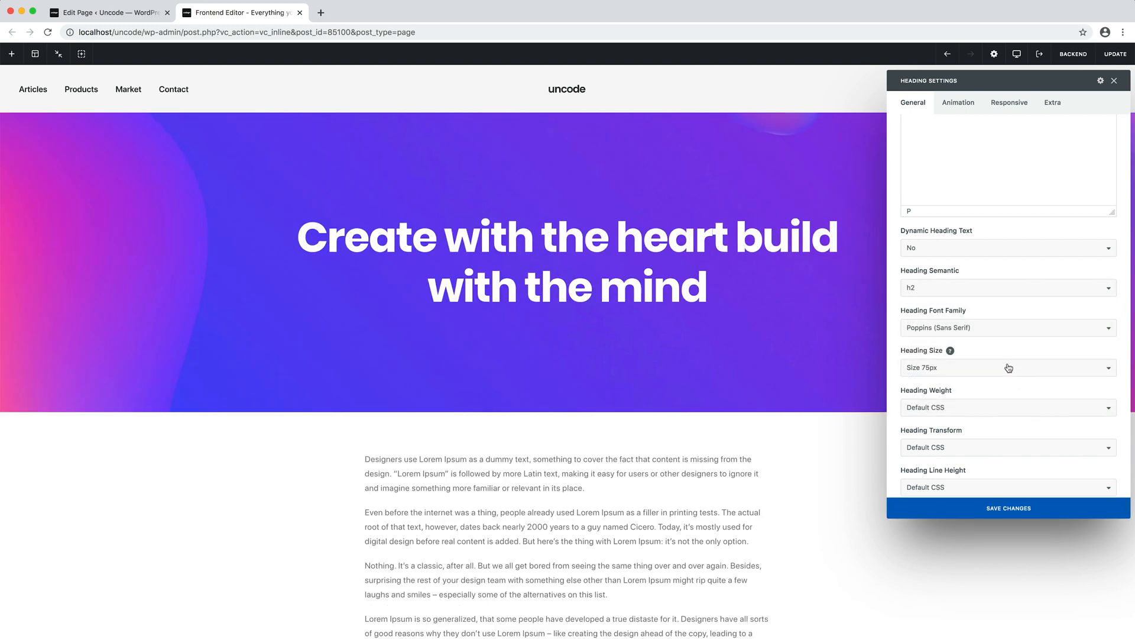
click(1007, 507)
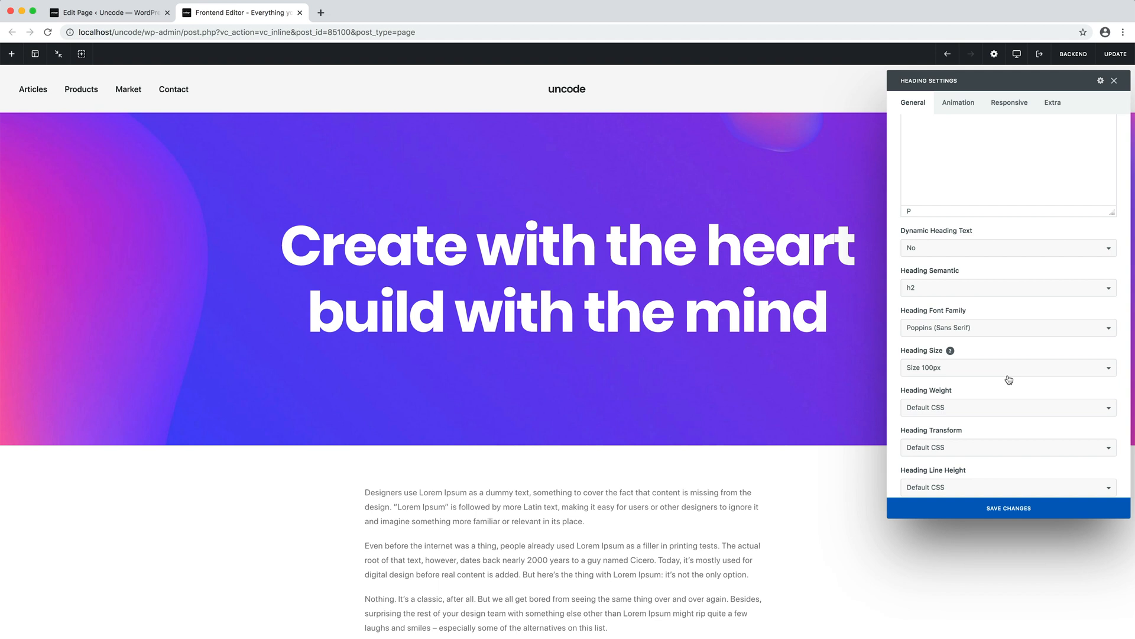
click(1007, 367)
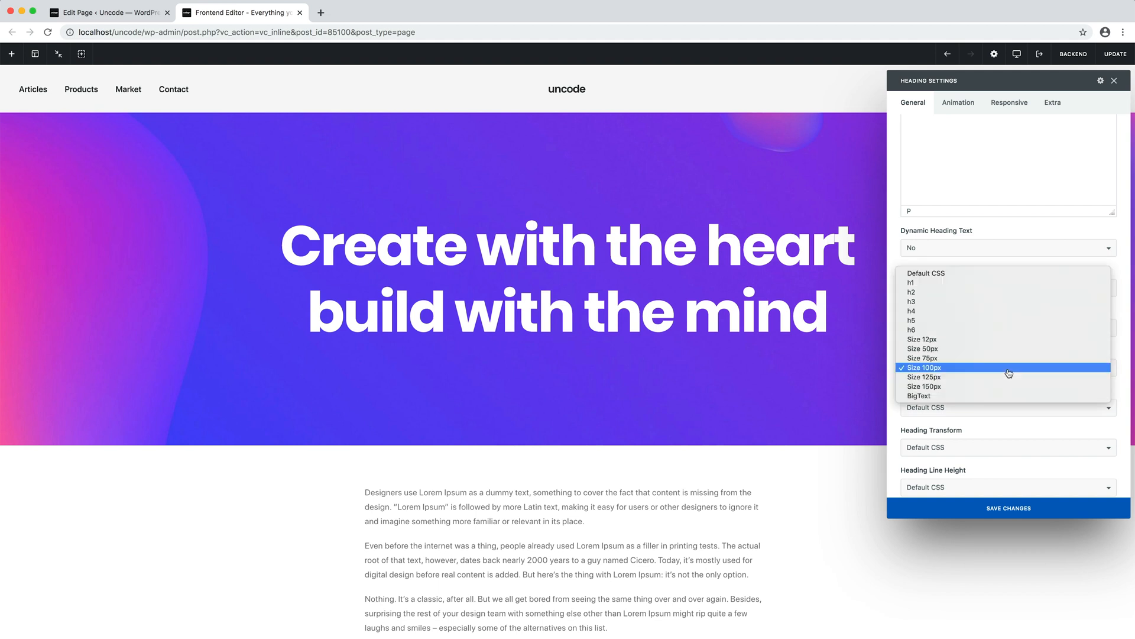
click(918, 395)
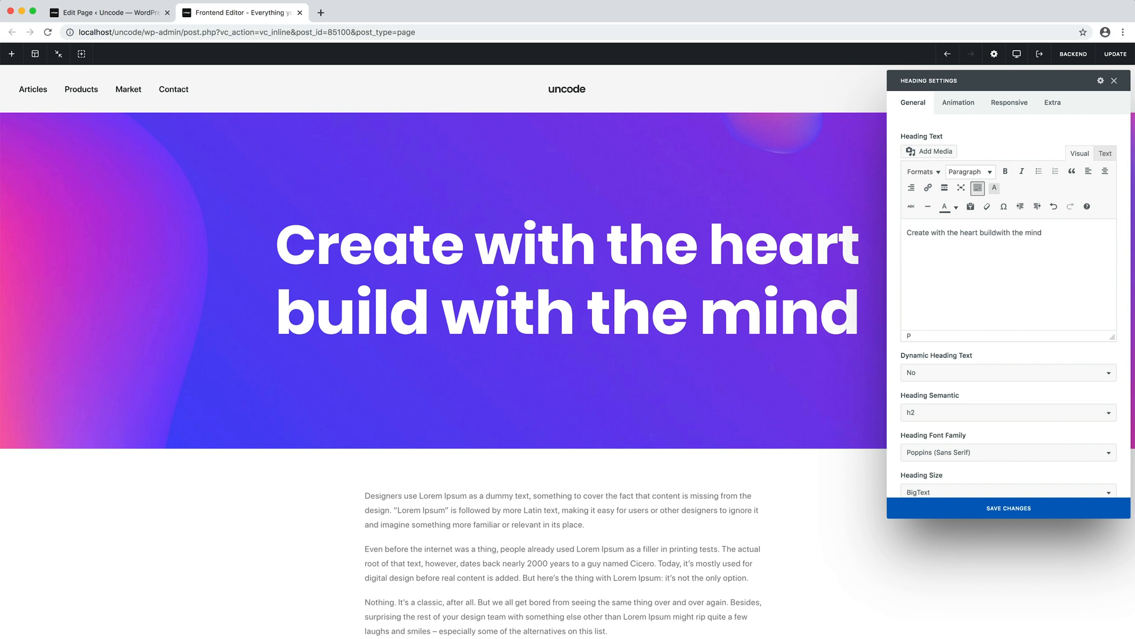
Step: Undo the heading text edit and return the heading size to 100px
key(Enter)
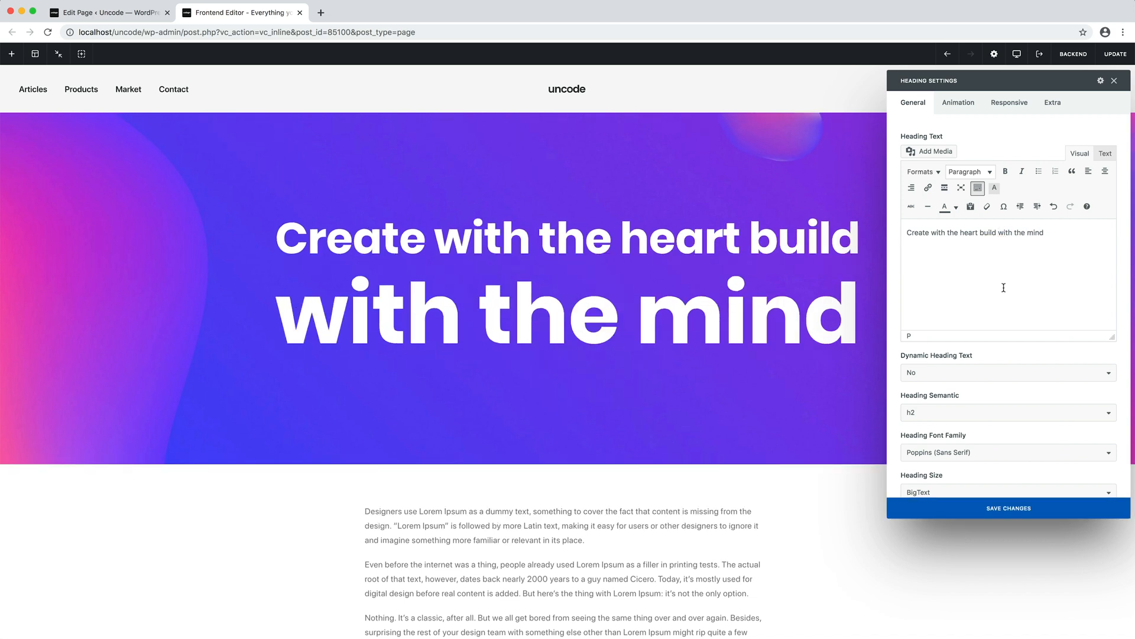
click(1006, 492)
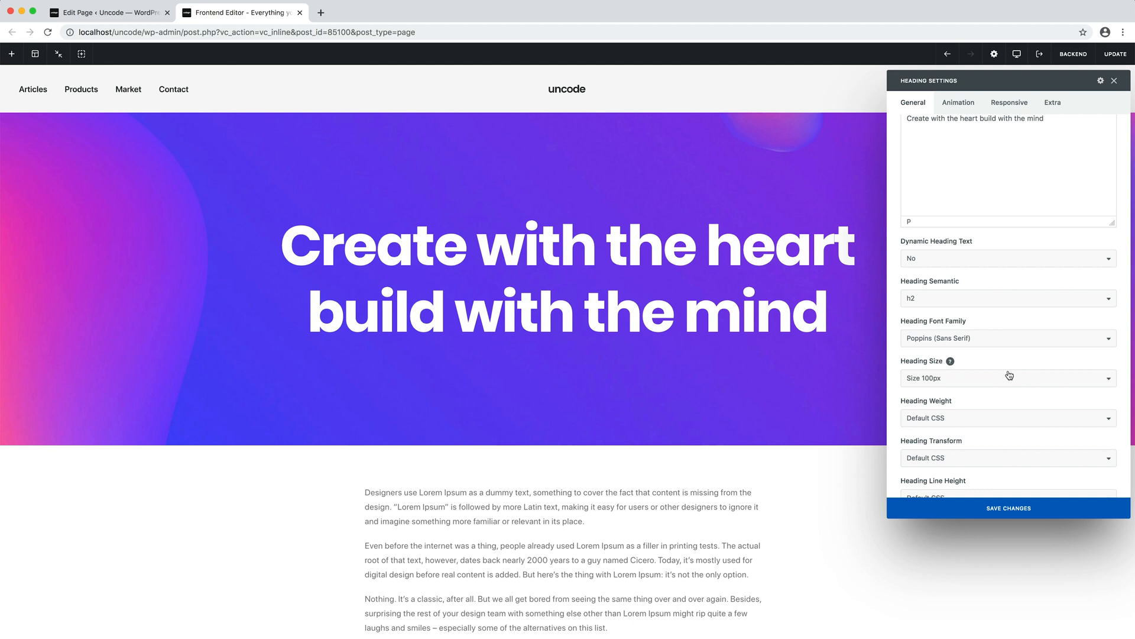
Step: Set heading weight 700, line height 1.5 and letter spacing -0.05em
scroll(down, 3)
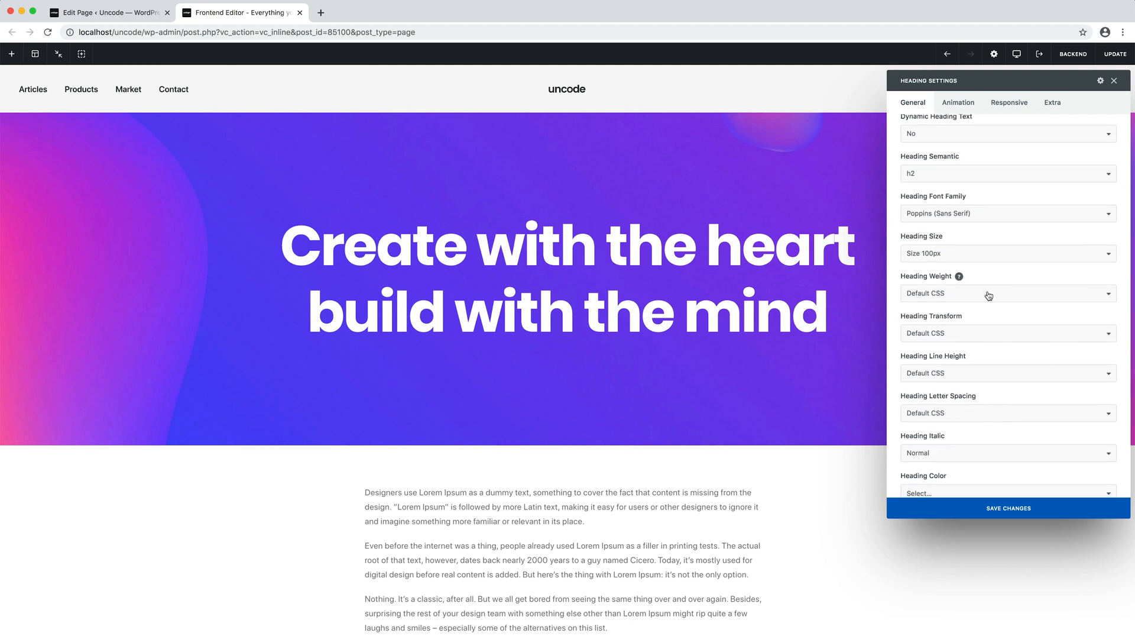
click(1006, 293)
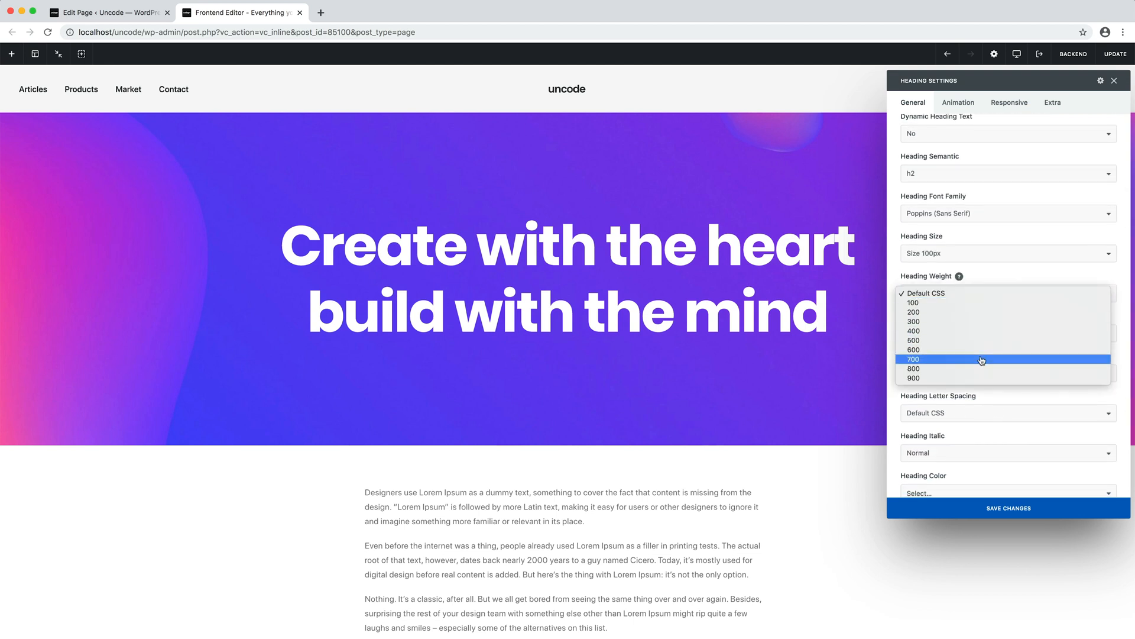
click(914, 360)
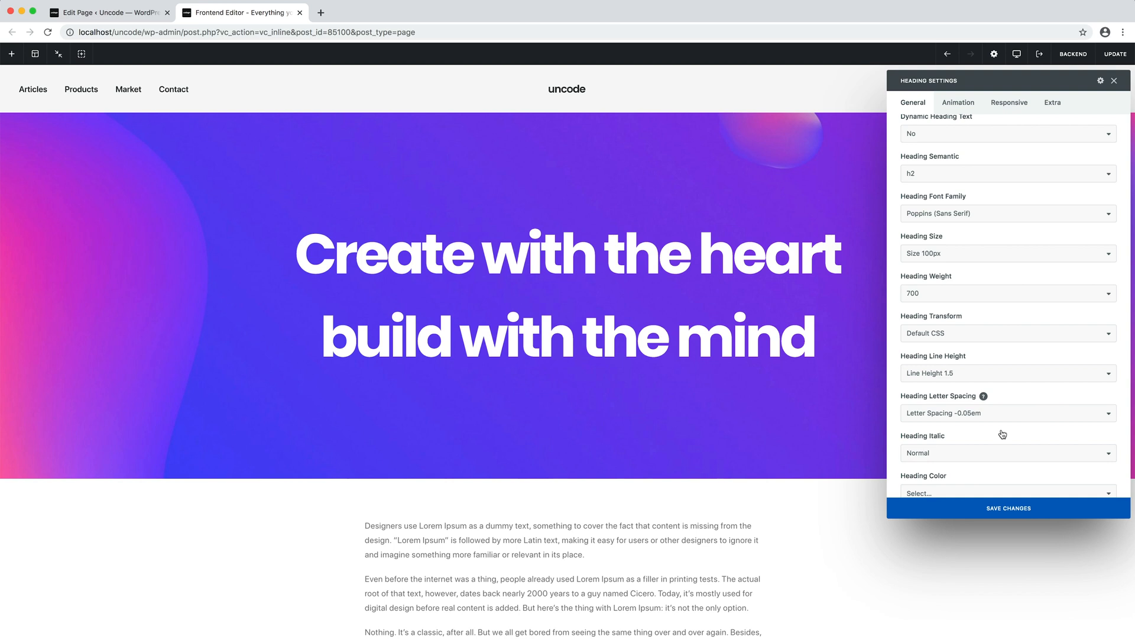
scroll(down, 3)
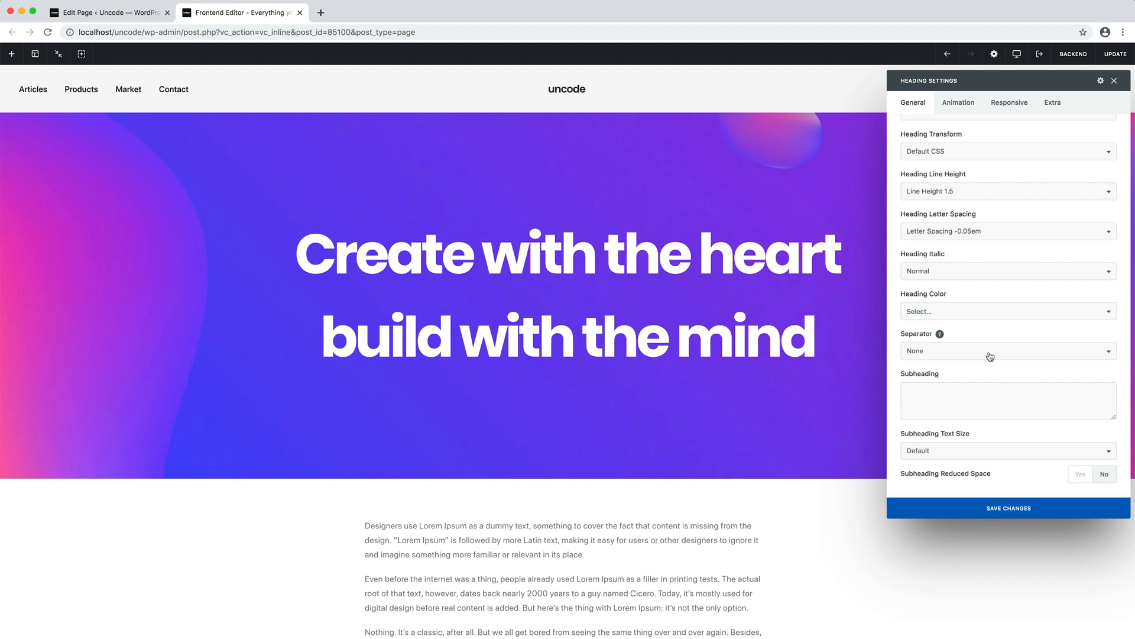
Step: Add a separator under the heading and enter the art-quote subheading at Large size
click(1007, 350)
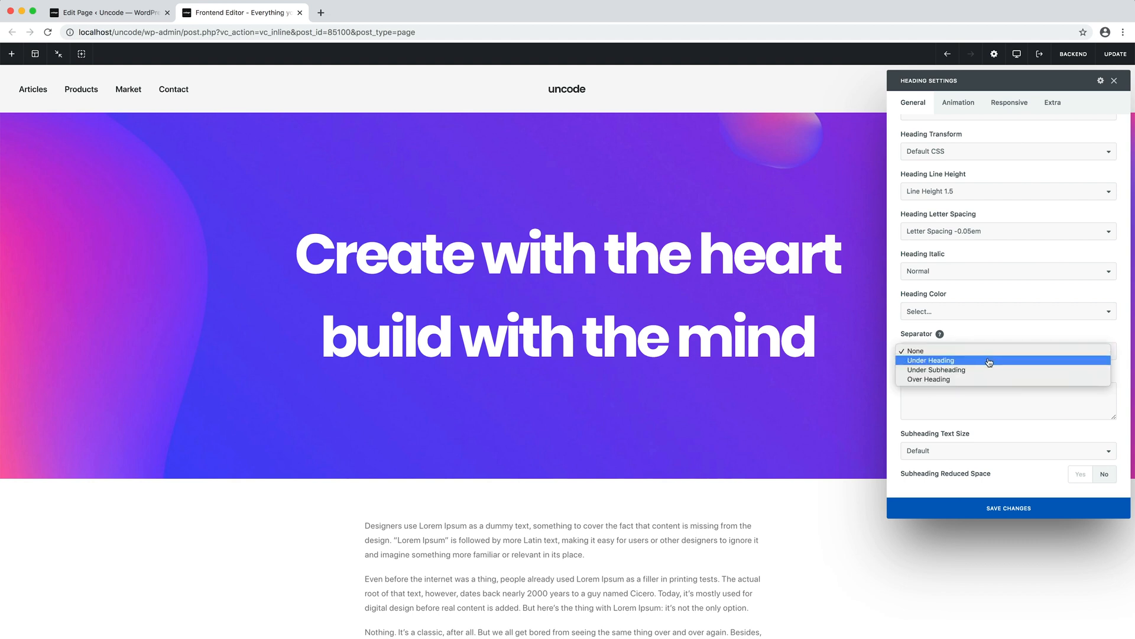
click(932, 360)
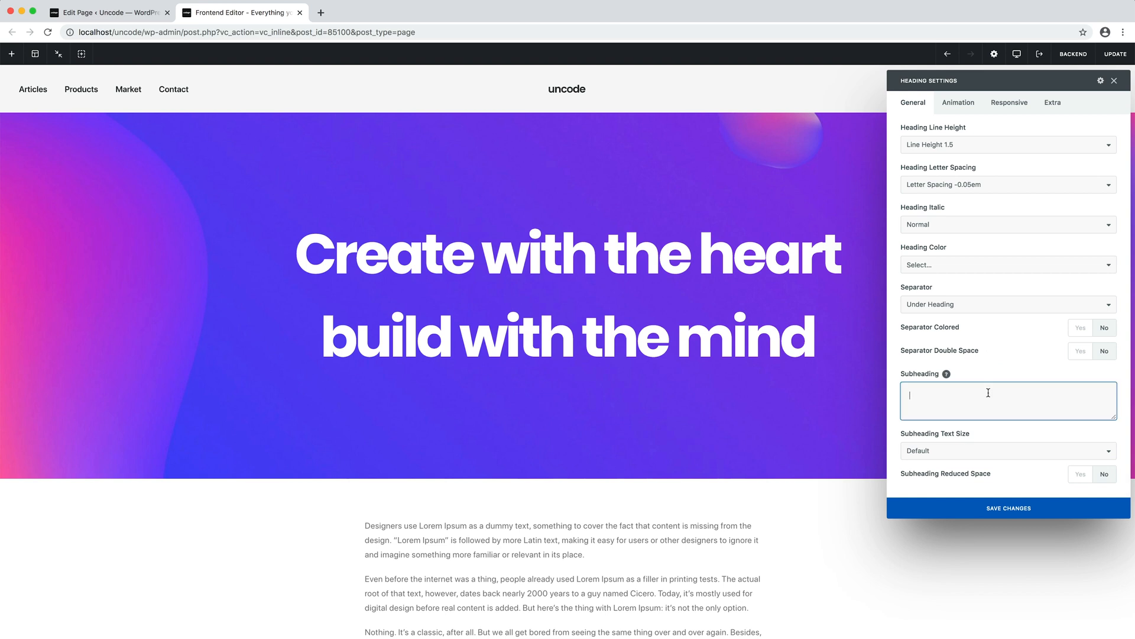
text(To practice any art, no matter how well or badly, is a way to make your soul grow. So do it.)
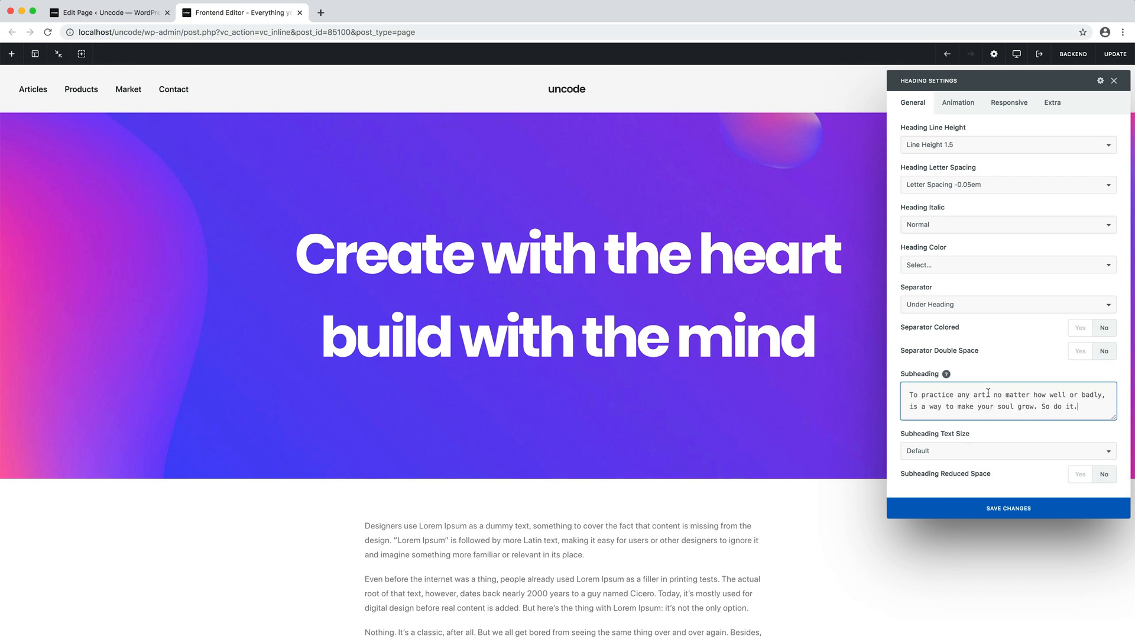
click(1006, 450)
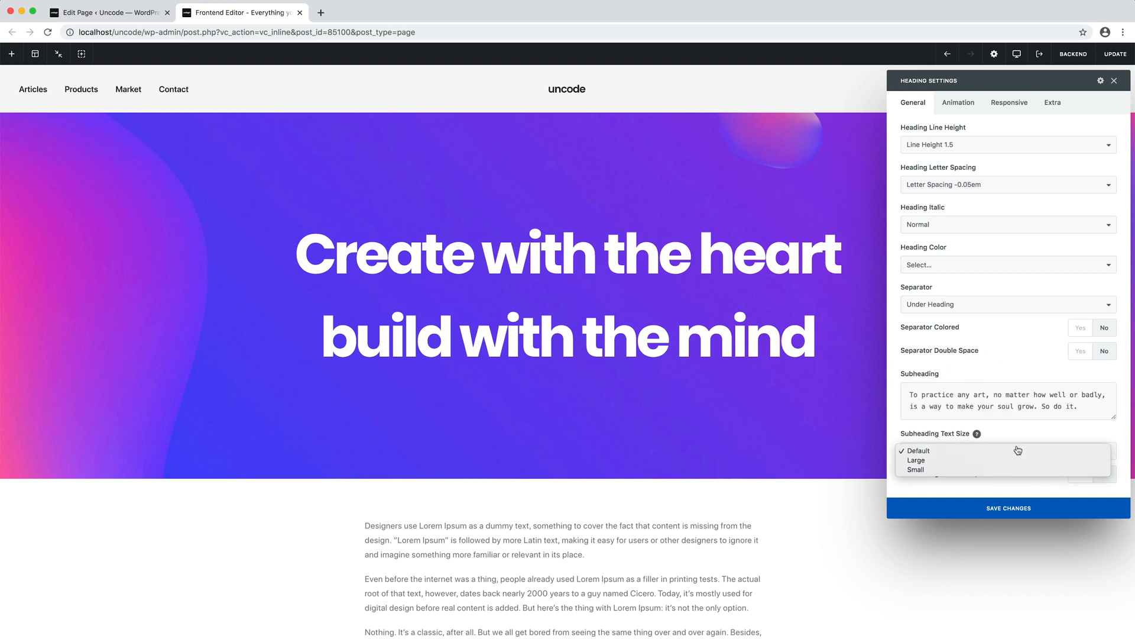
click(916, 460)
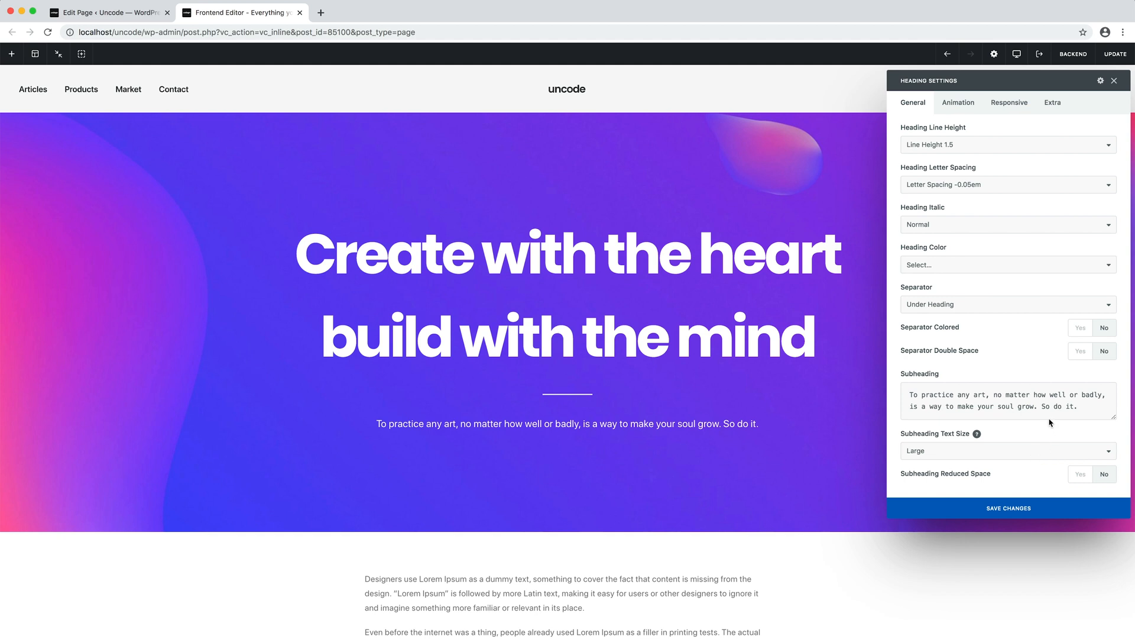
Step: Clear the subheading text and set the separator back to None
triple_click(1007, 401)
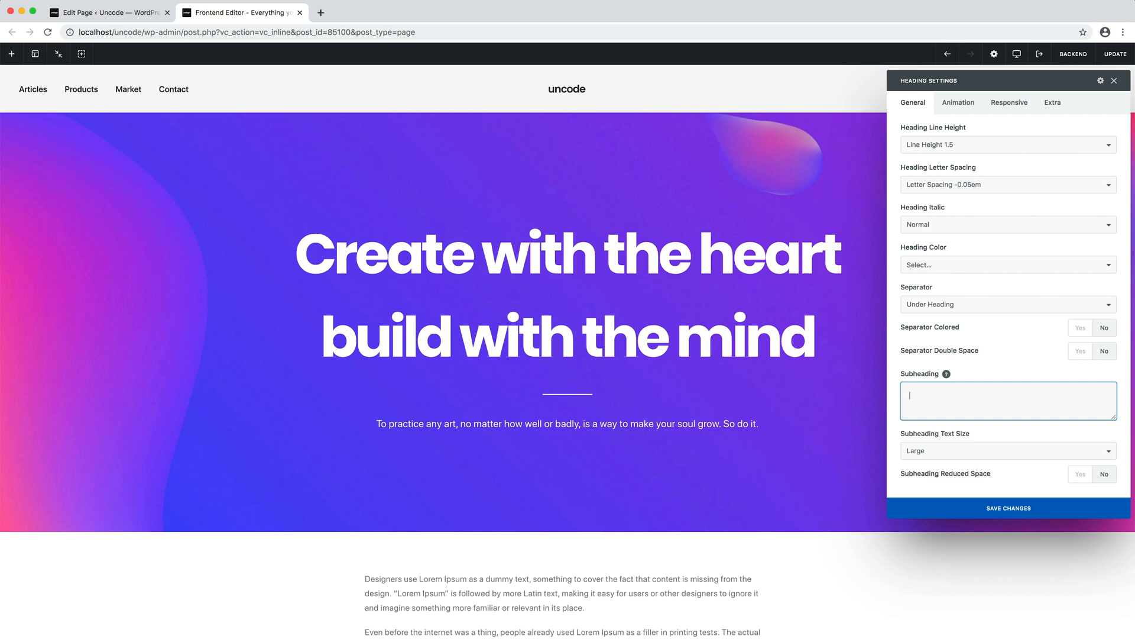
click(1007, 304)
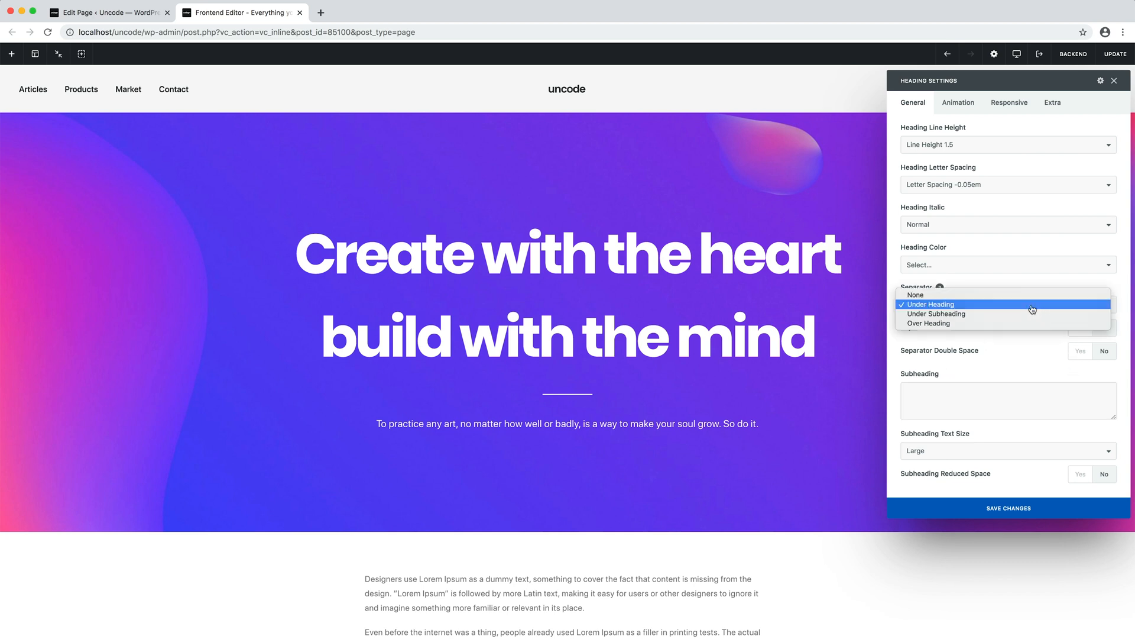
click(915, 295)
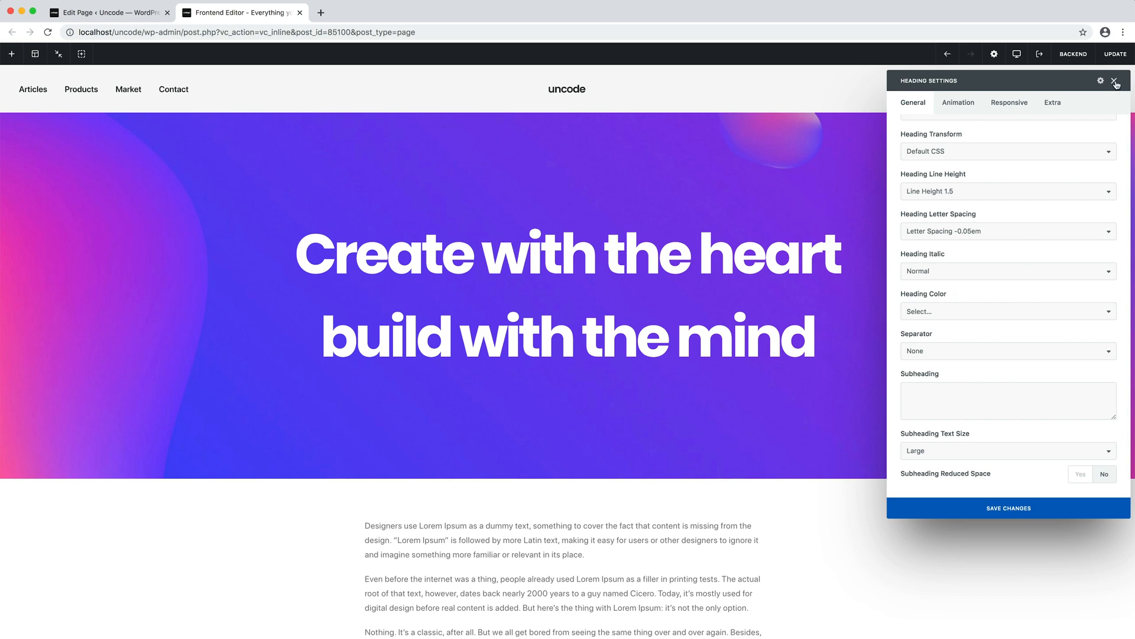
Step: Add a divider under the main heading, 90px wide and 2px thick
click(1117, 83)
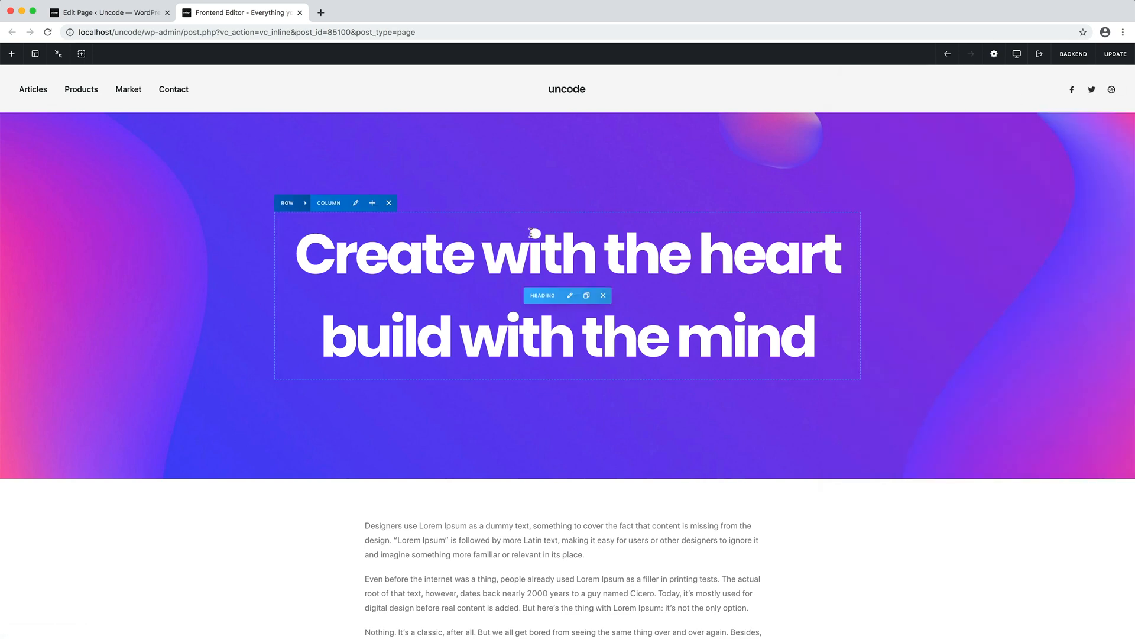
click(371, 202)
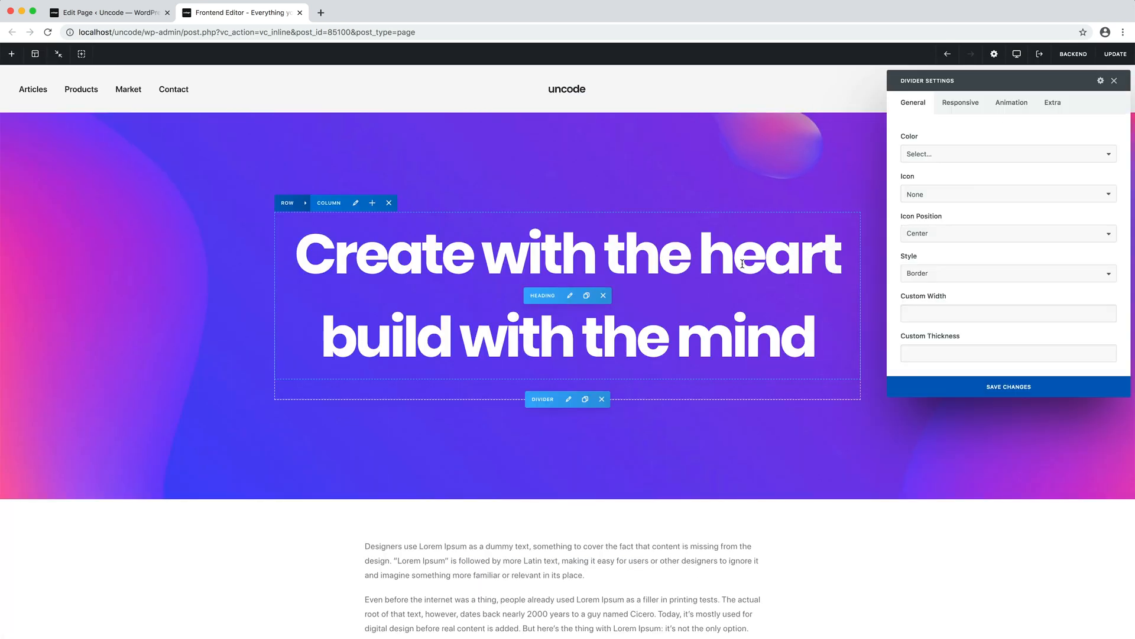
click(1007, 312)
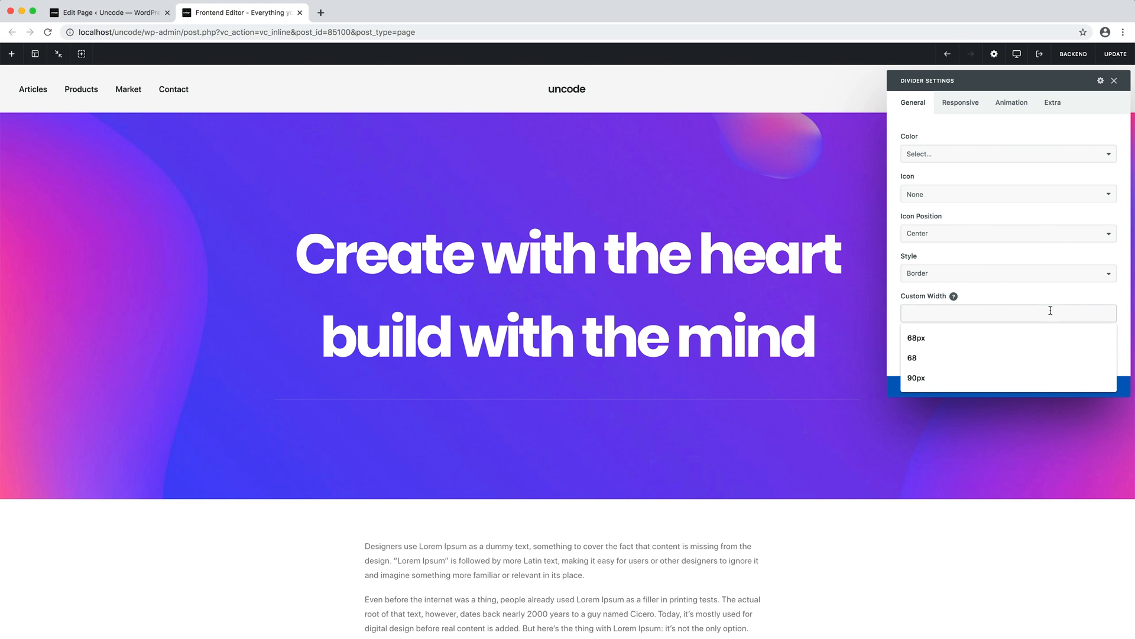
click(915, 378)
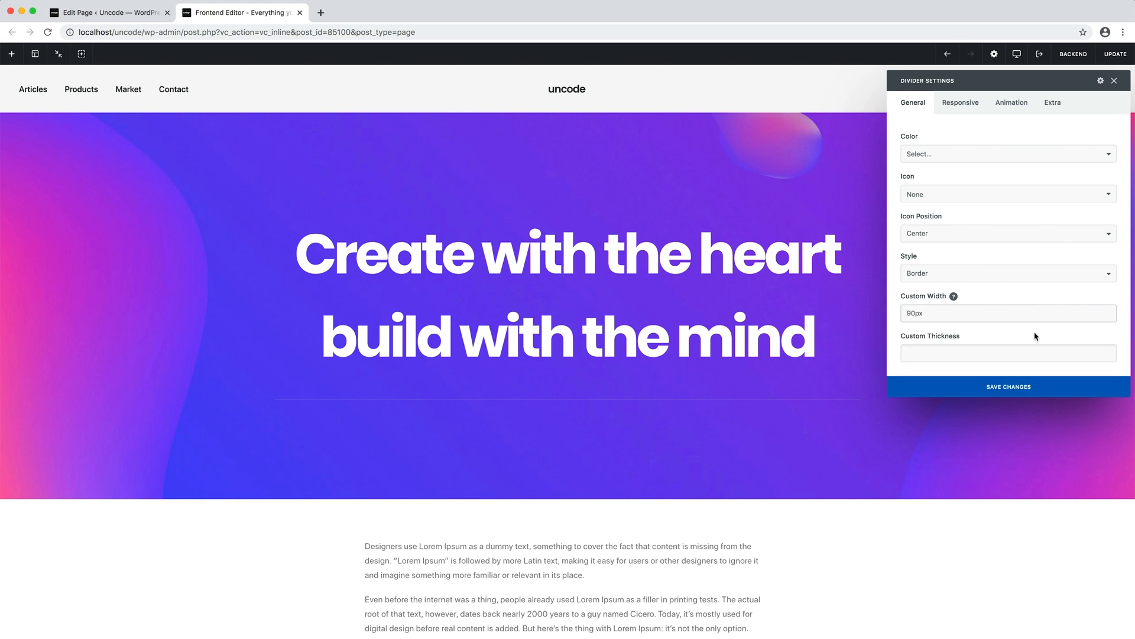
text(2px)
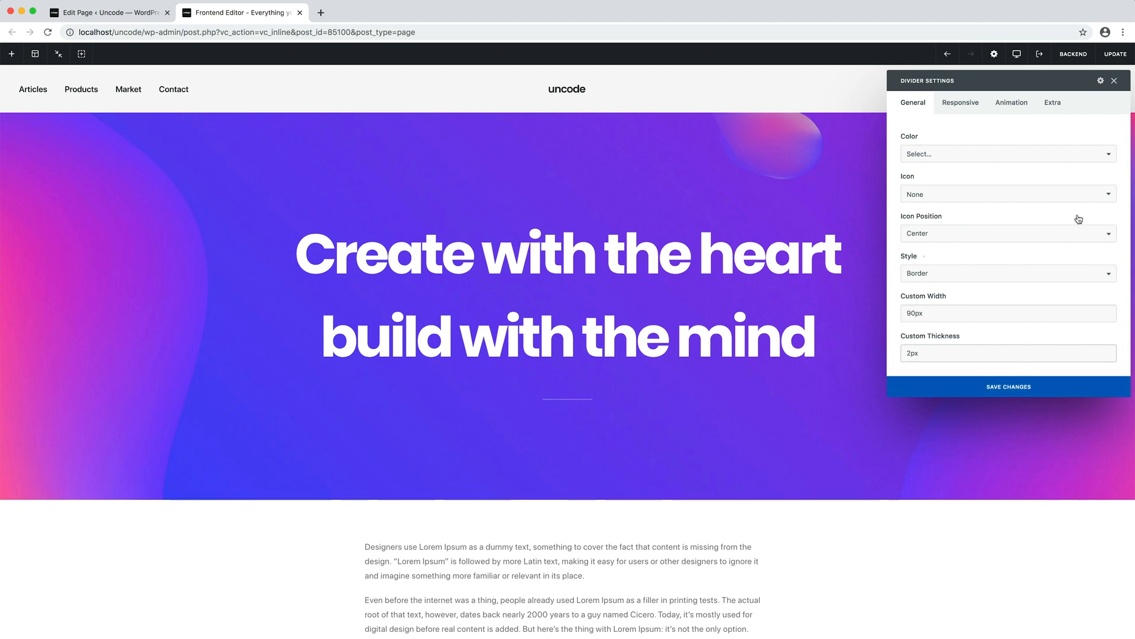
click(1114, 81)
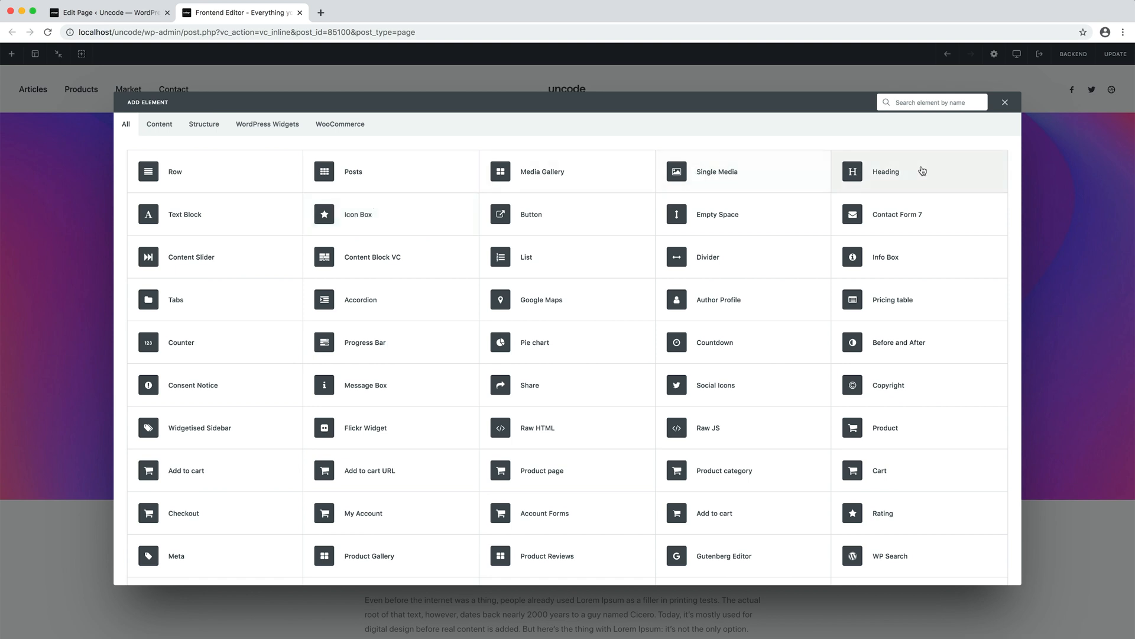
Step: Add a heading with the soul-grow art quote and make it an h3
click(885, 172)
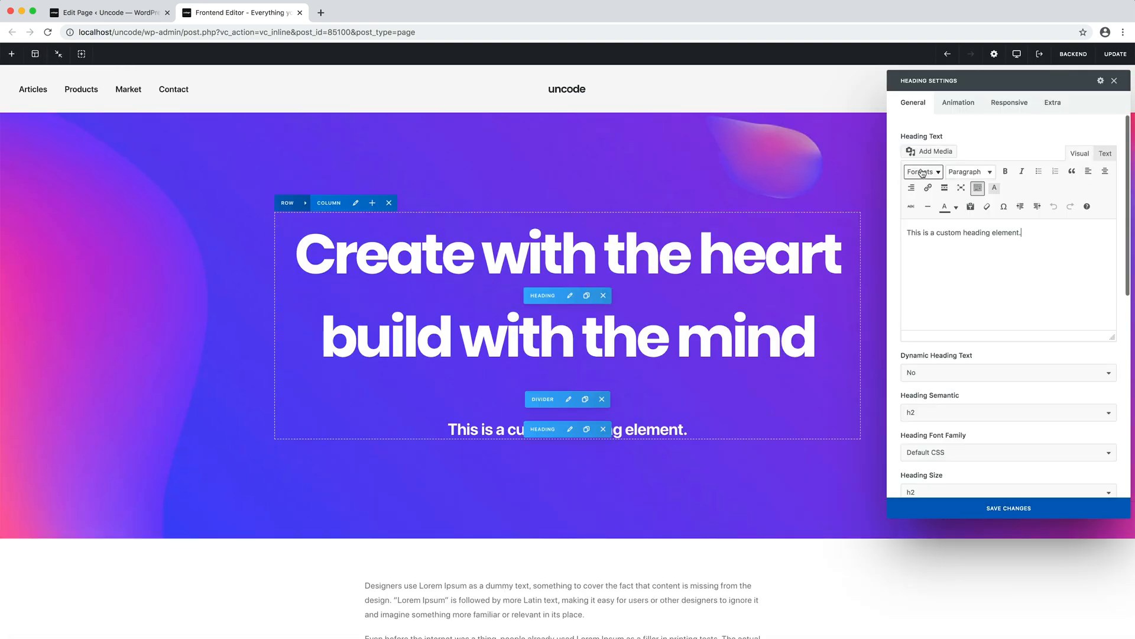
text(To practice any art, no matter how well or badly, is a way to make your soul grow. So do it.)
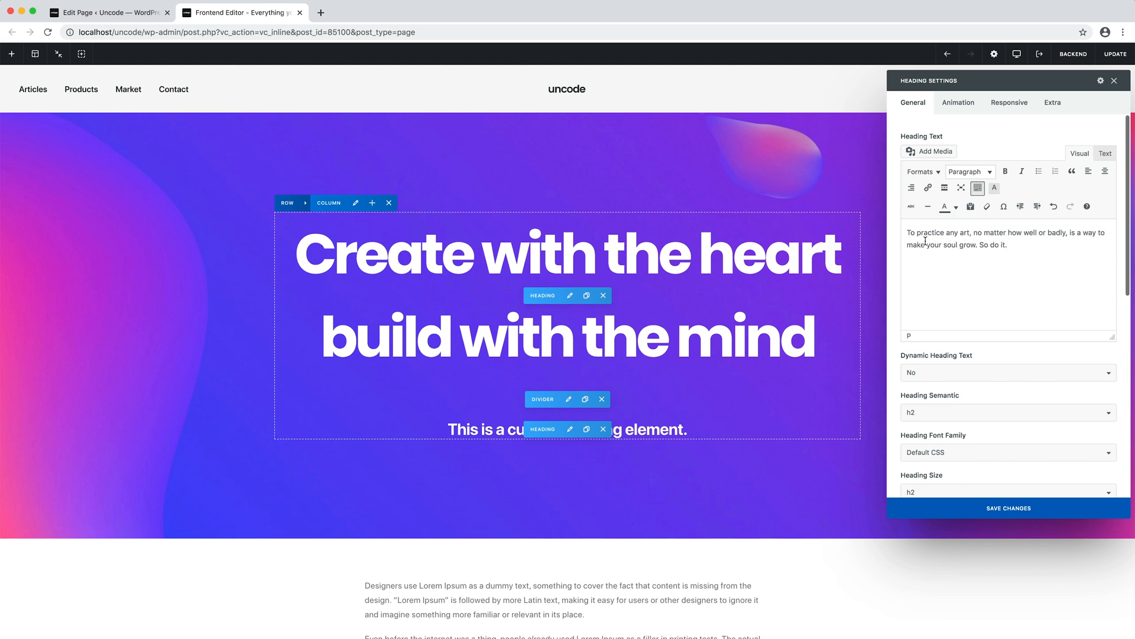
click(1006, 412)
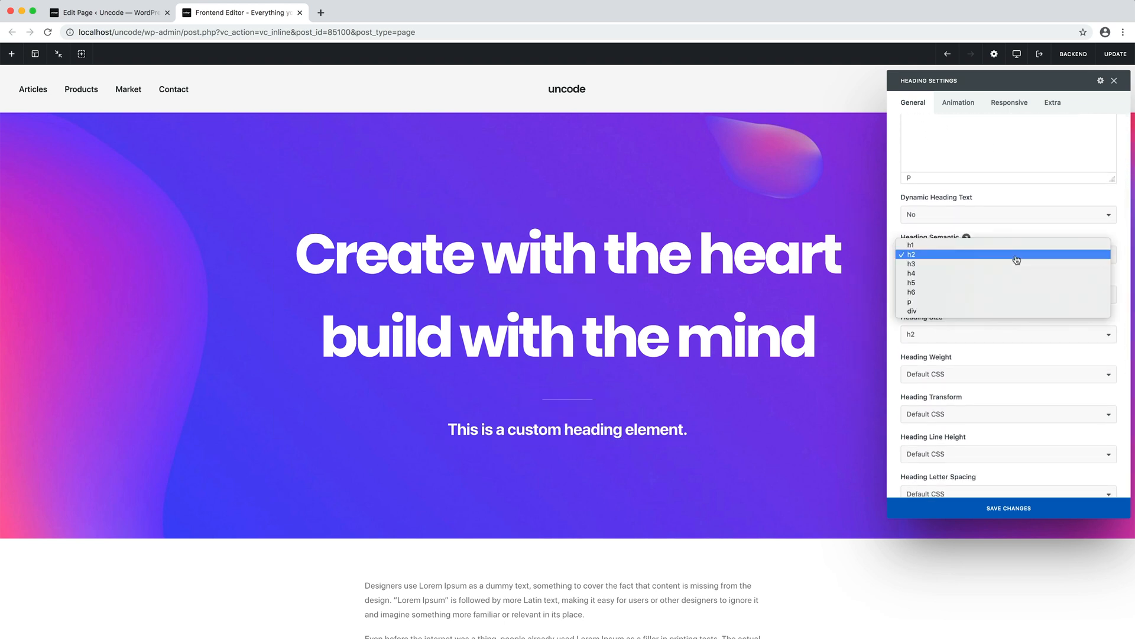
click(910, 264)
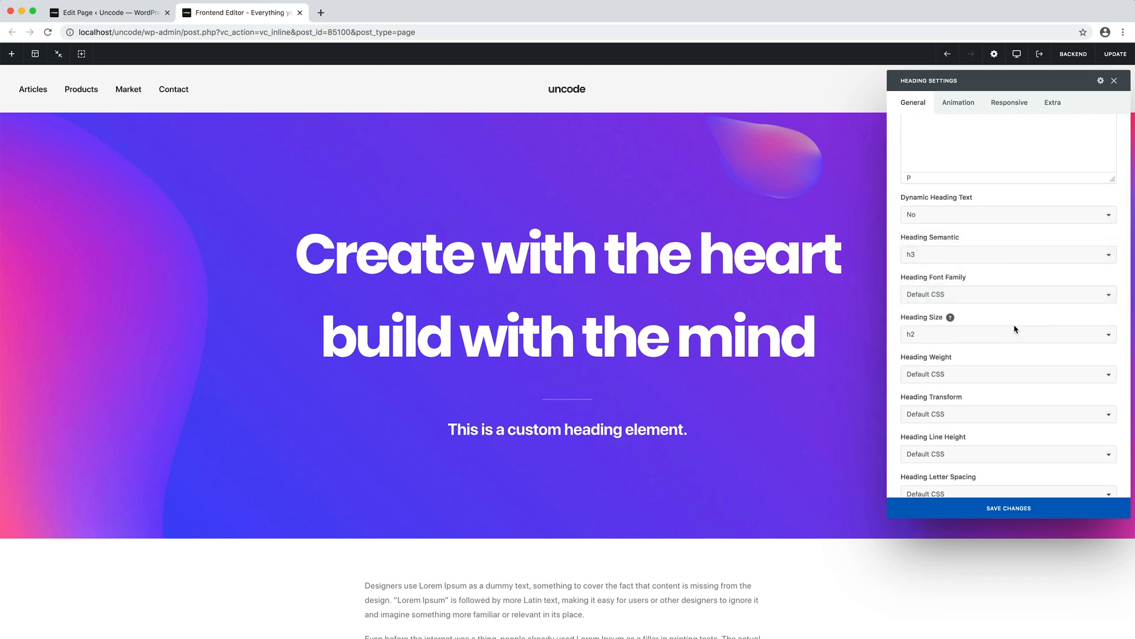
Step: Give the quote heading size h4 and weight 400, then save the changes
click(1007, 334)
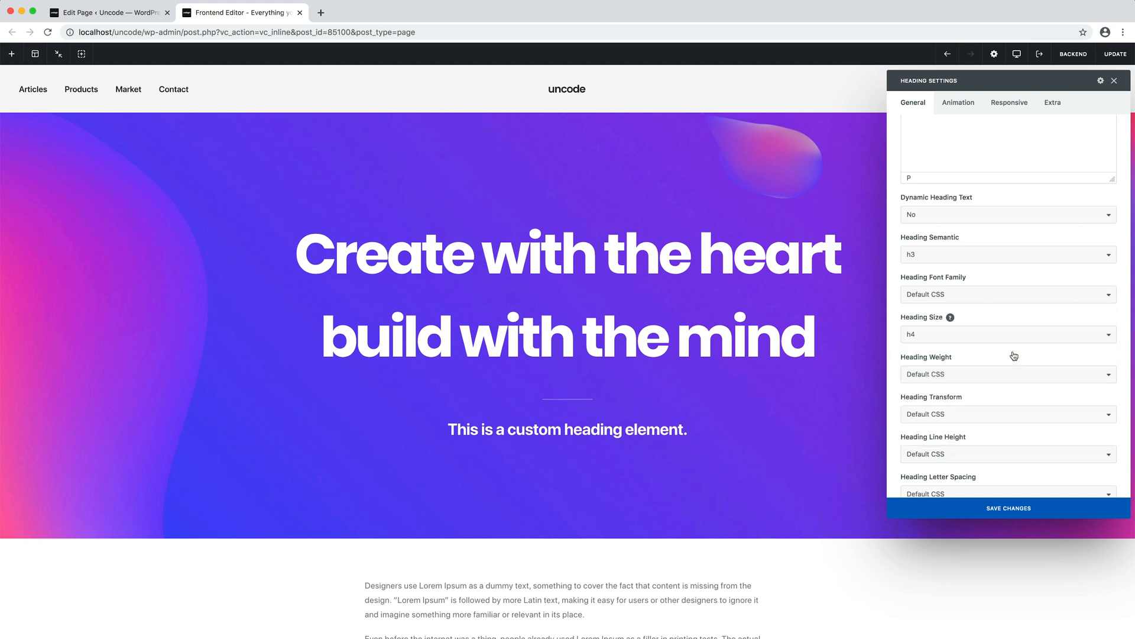
click(1006, 374)
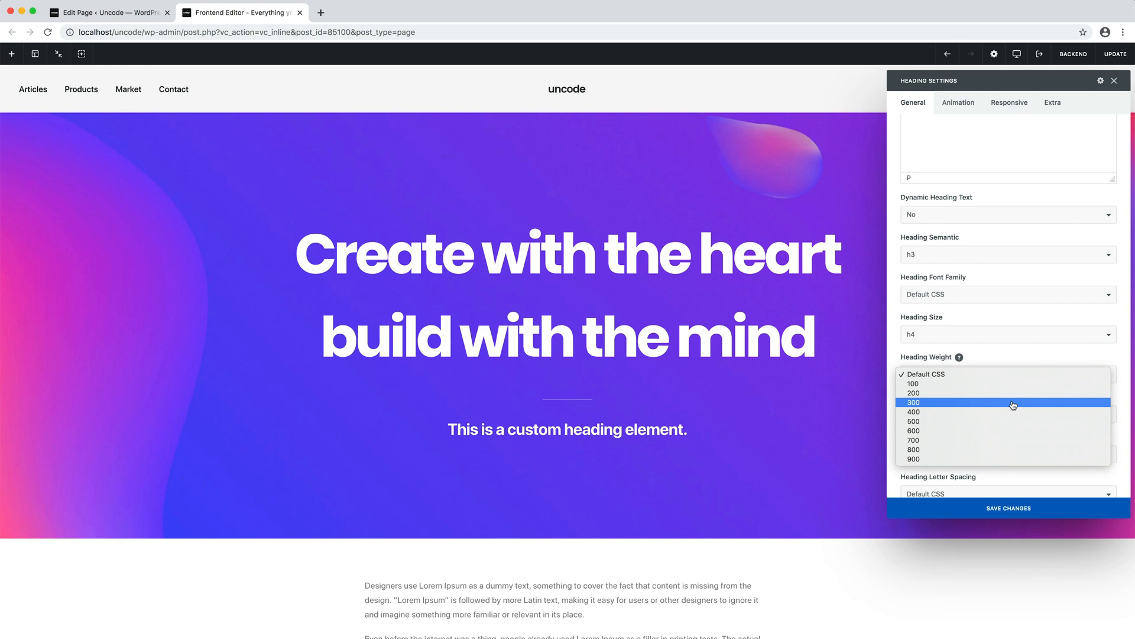
click(915, 411)
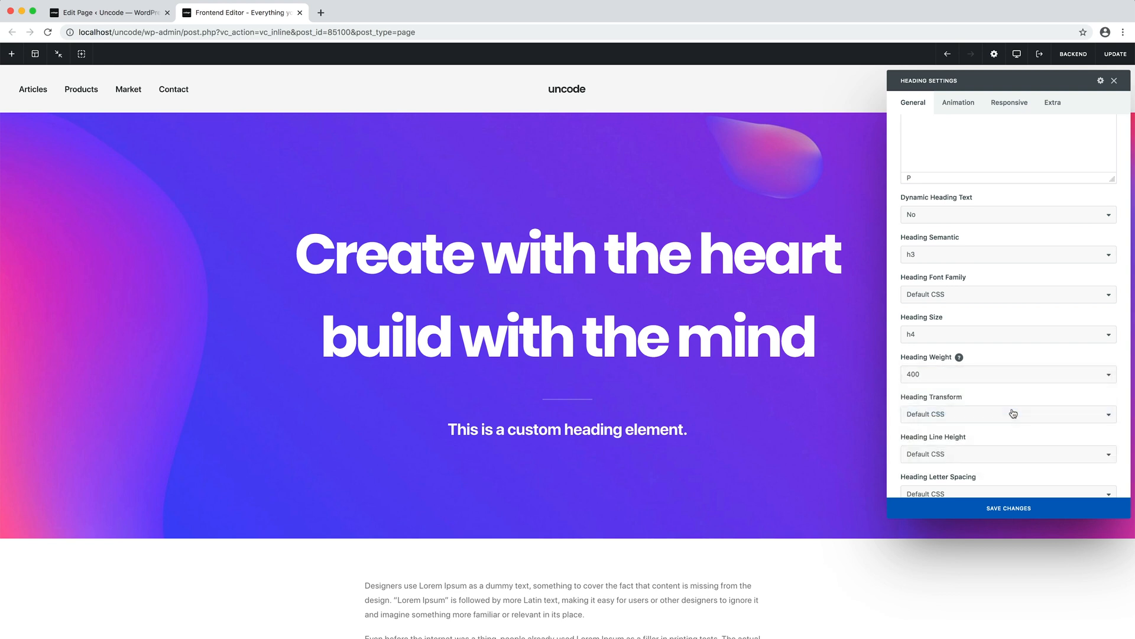
click(1008, 508)
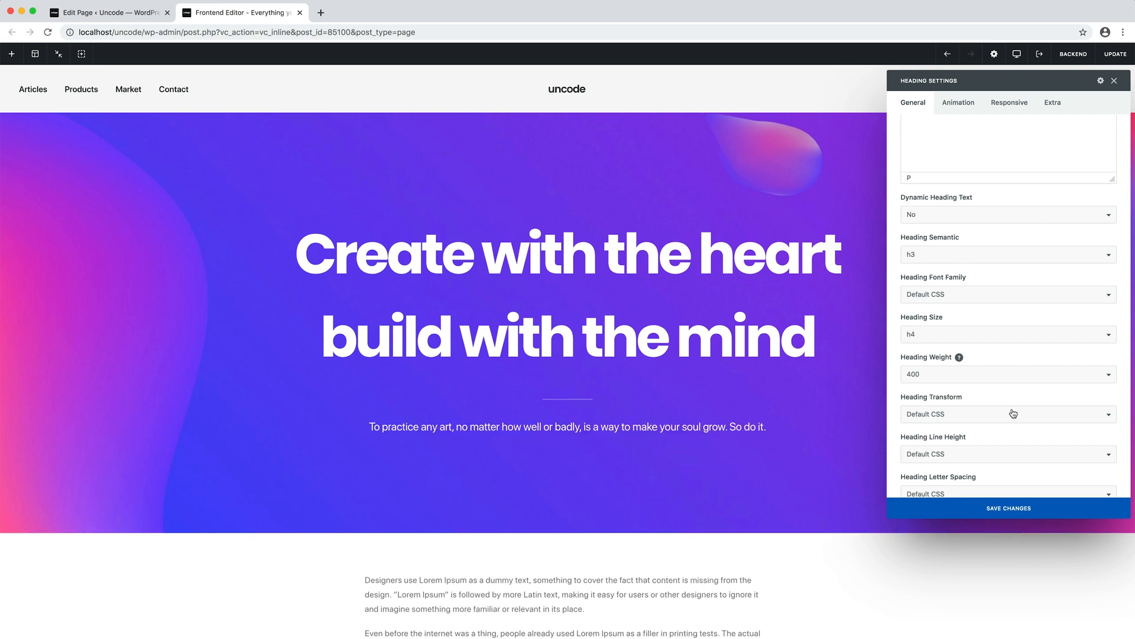
mouse_move(1047, 296)
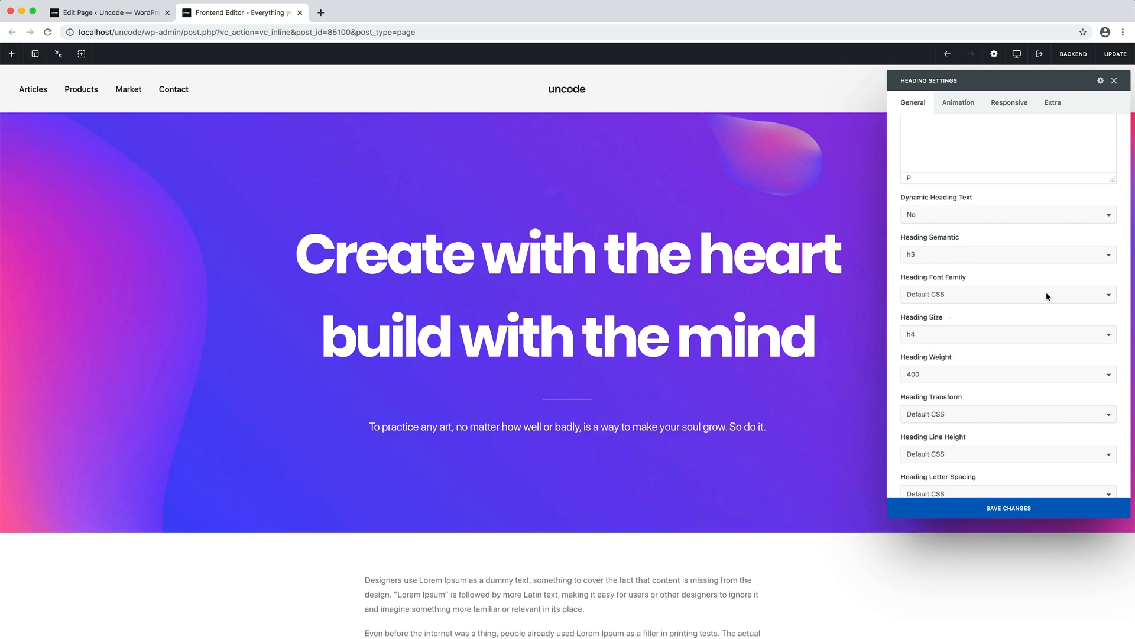
click(1115, 81)
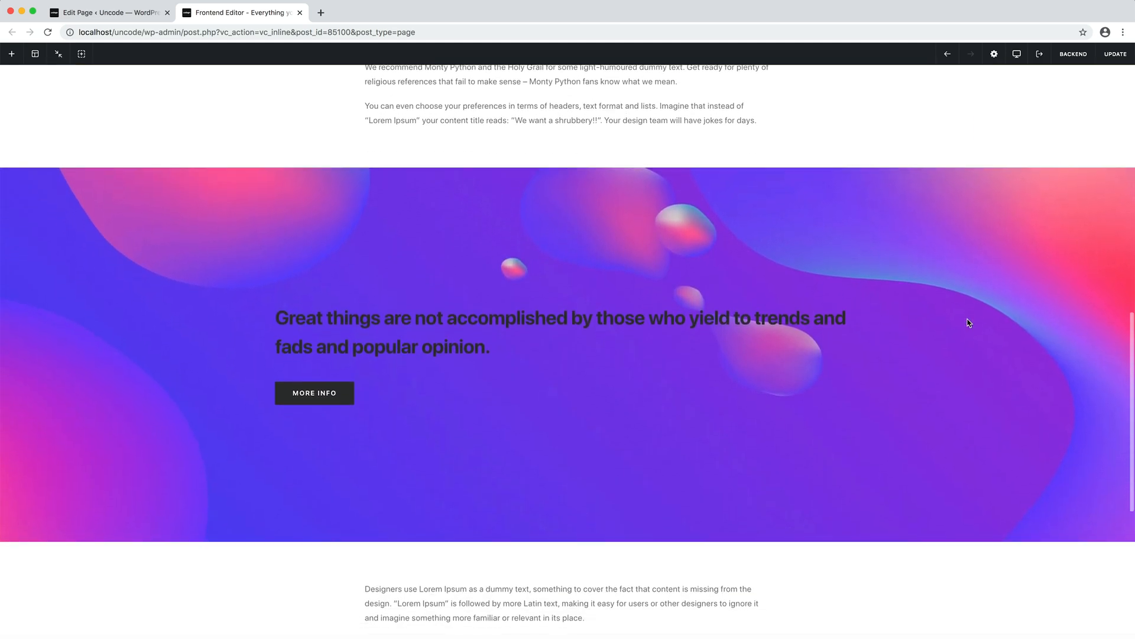
Step: Scroll to the lower purple section and edit its "Great things are not accomplished…" heading
scroll(down, 3)
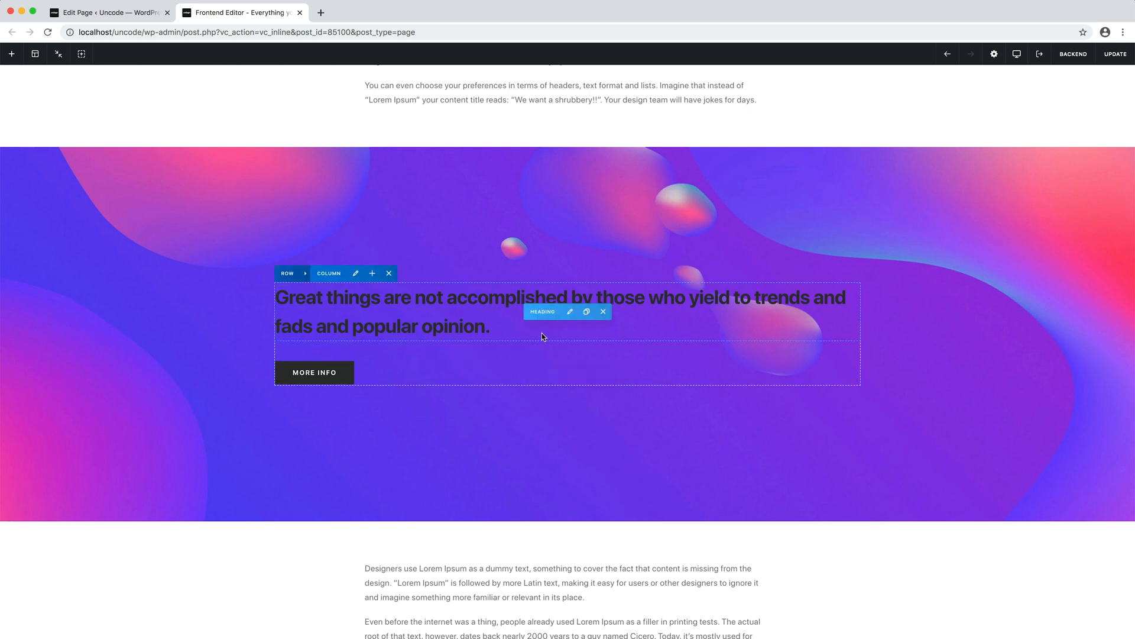
click(570, 311)
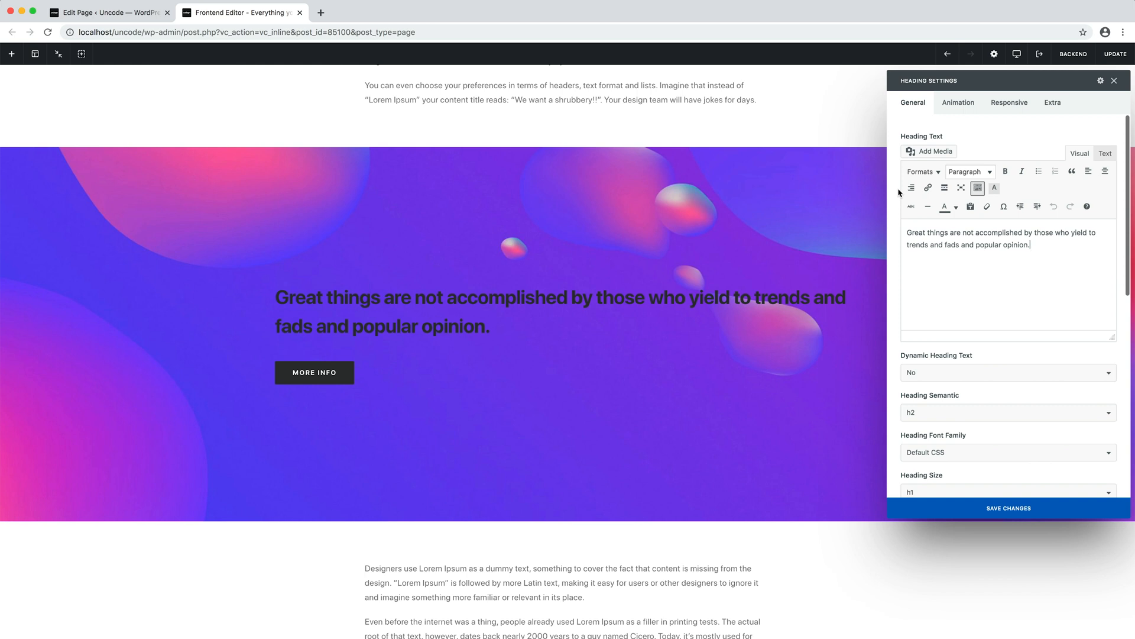
mouse_move(894, 219)
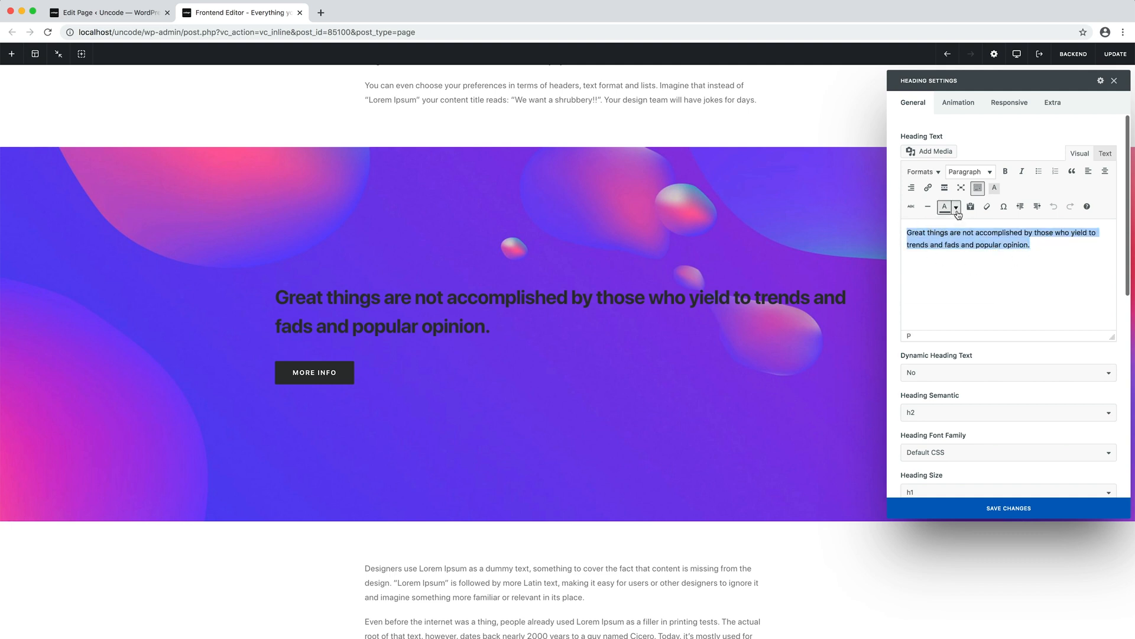
Step: Apply white to the quote text, then strip the white colour markup in raw HTML view
click(956, 206)
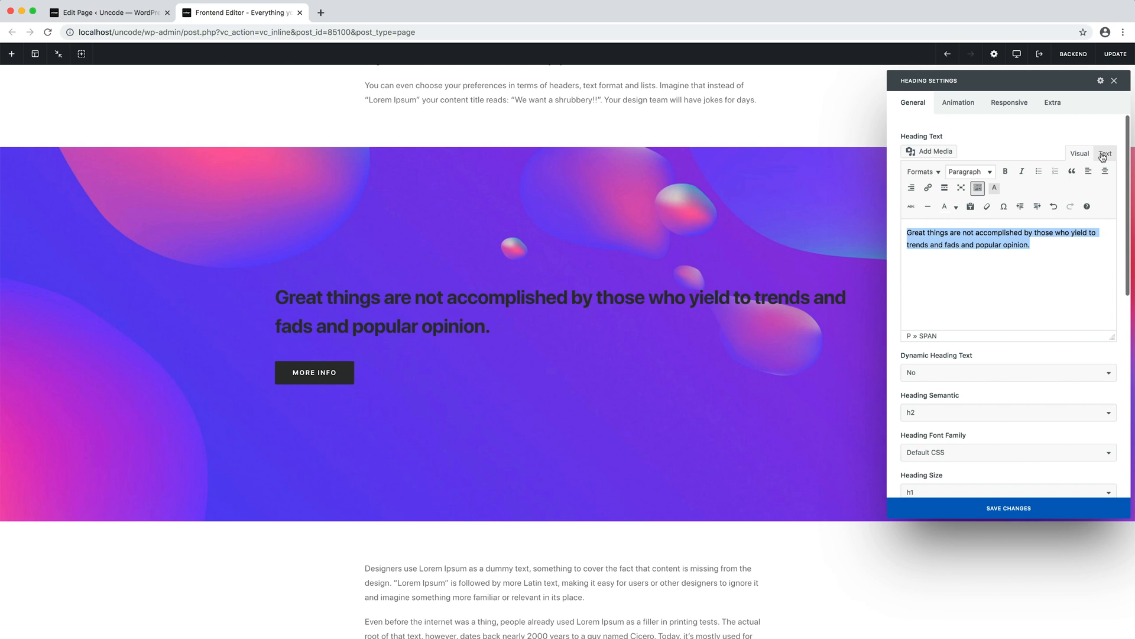
click(1105, 154)
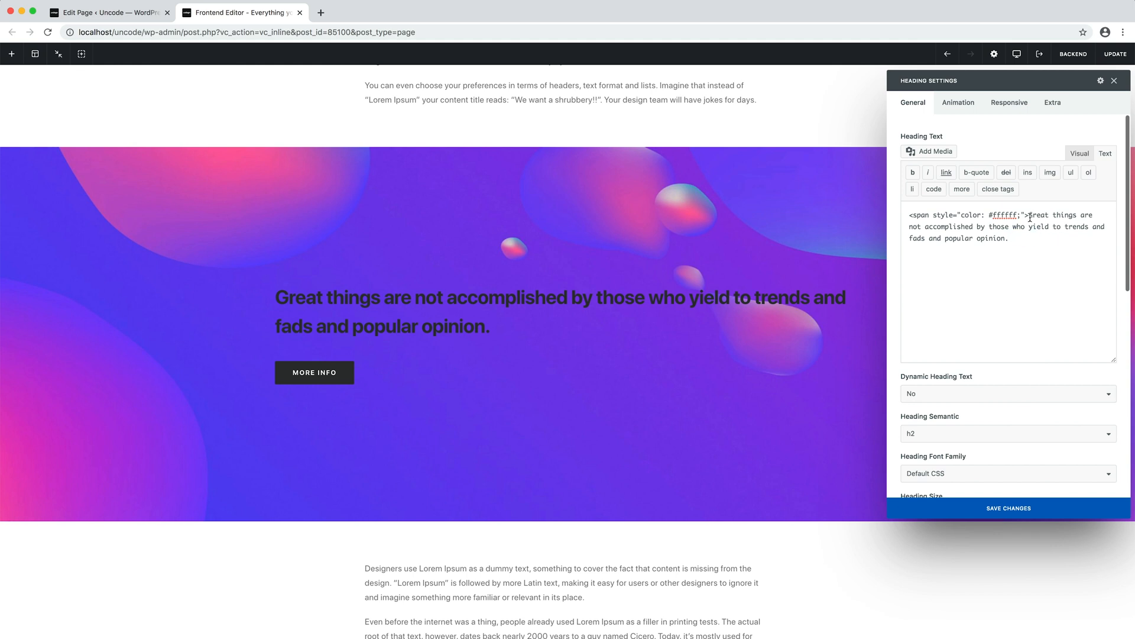
click(1080, 154)
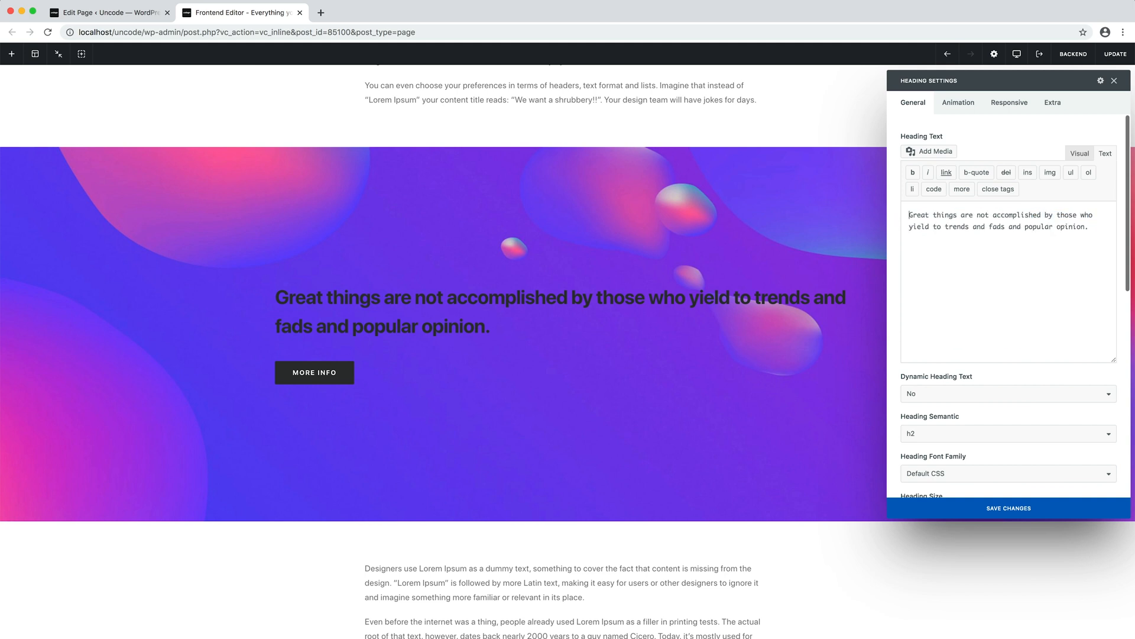
click(1080, 152)
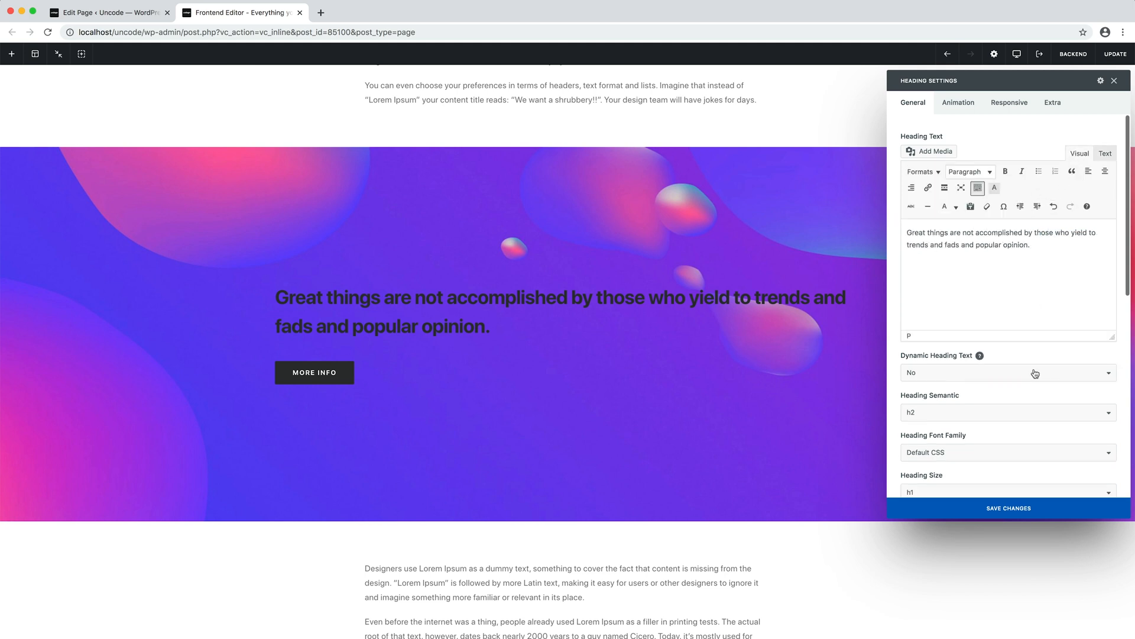
Step: Try Heading Color White, clear it back to default dark, and edit the hero column
scroll(down, 3)
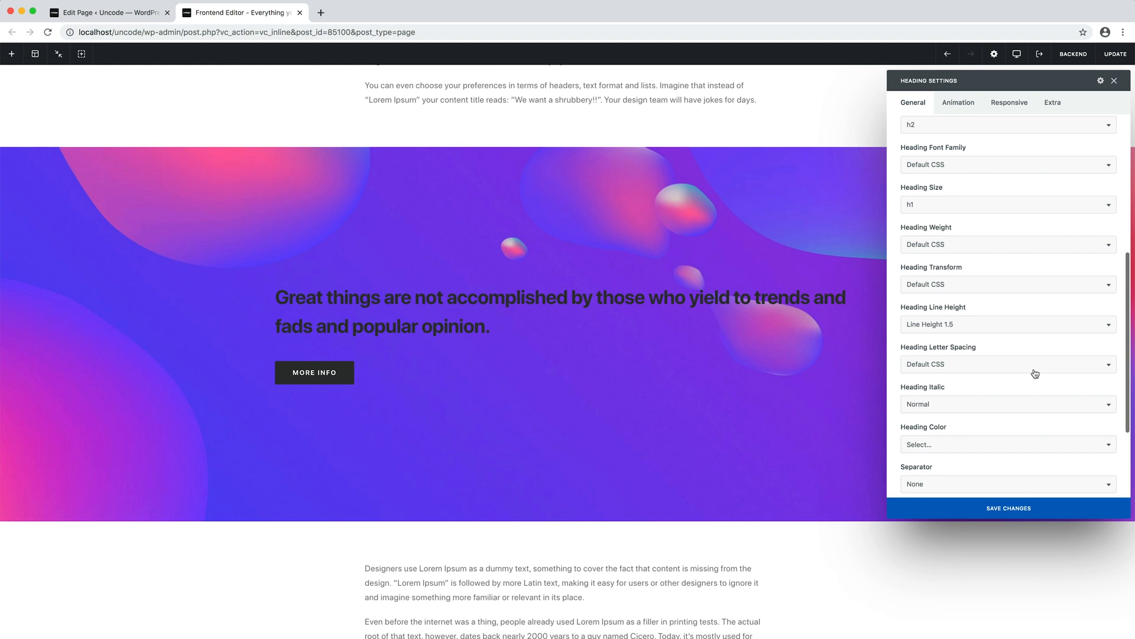
click(1005, 443)
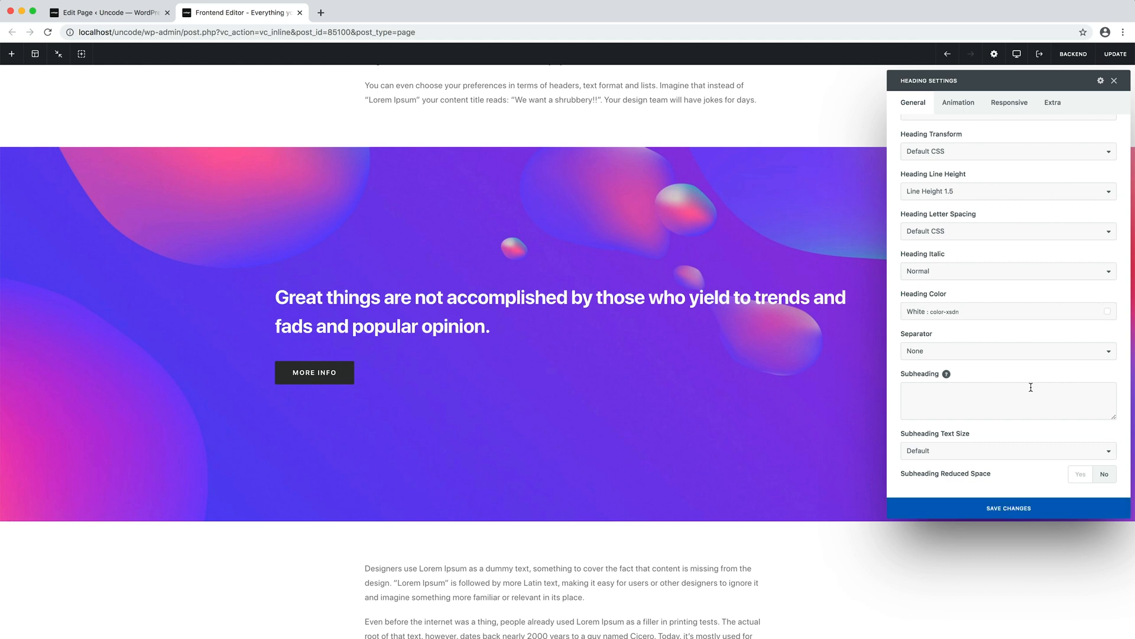
click(1006, 311)
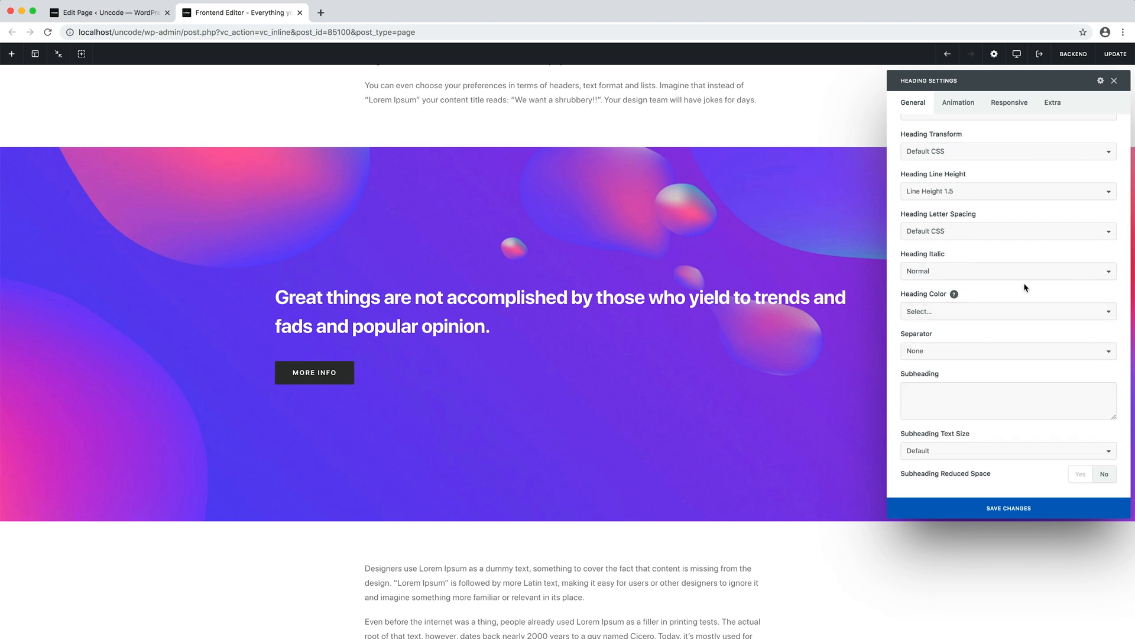
click(1008, 507)
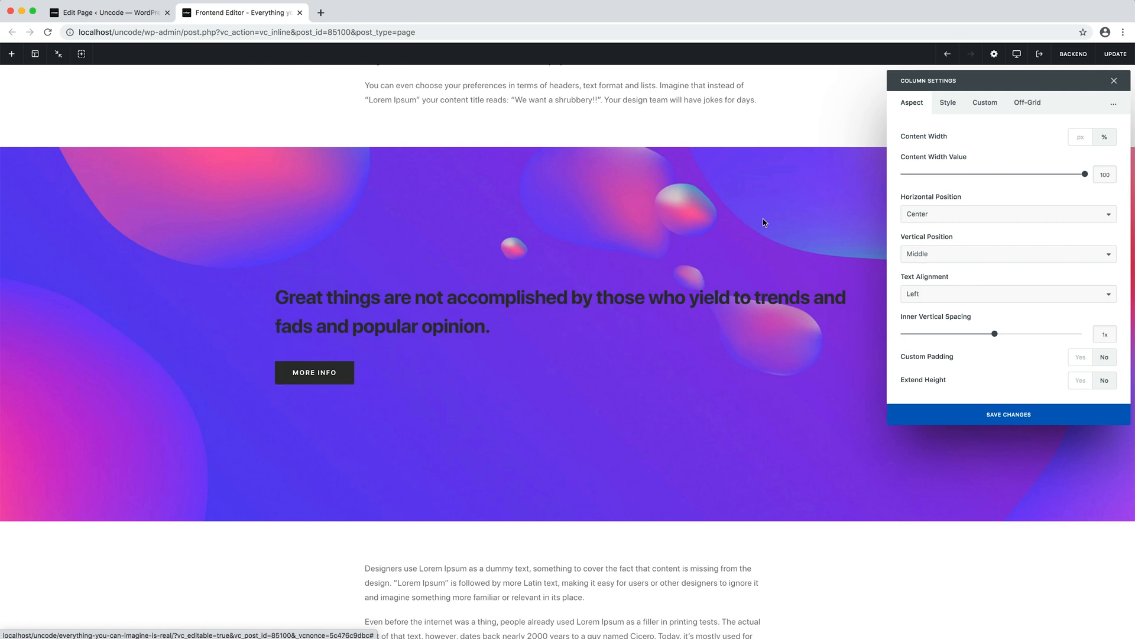
Step: Set the hero column's Skin to Dark so the heading and button turn white
click(948, 102)
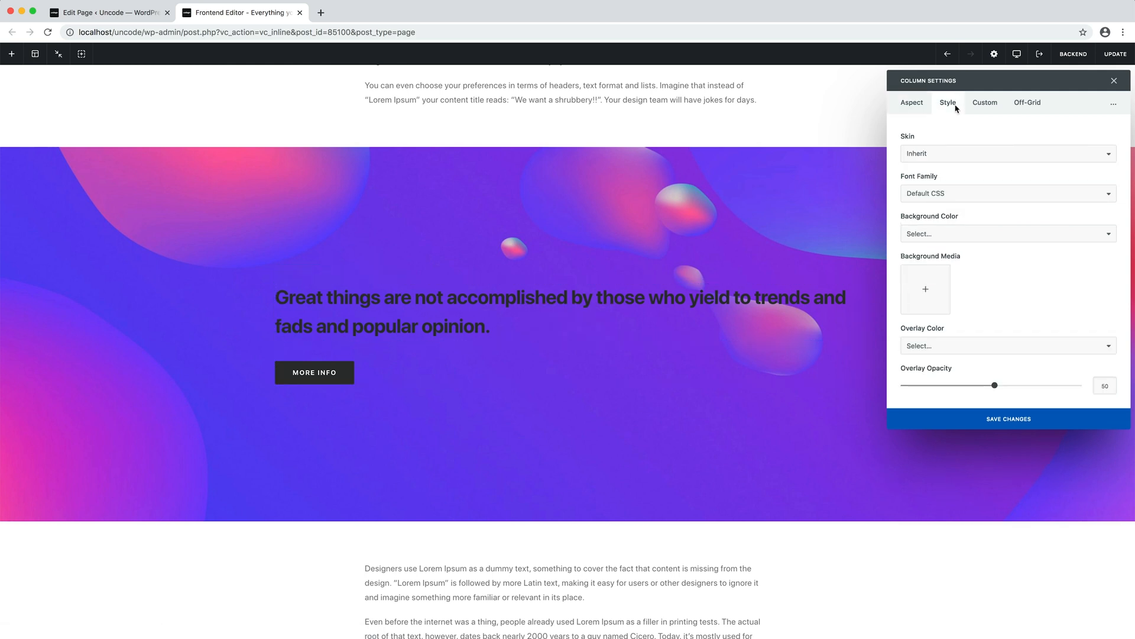
click(1007, 153)
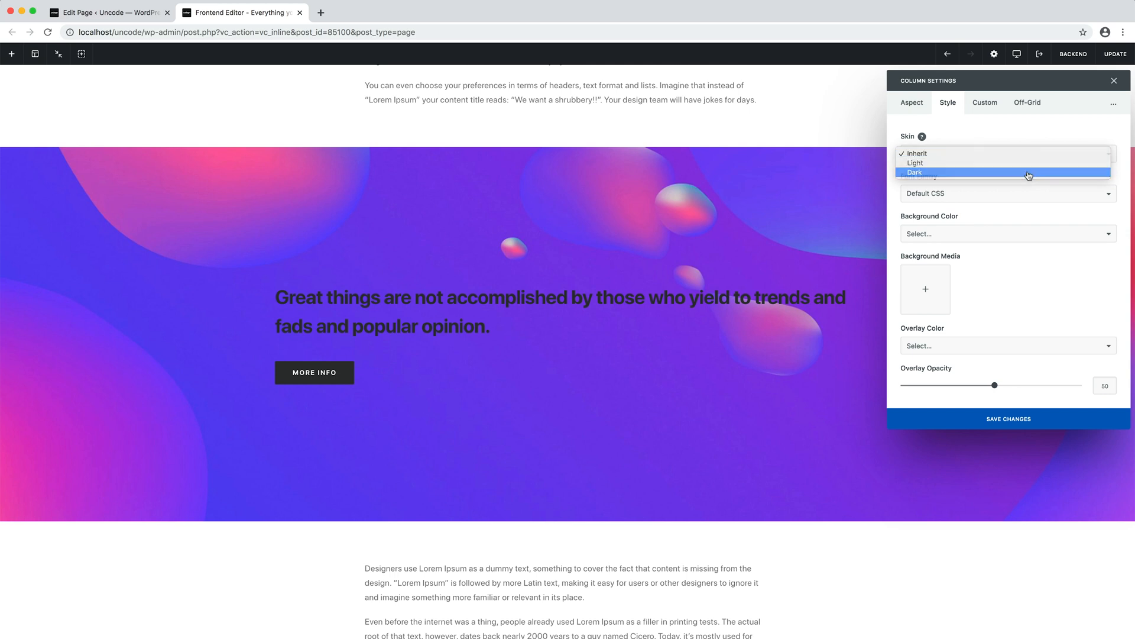
click(916, 173)
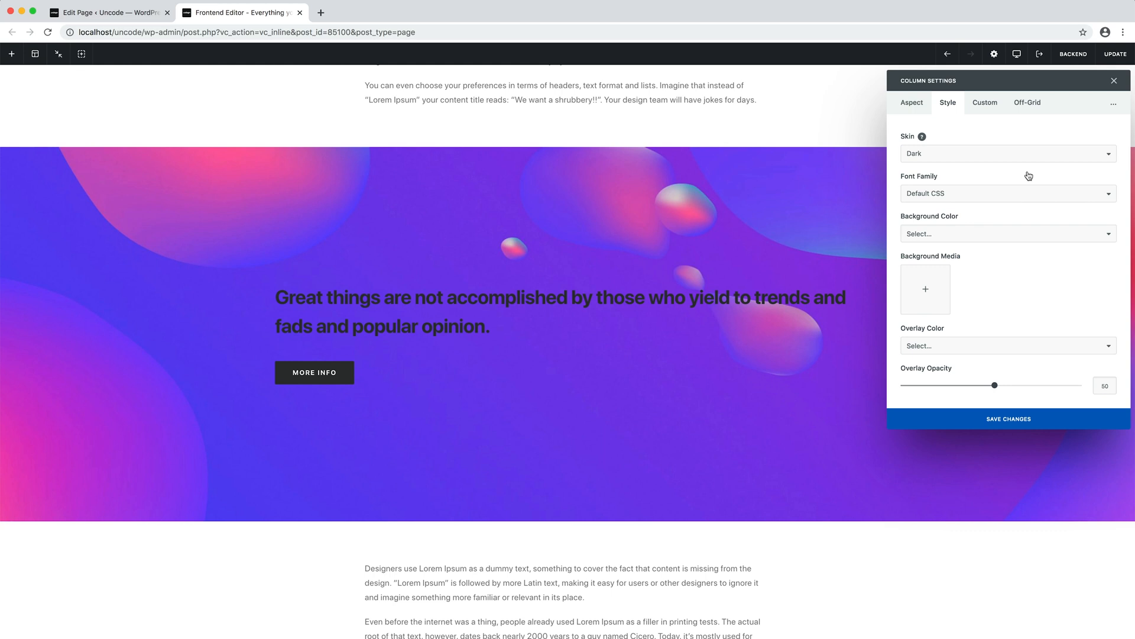
click(1008, 418)
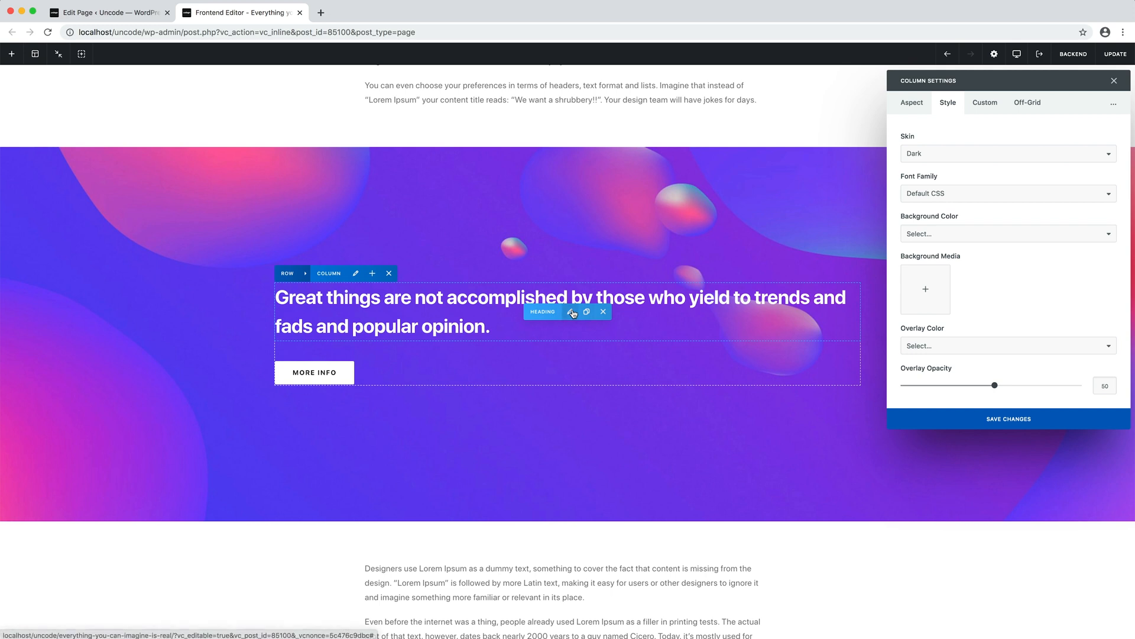
click(572, 311)
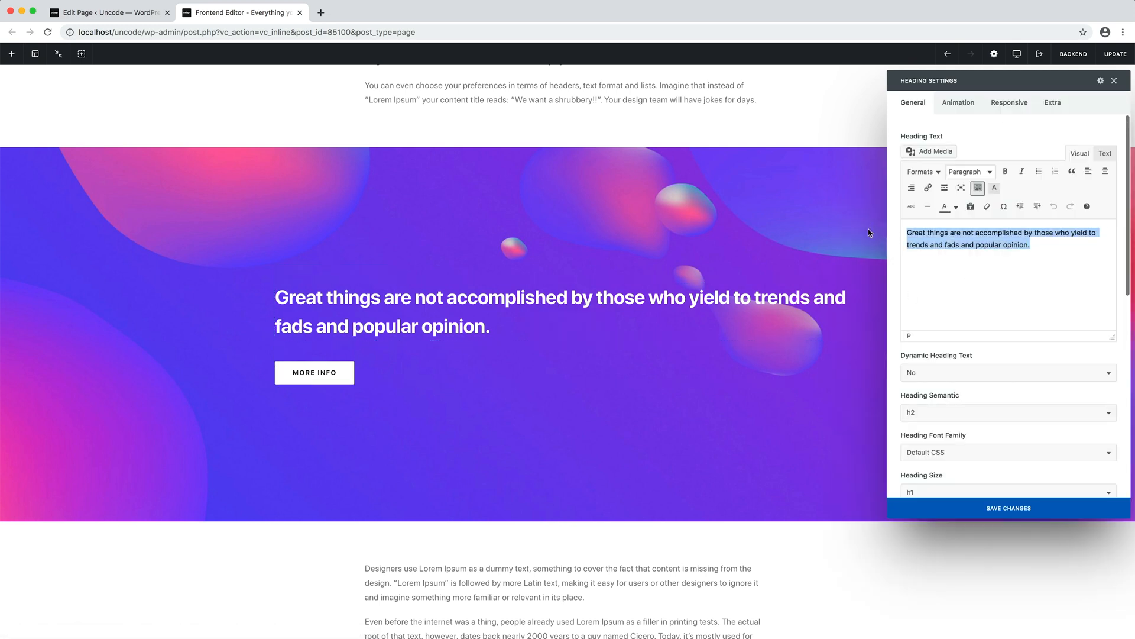
click(1089, 172)
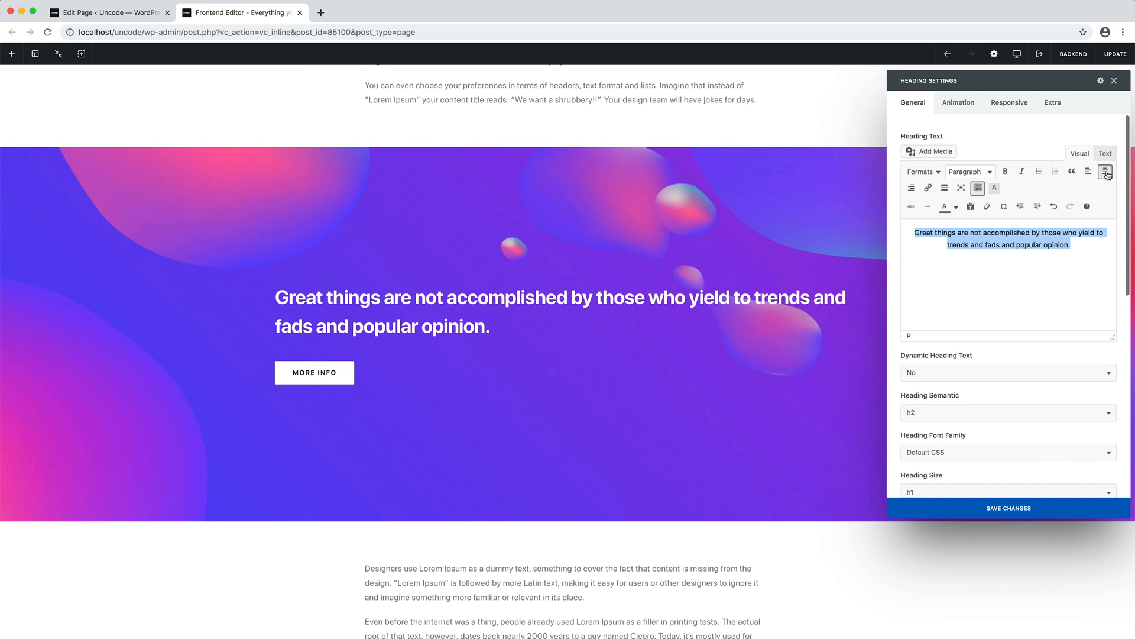
click(1105, 152)
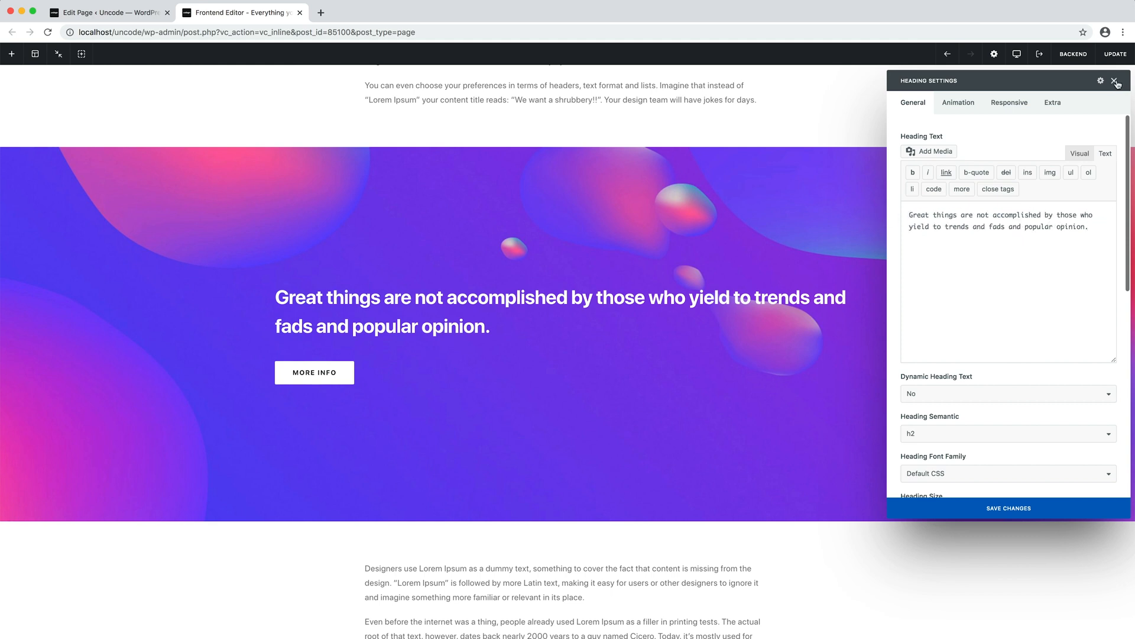
click(1118, 81)
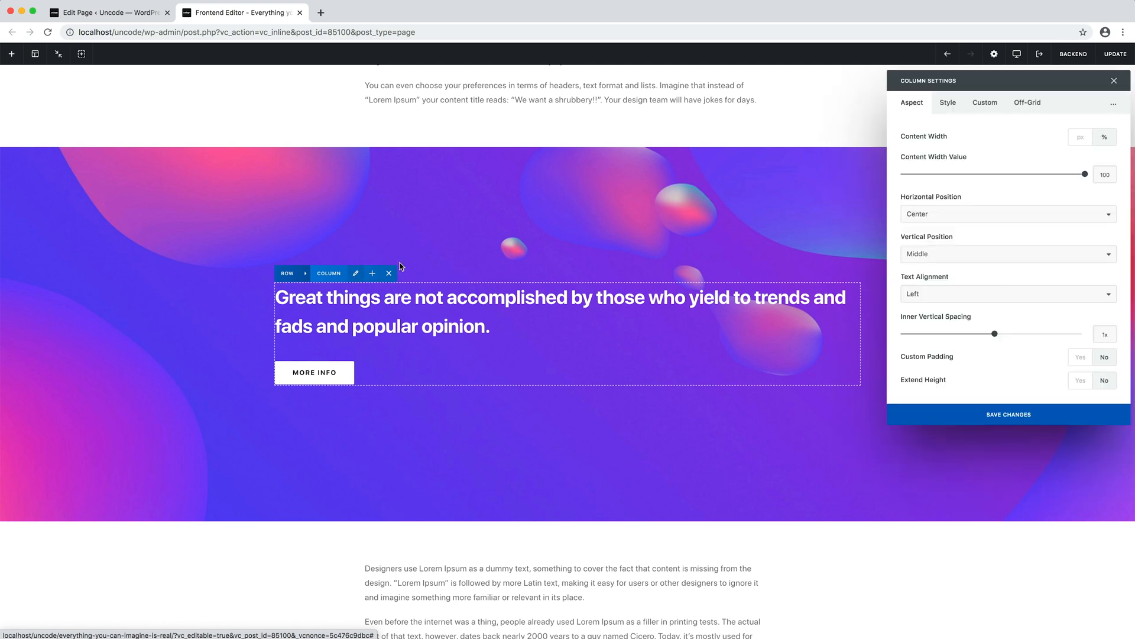
Step: Set the column's Text Alignment to Center and bring the top hero back into view
click(1007, 293)
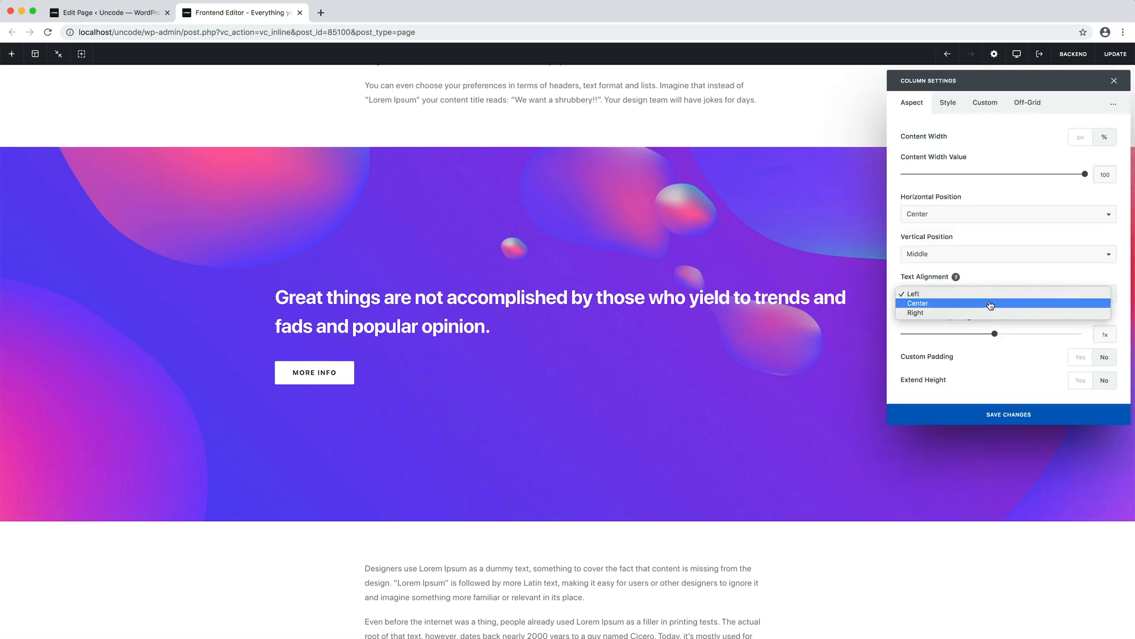
click(918, 302)
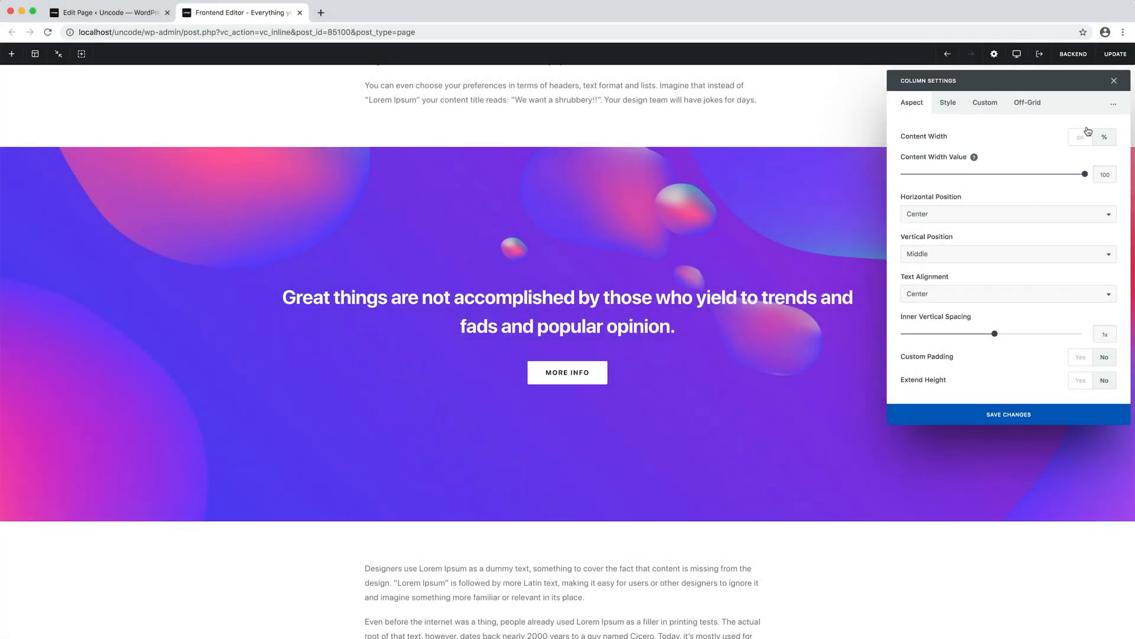
click(1114, 81)
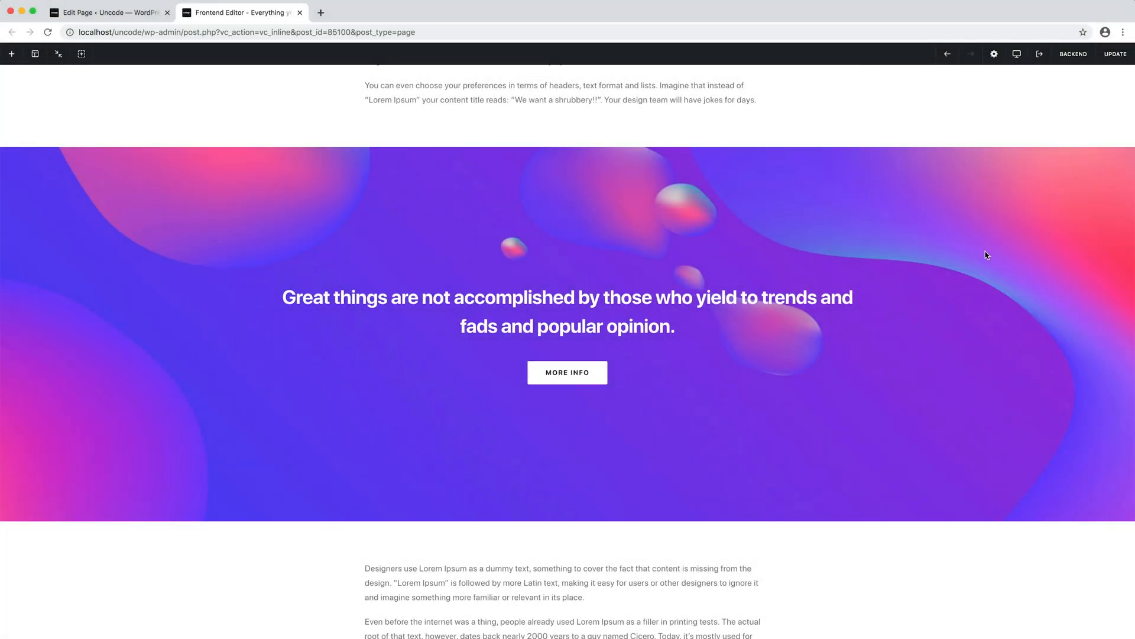
scroll(down, 3)
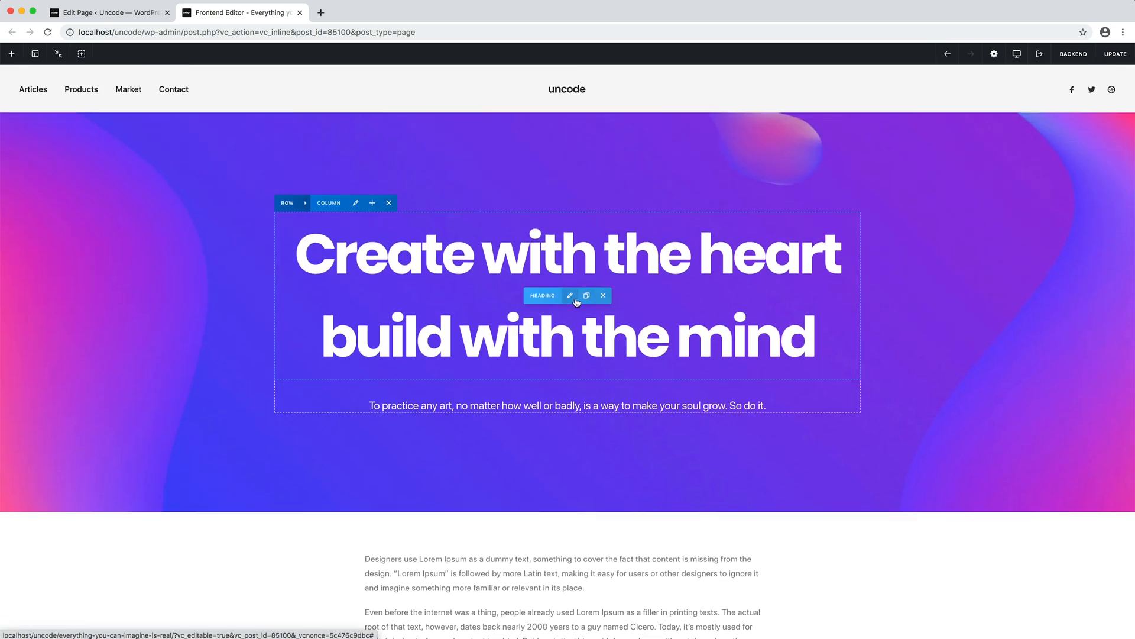
Step: Strip the <p><span><b> markup from the hero heading's text via the Text view
click(570, 295)
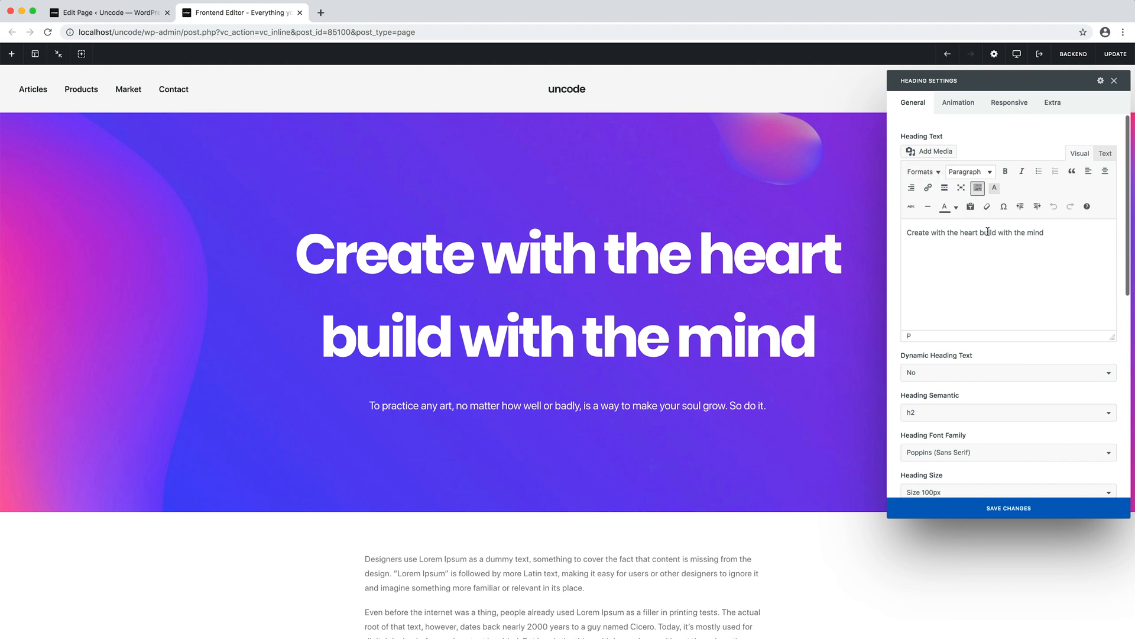
triple_click(974, 232)
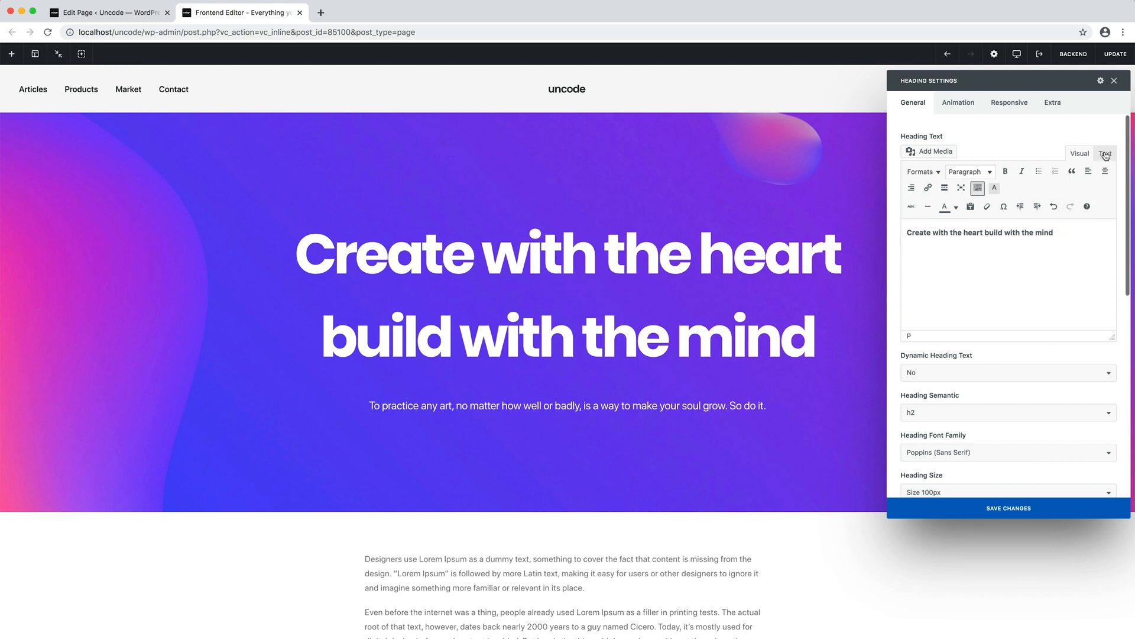
click(1105, 153)
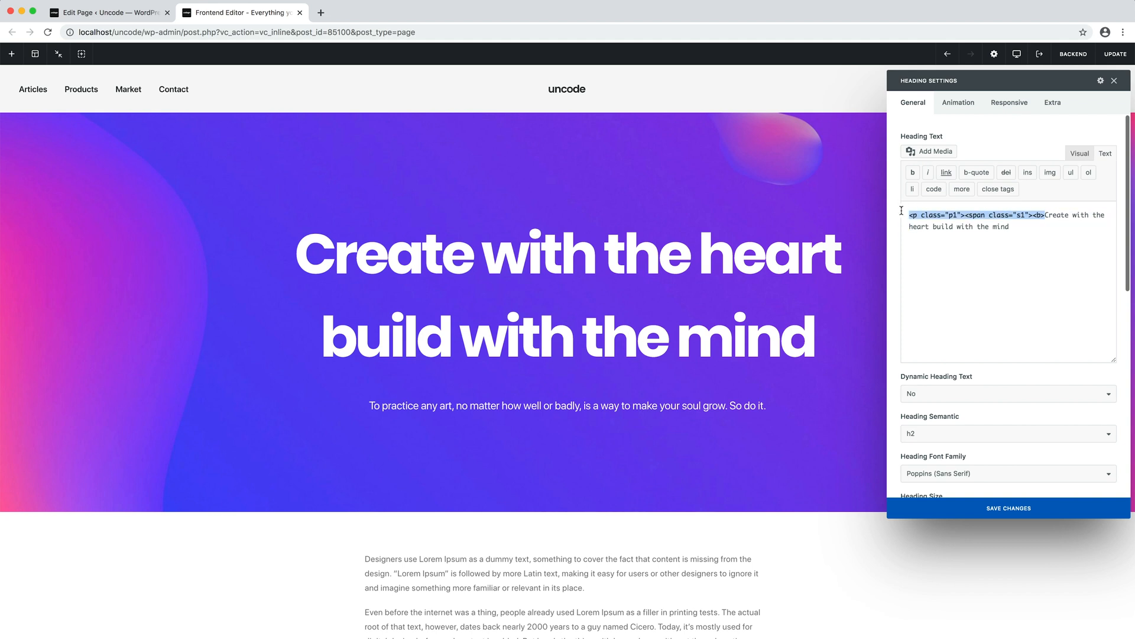
click(1079, 152)
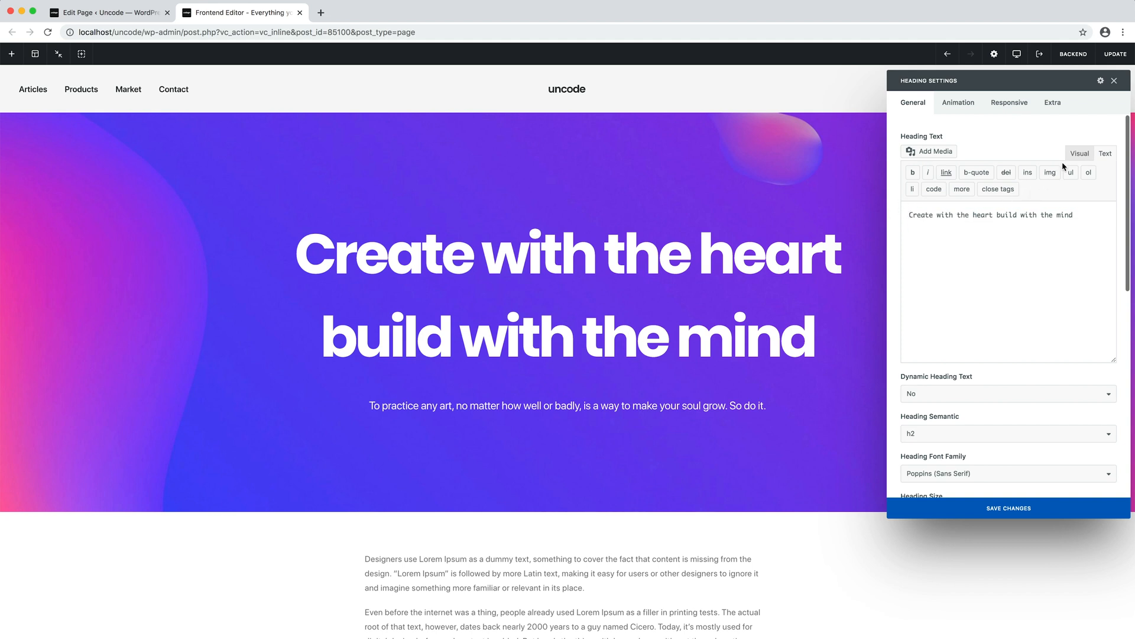
click(1079, 154)
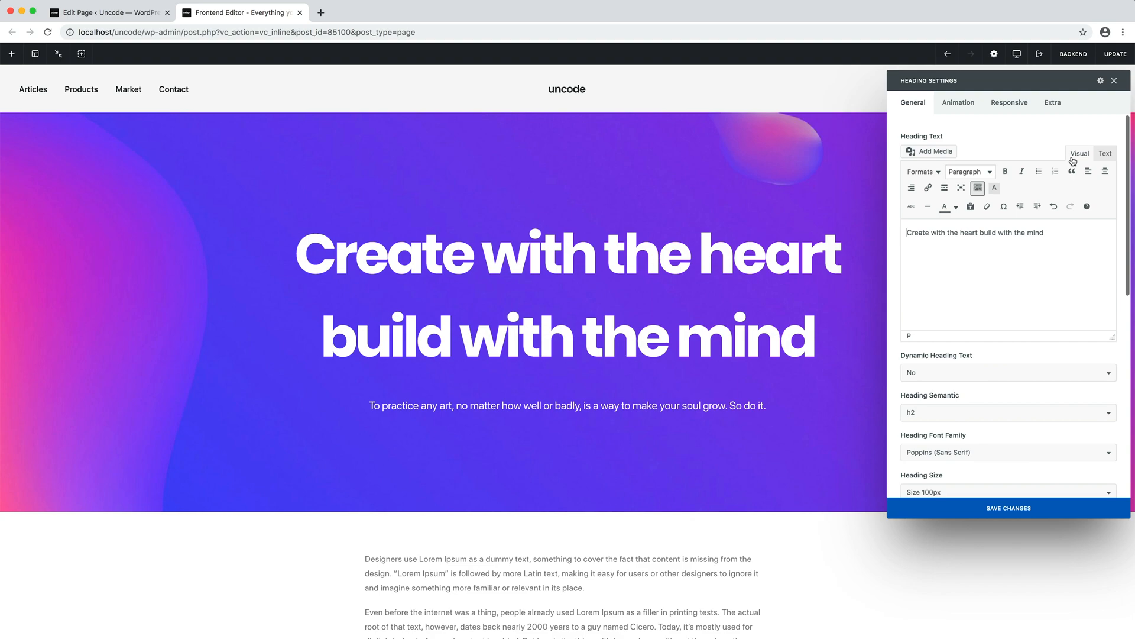
click(1114, 81)
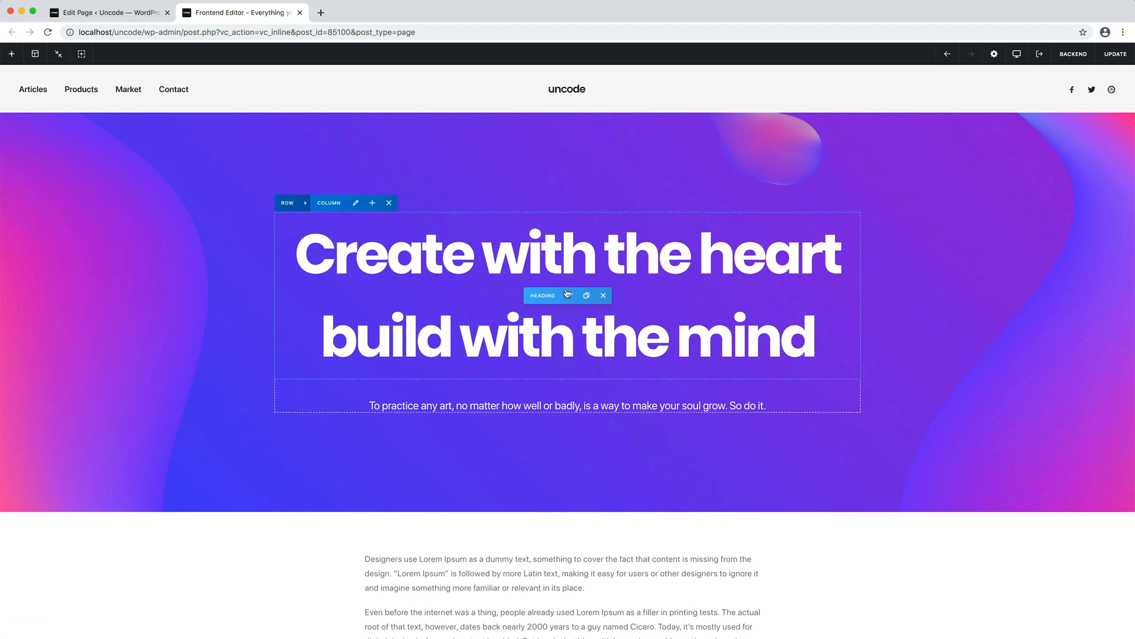
Step: Set the hero heading's Dynamic Heading Text to 'Get the title'
click(570, 294)
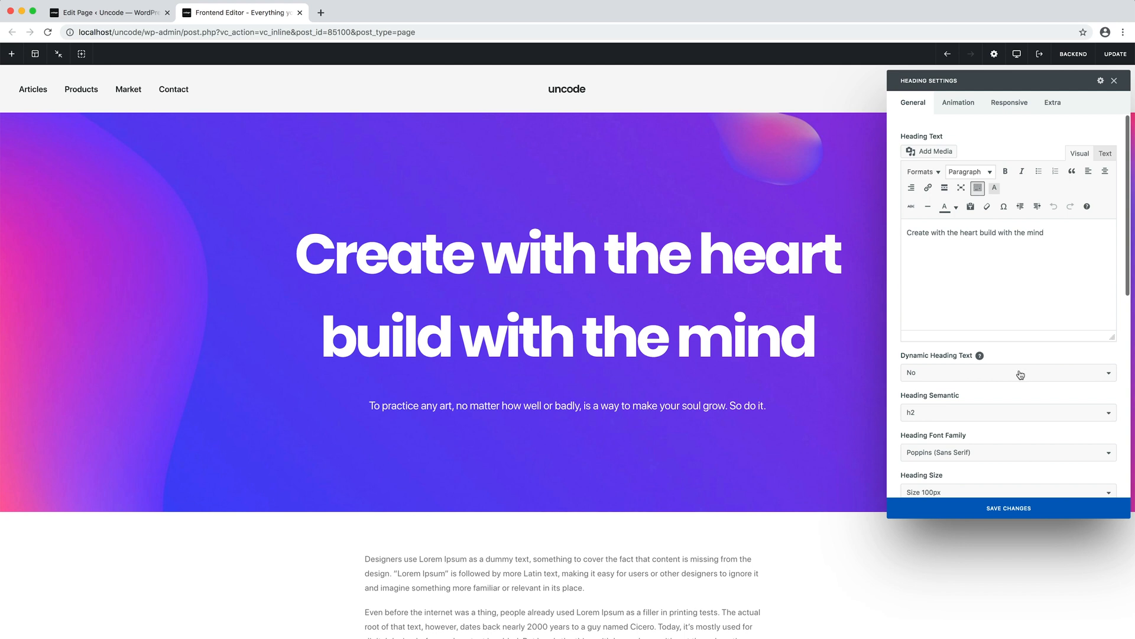
click(1007, 373)
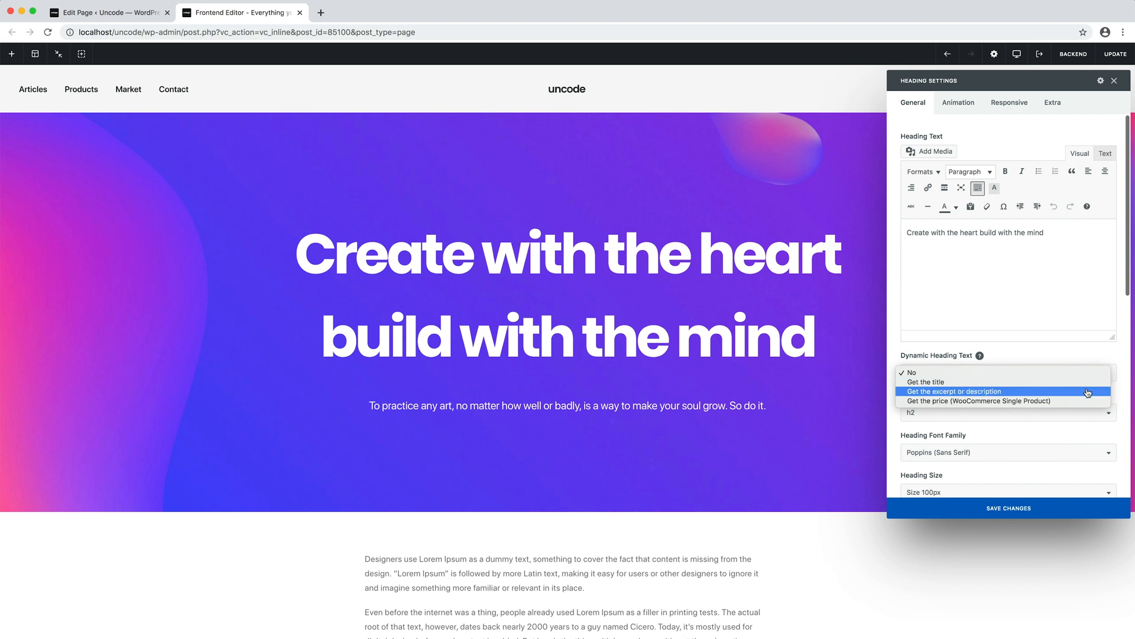
mouse_move(1005, 401)
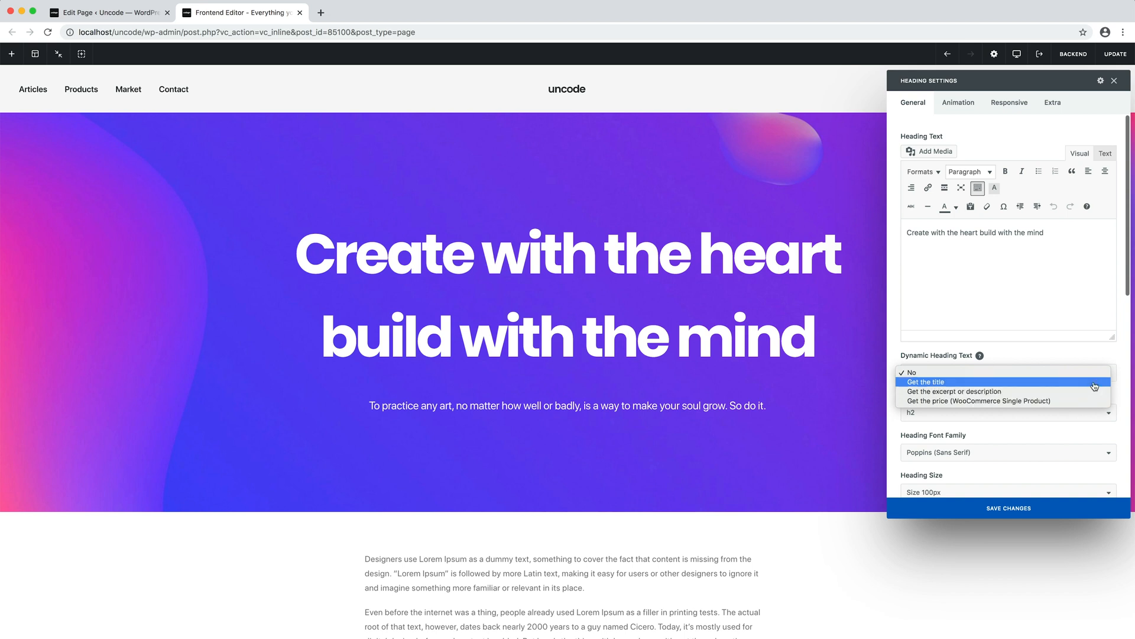
click(910, 371)
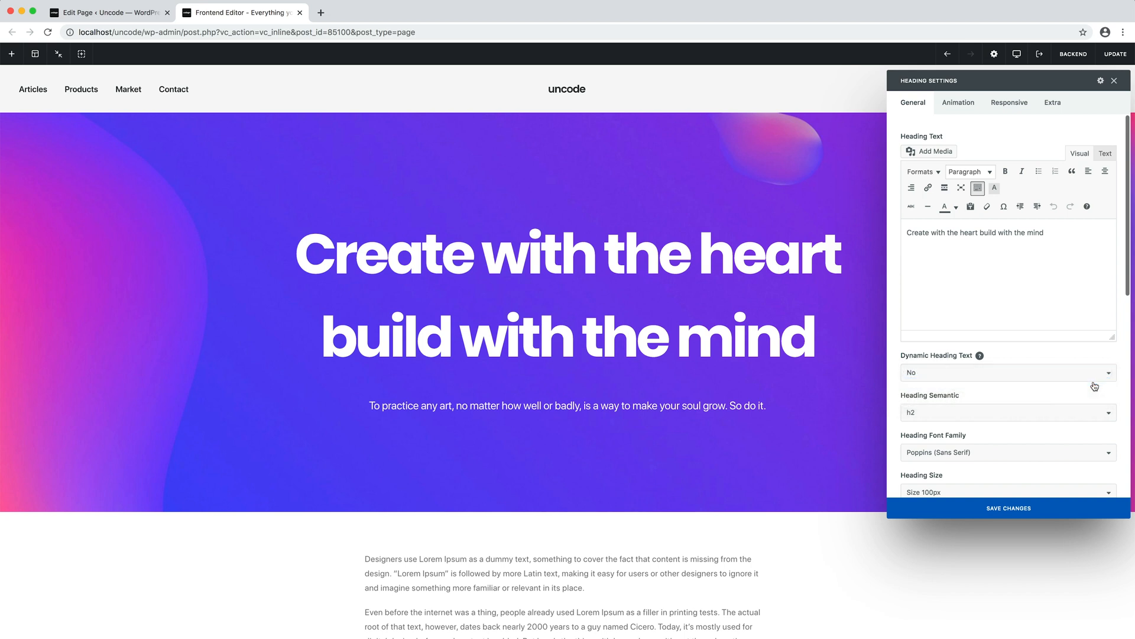
click(1006, 372)
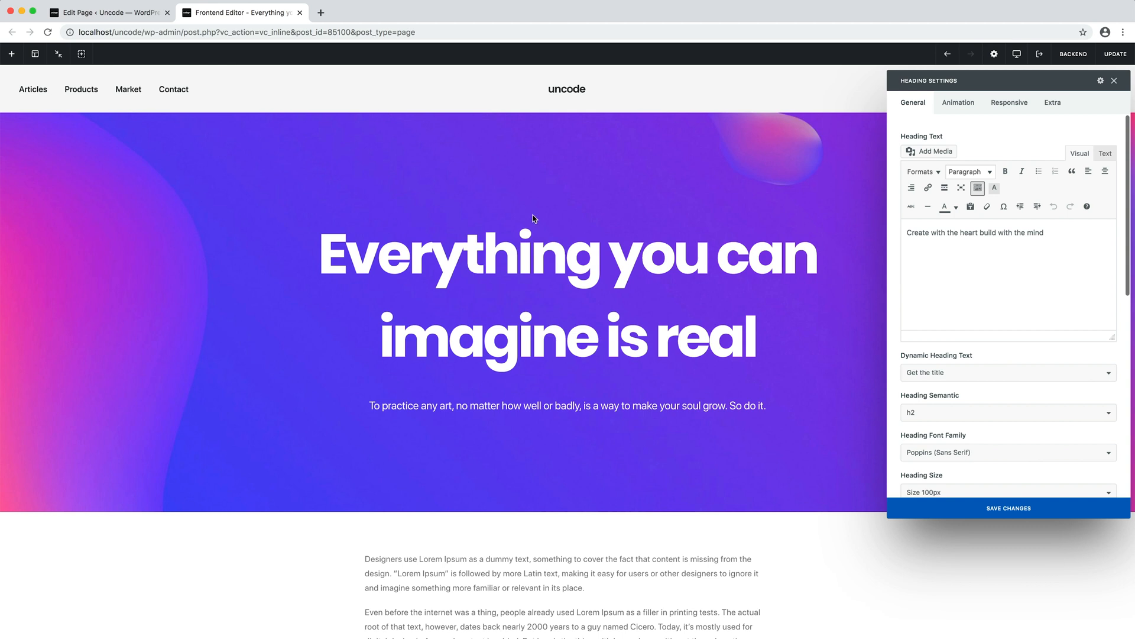
mouse_move(568, 404)
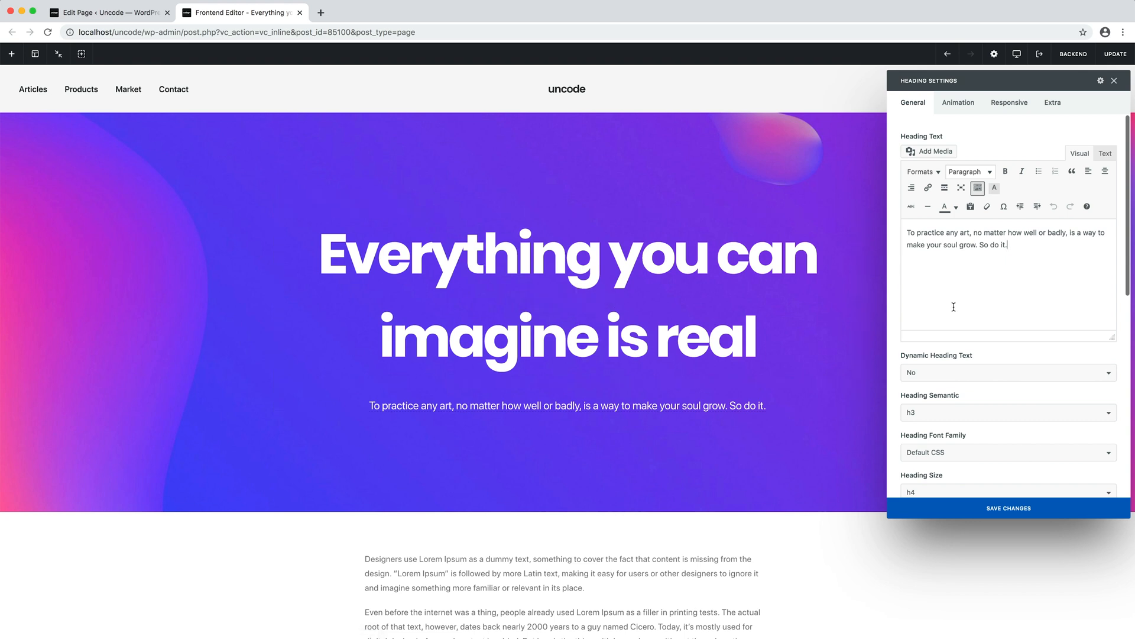
Step: Set the subheading's Dynamic Heading Text to 'Get the excerpt or description' and go to the Edit Page tab
click(1007, 372)
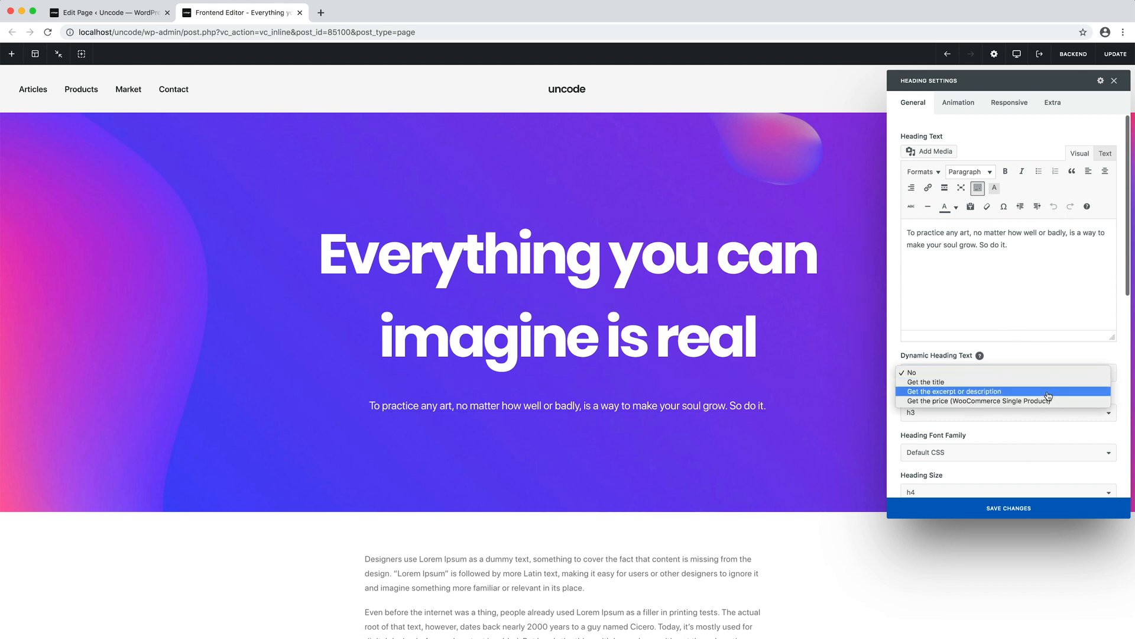
click(955, 392)
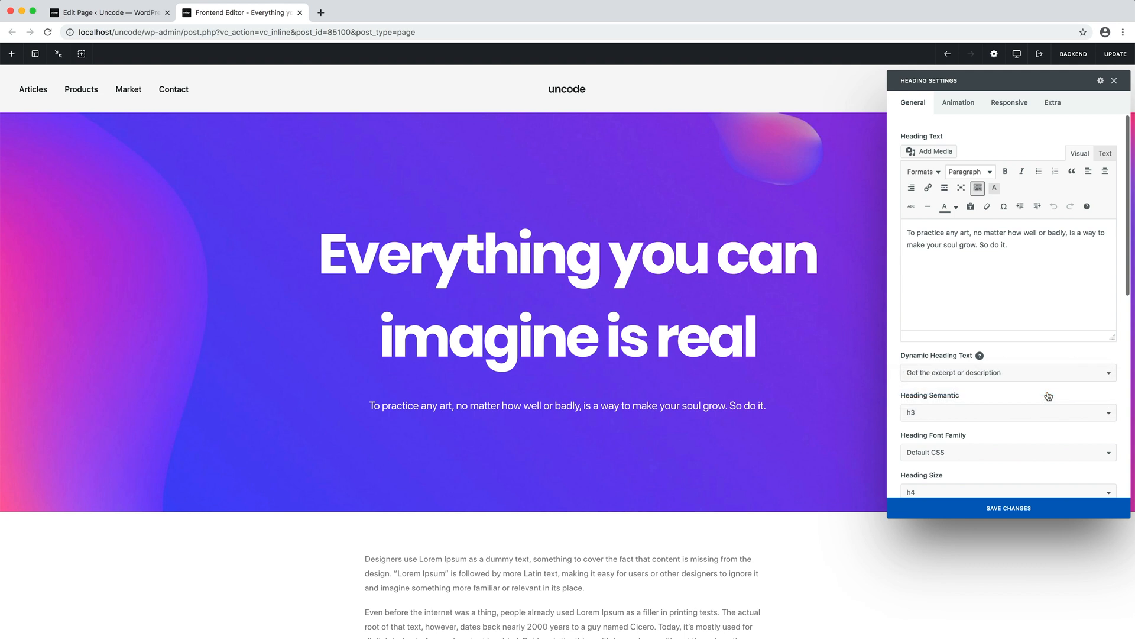
click(1008, 507)
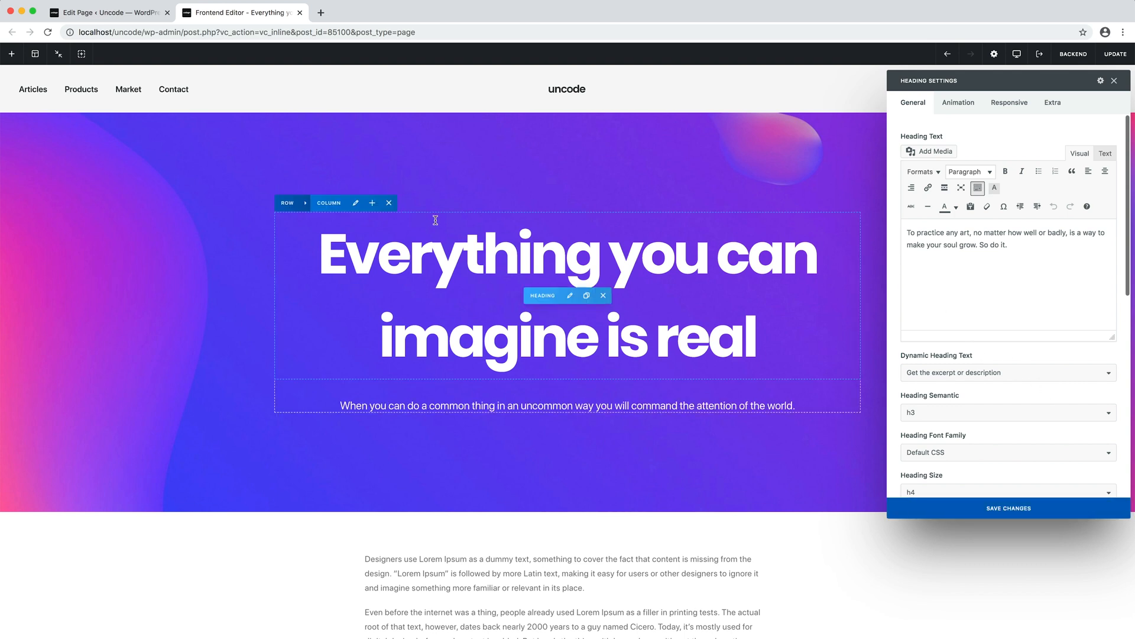
click(105, 12)
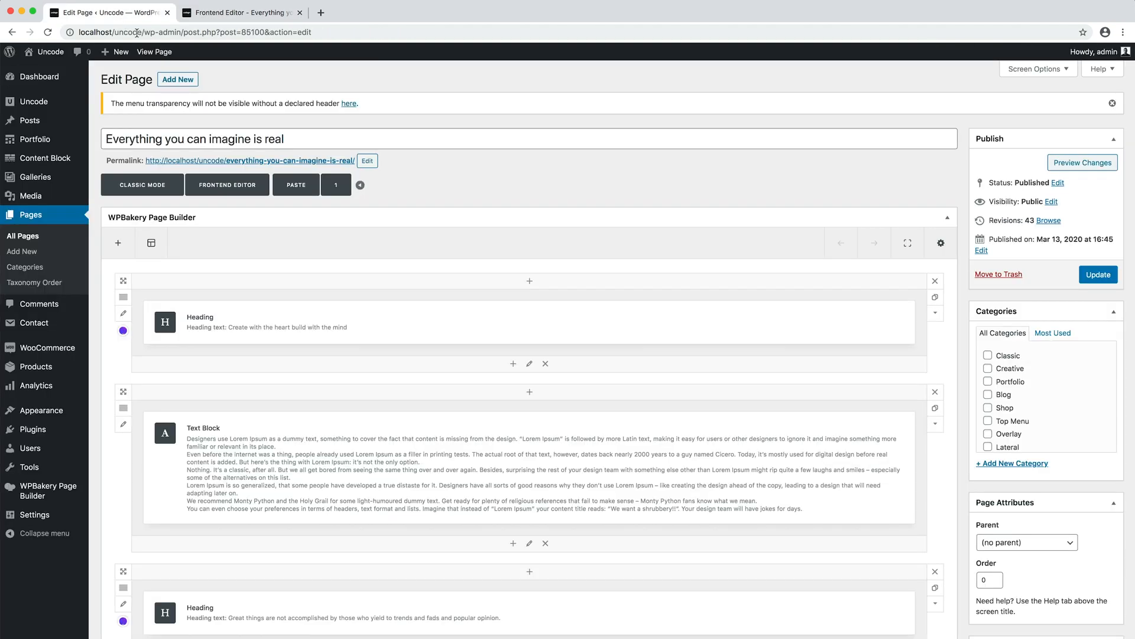
scroll(down, 3)
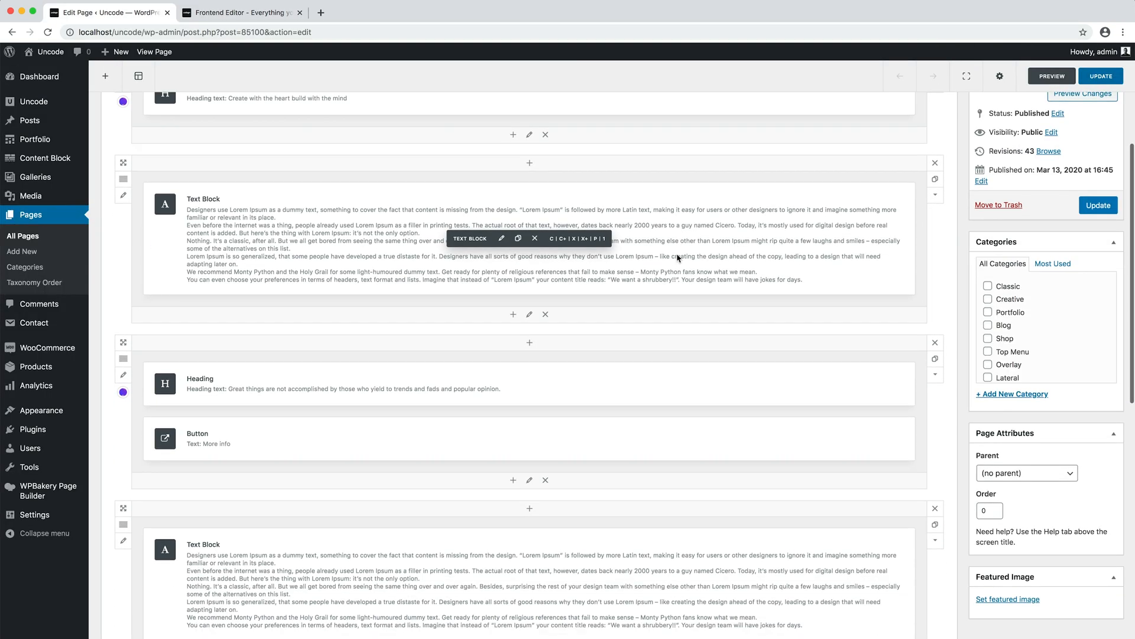
scroll(down, 3)
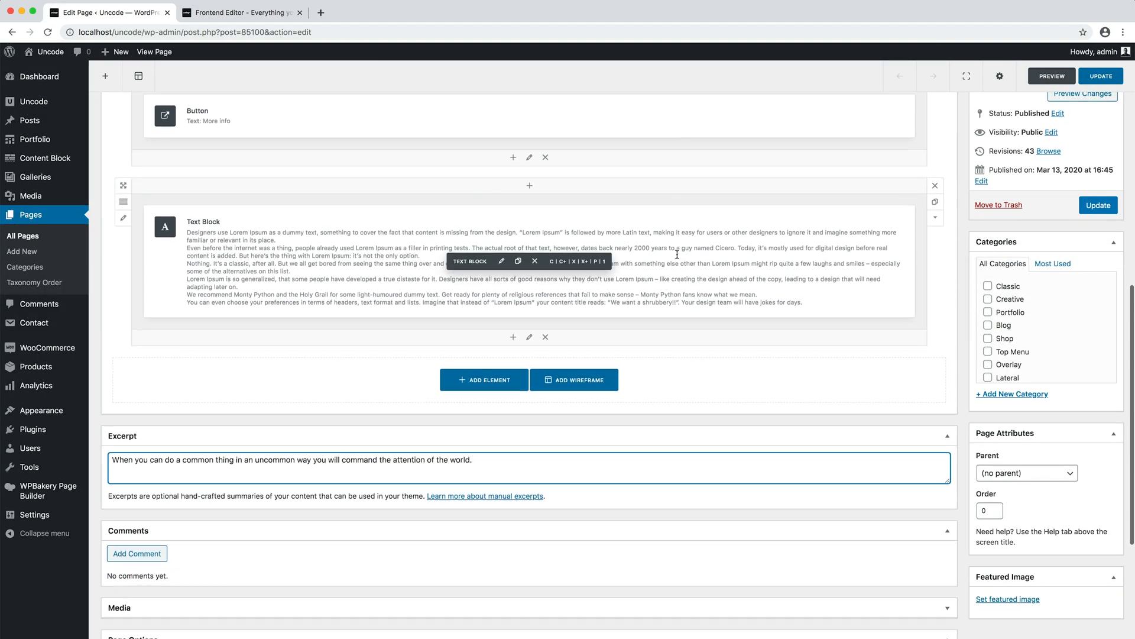
scroll(down, 3)
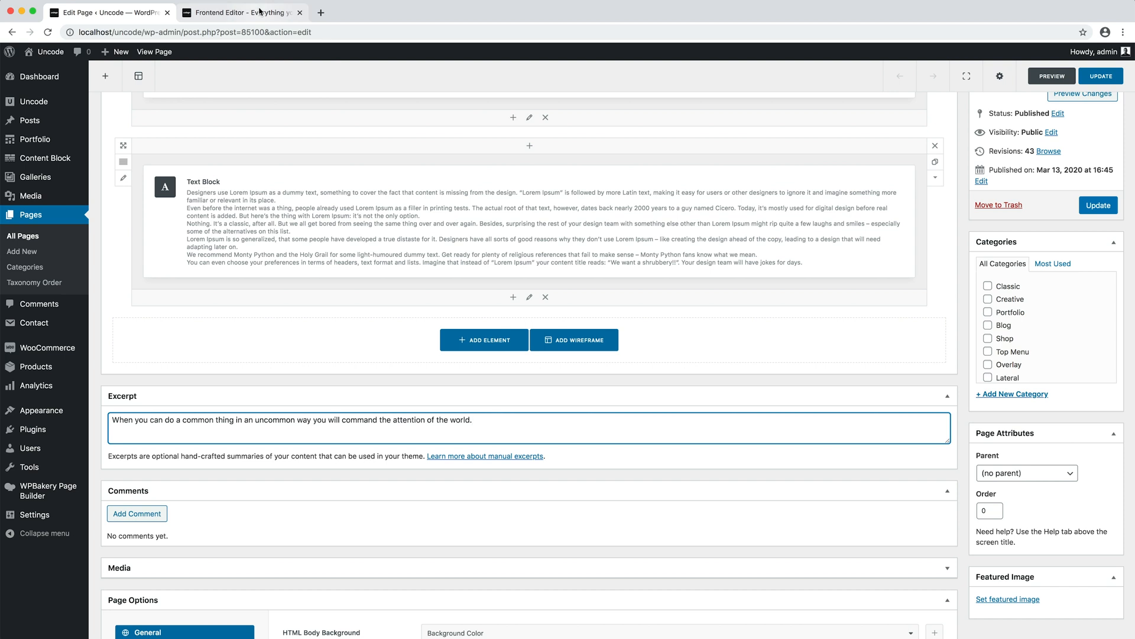
Step: Return to the Frontend Editor tab and reopen the main heading's settings
click(243, 12)
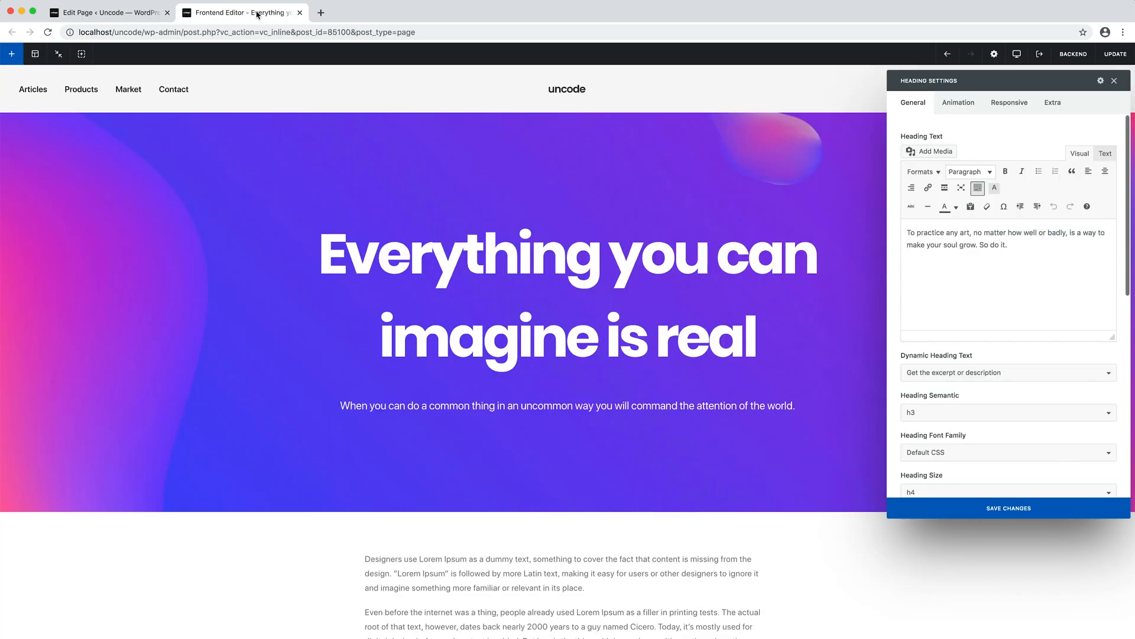
mouse_move(1042, 140)
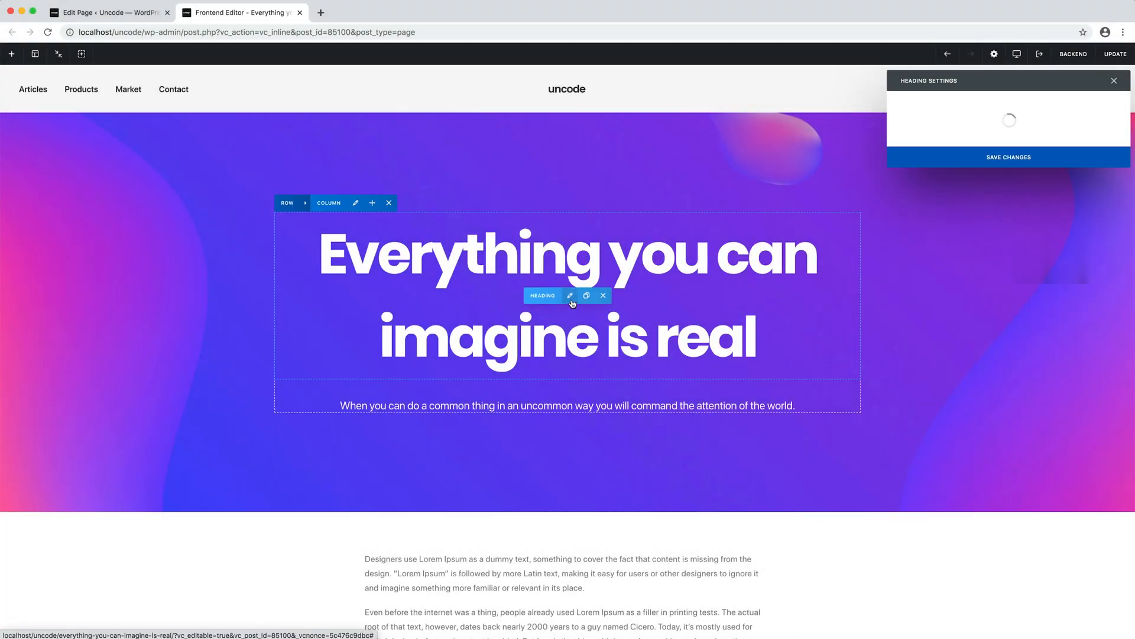
click(570, 295)
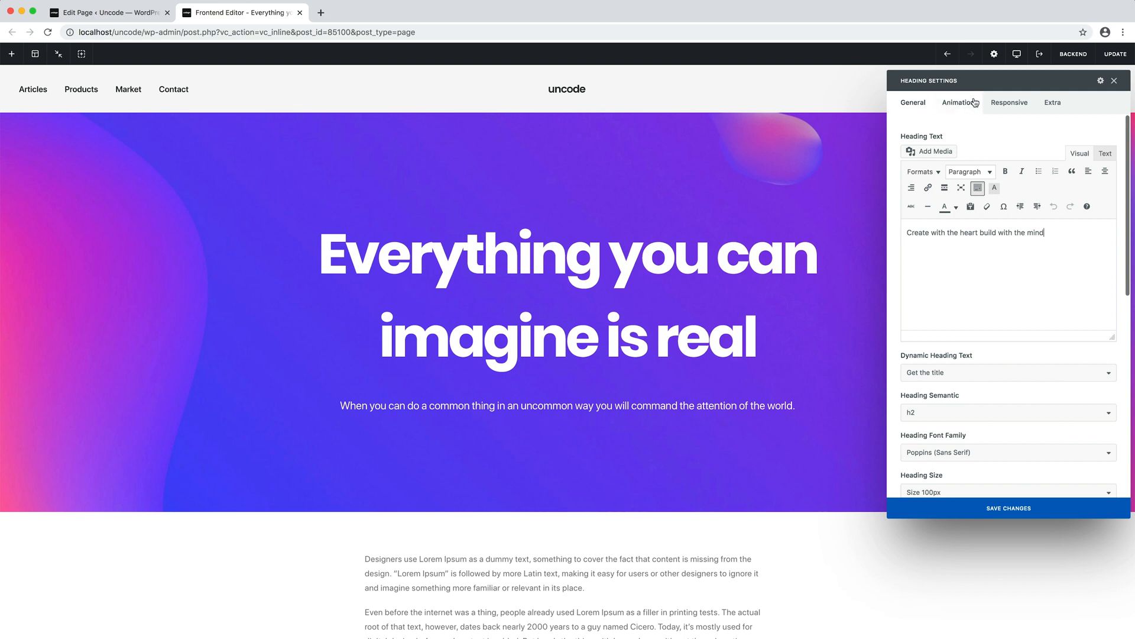
Step: Try the Opacity, Zoom in and Bottom to top animations, settling on Lines curtain
click(958, 102)
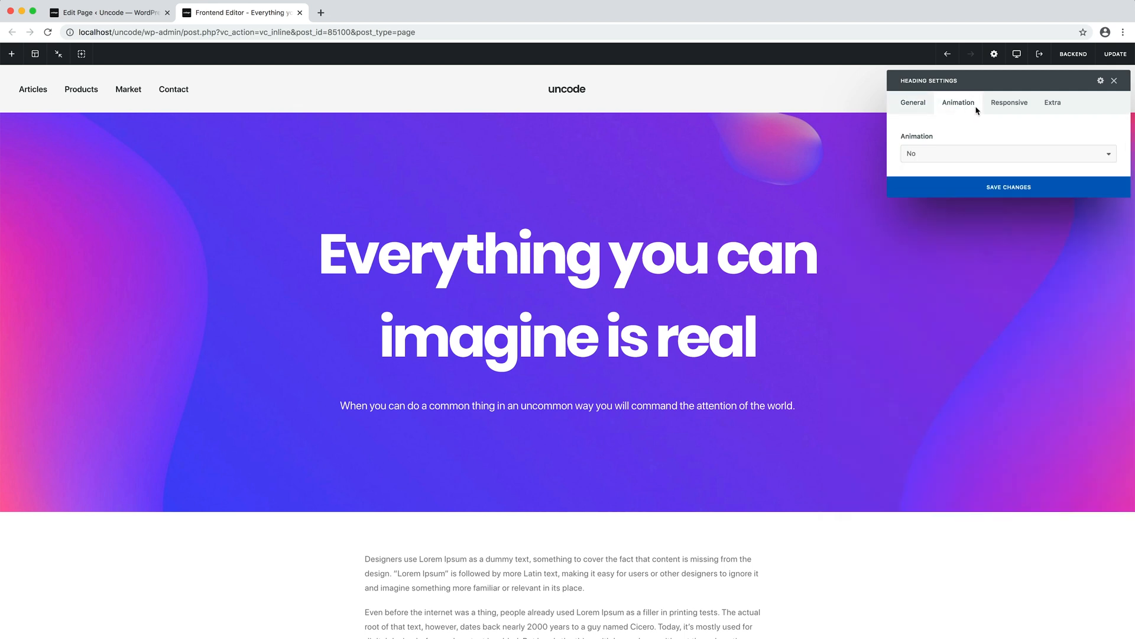
click(1007, 152)
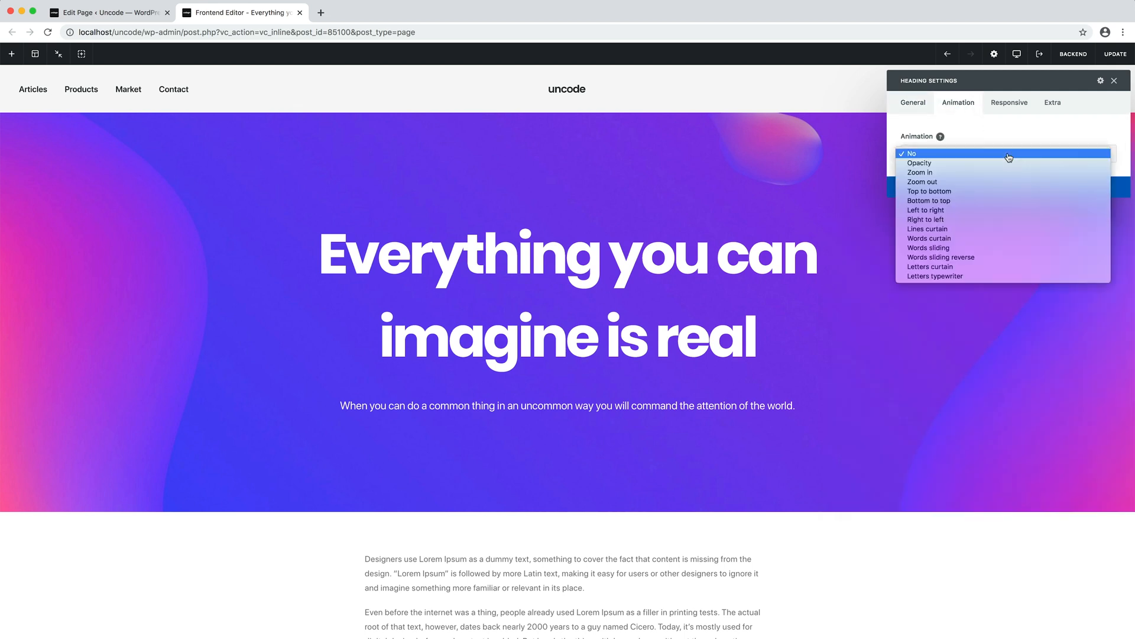
click(919, 162)
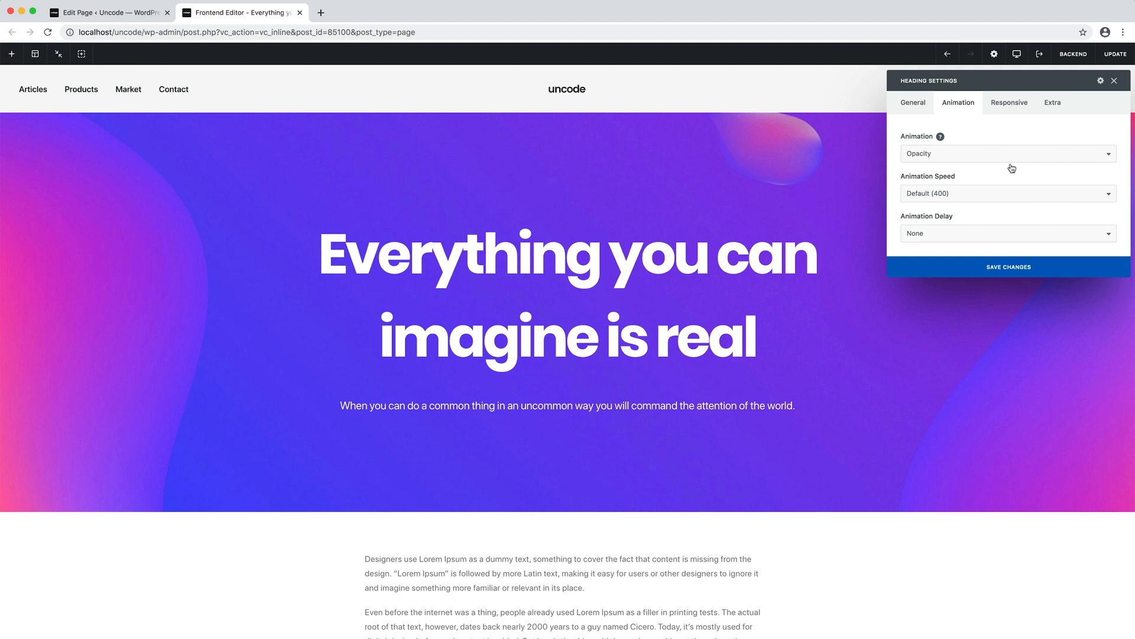
click(1007, 153)
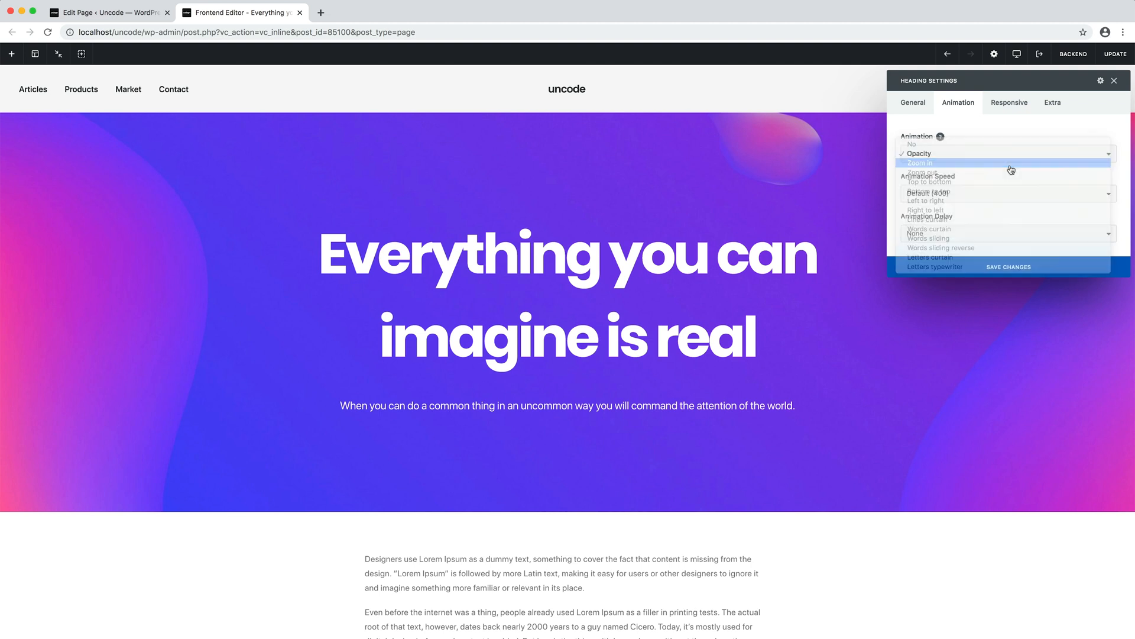
click(920, 162)
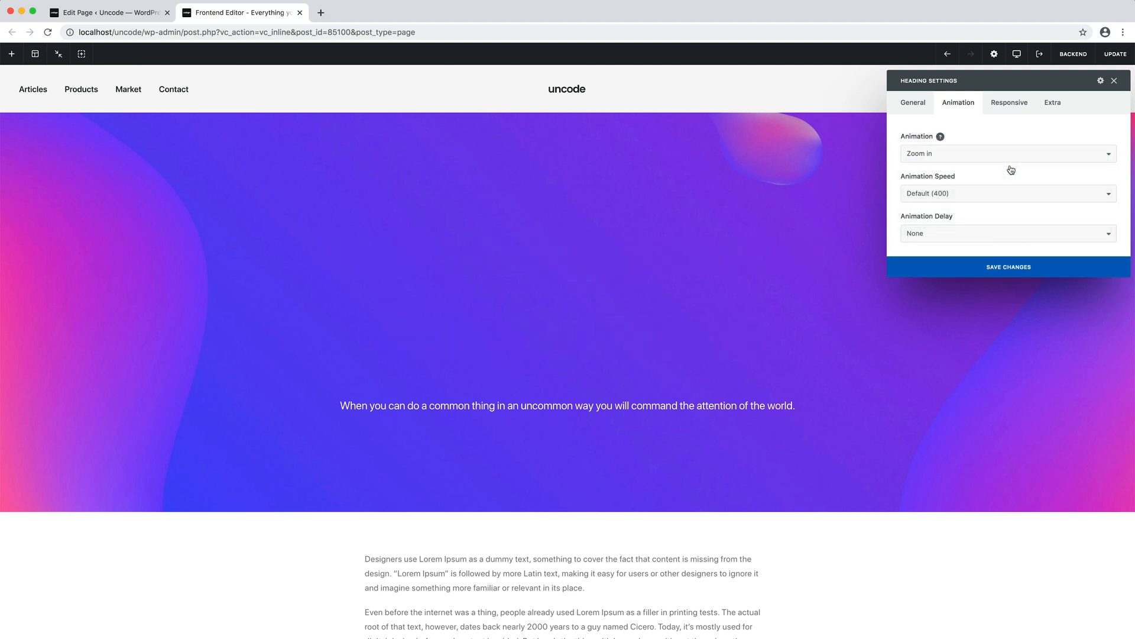
click(1007, 153)
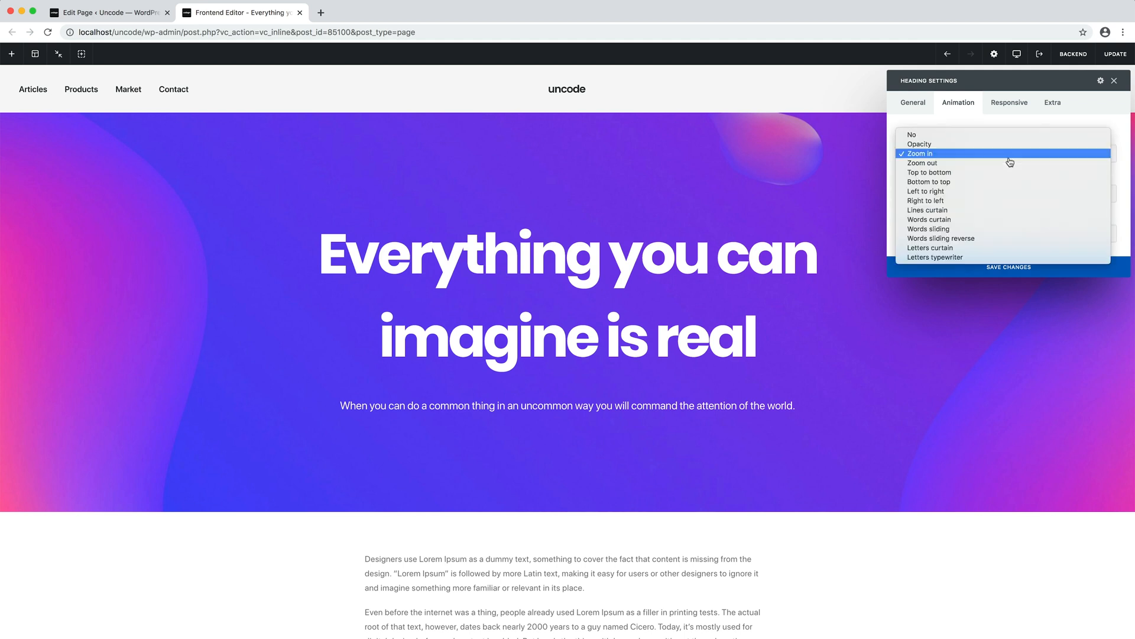
mouse_move(1009, 173)
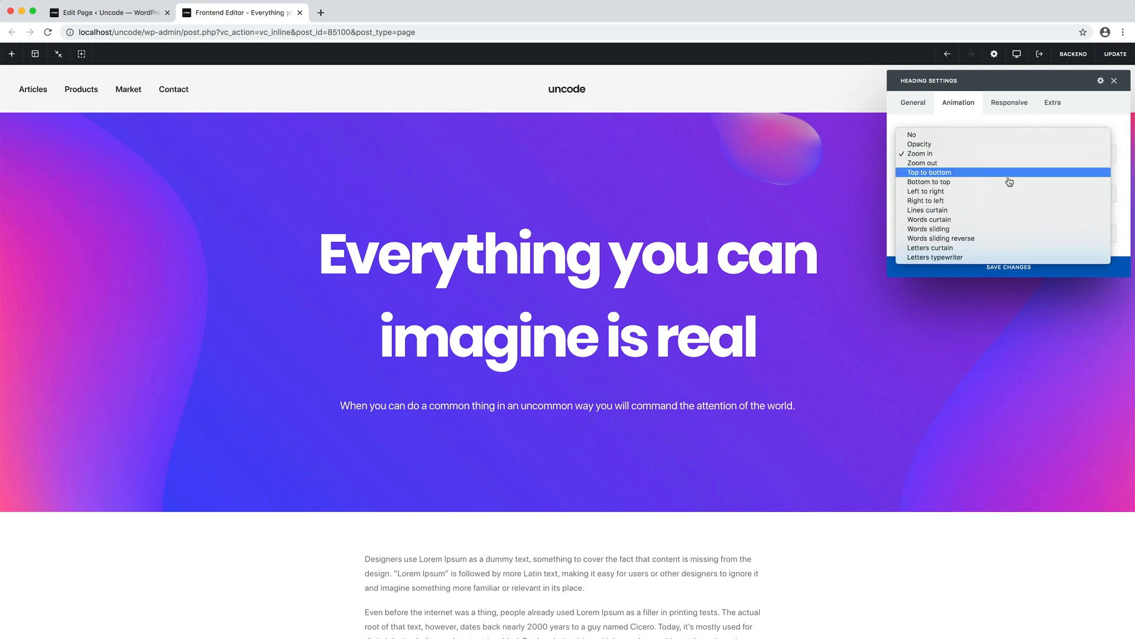
click(930, 182)
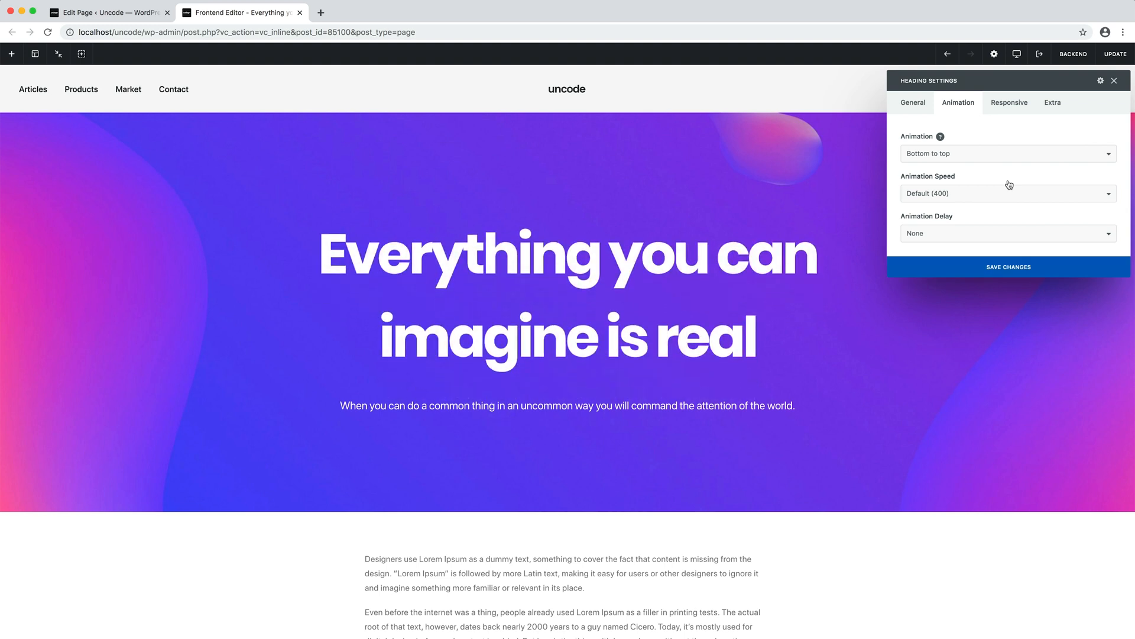
click(1007, 152)
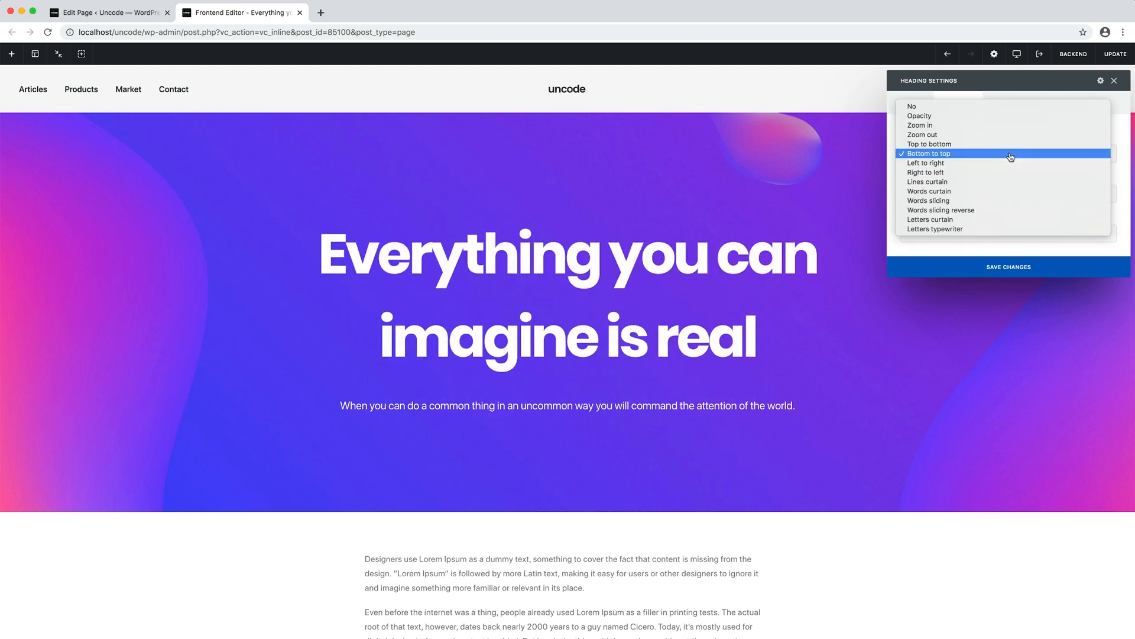
mouse_move(1014, 182)
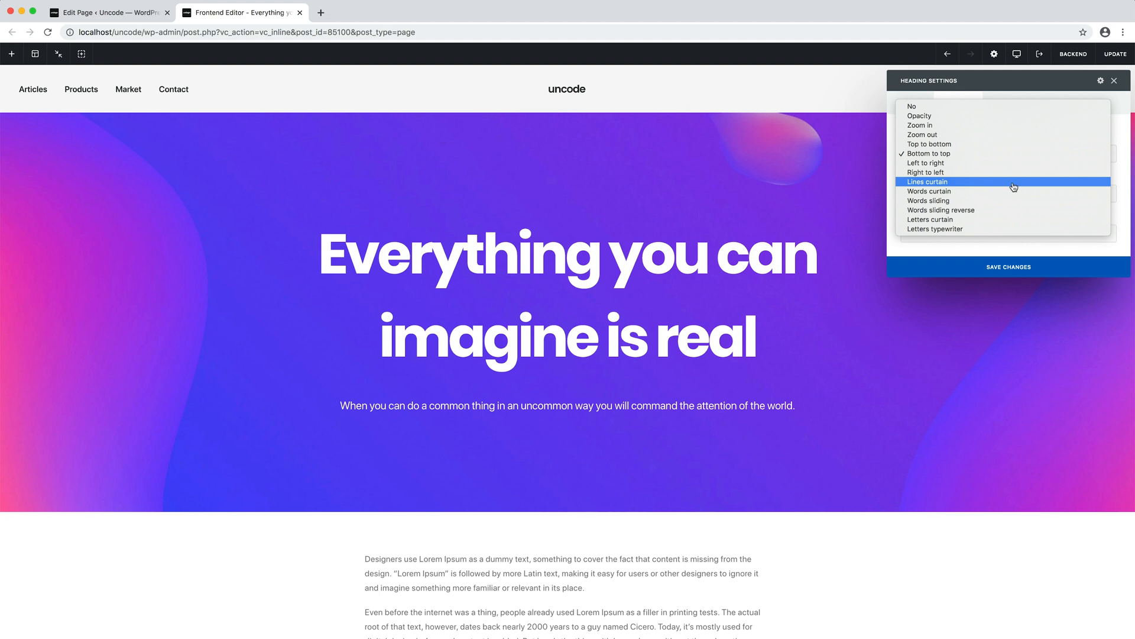
click(928, 182)
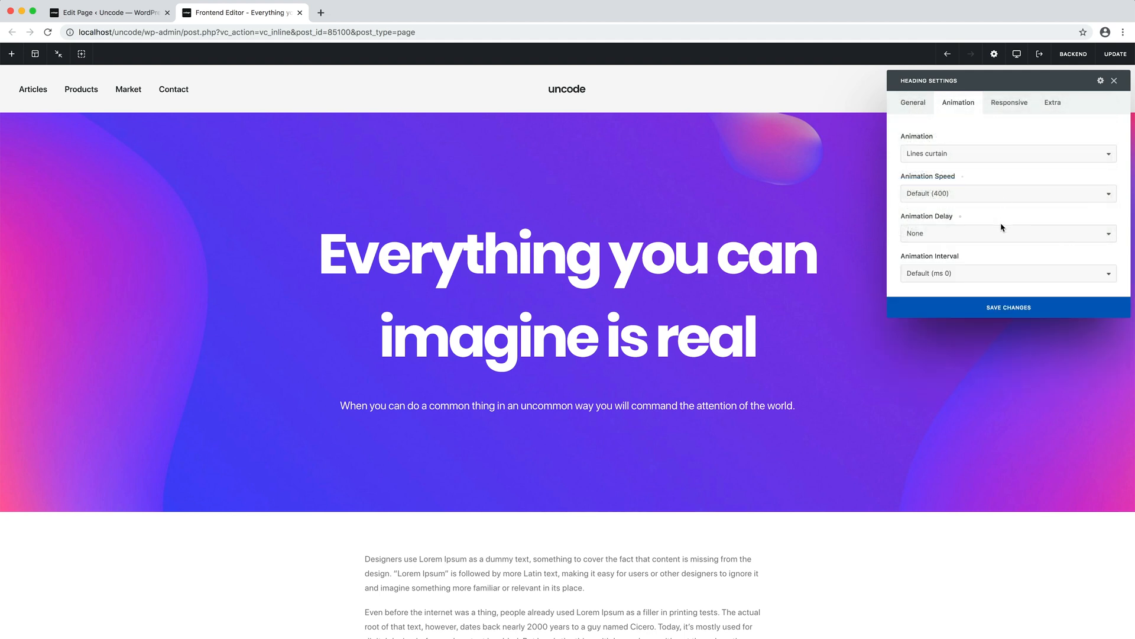
Step: Give the heading a Letters curtain animation with 200 ms delay and 20 ms interval, and save
click(1006, 233)
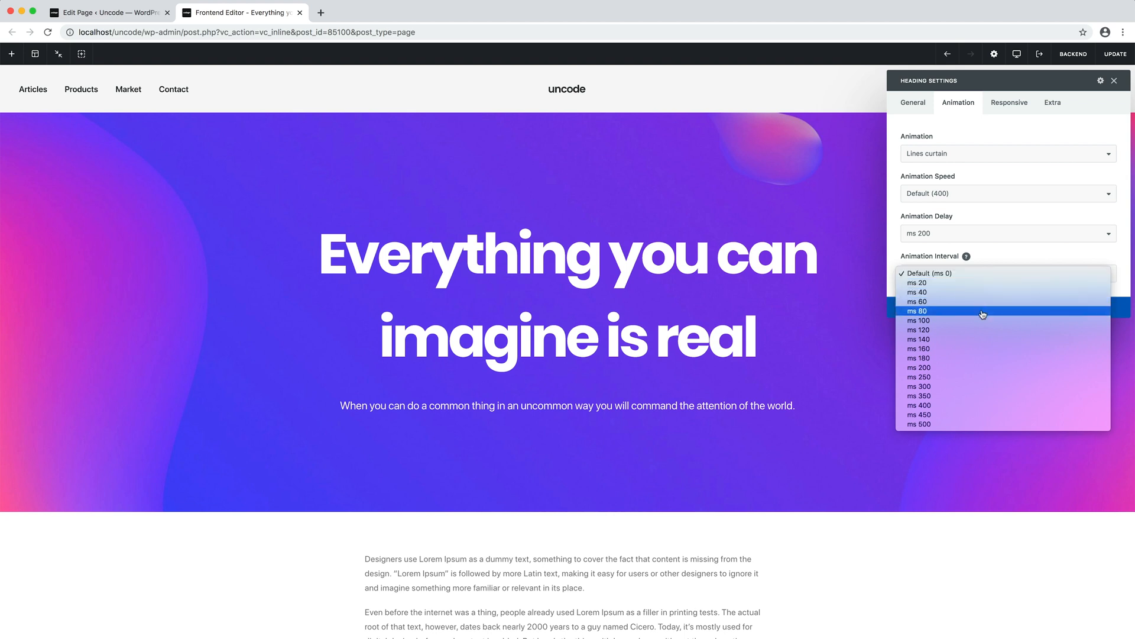
click(918, 320)
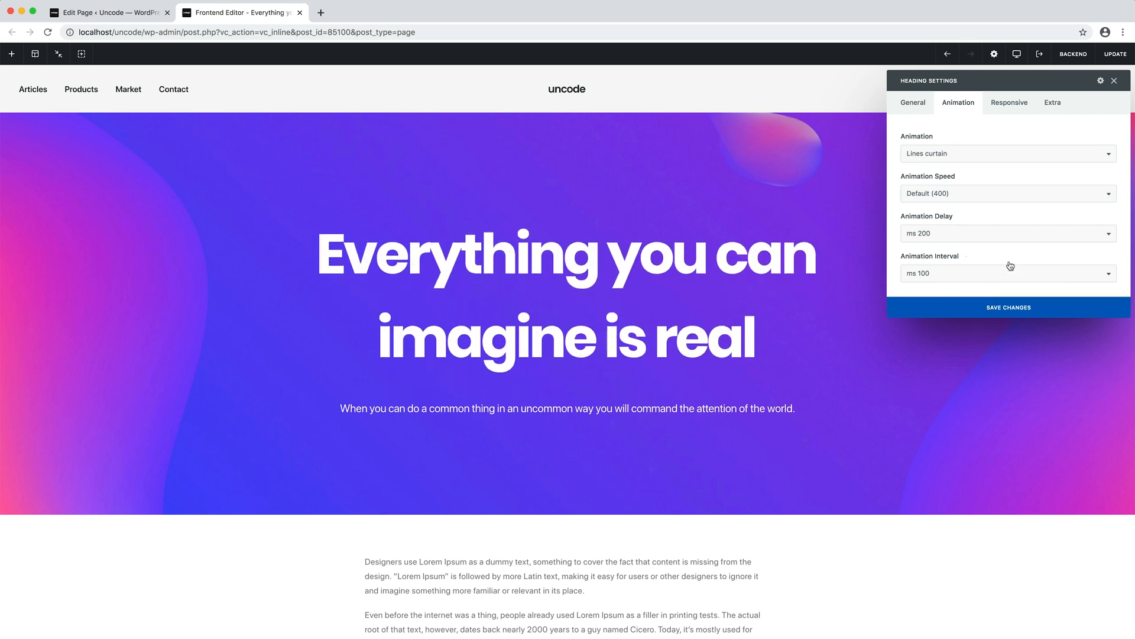
click(1007, 153)
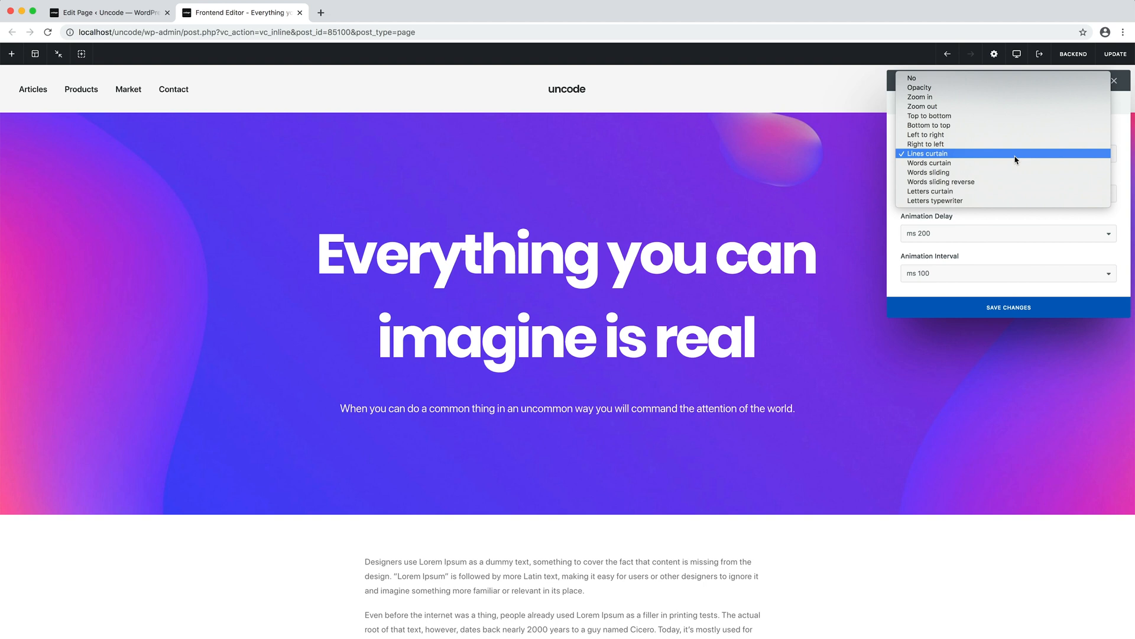
click(930, 162)
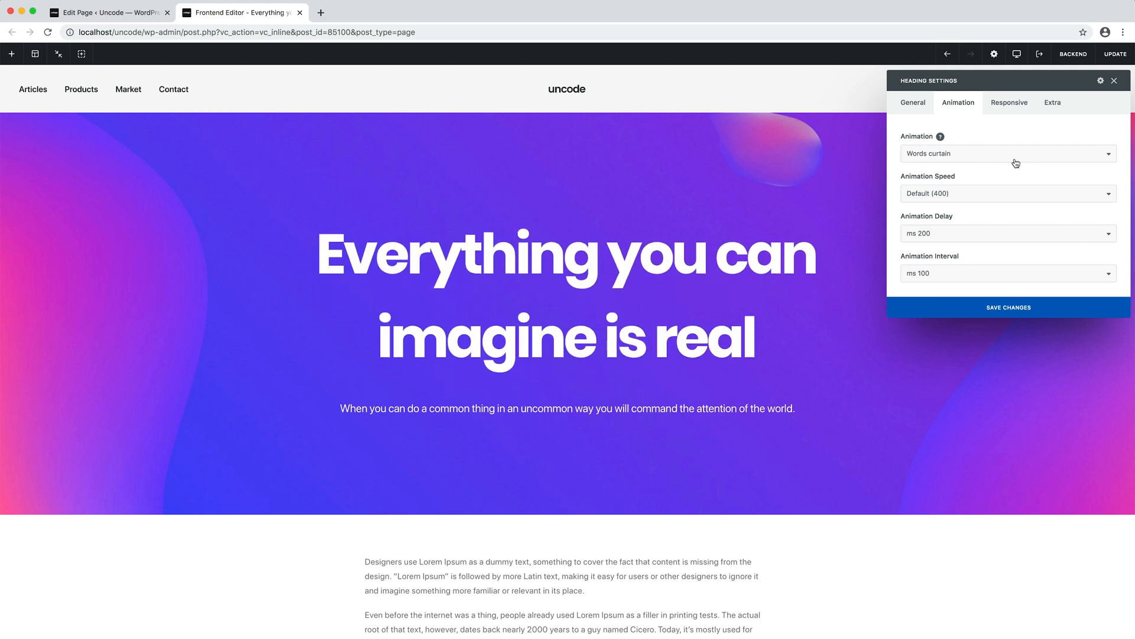
click(1005, 153)
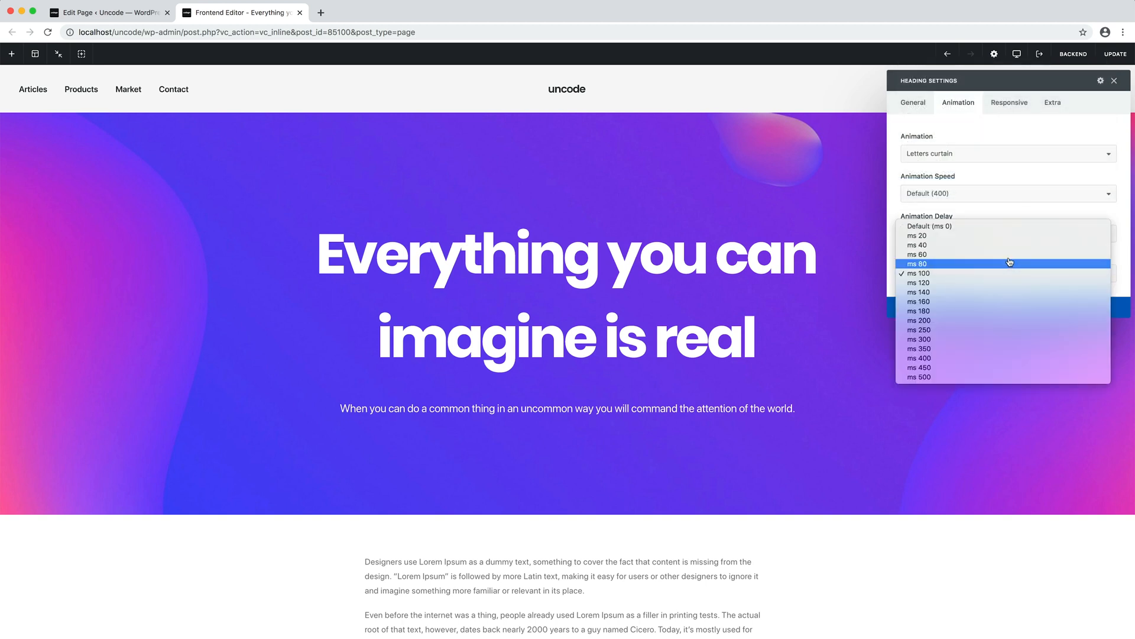
click(919, 321)
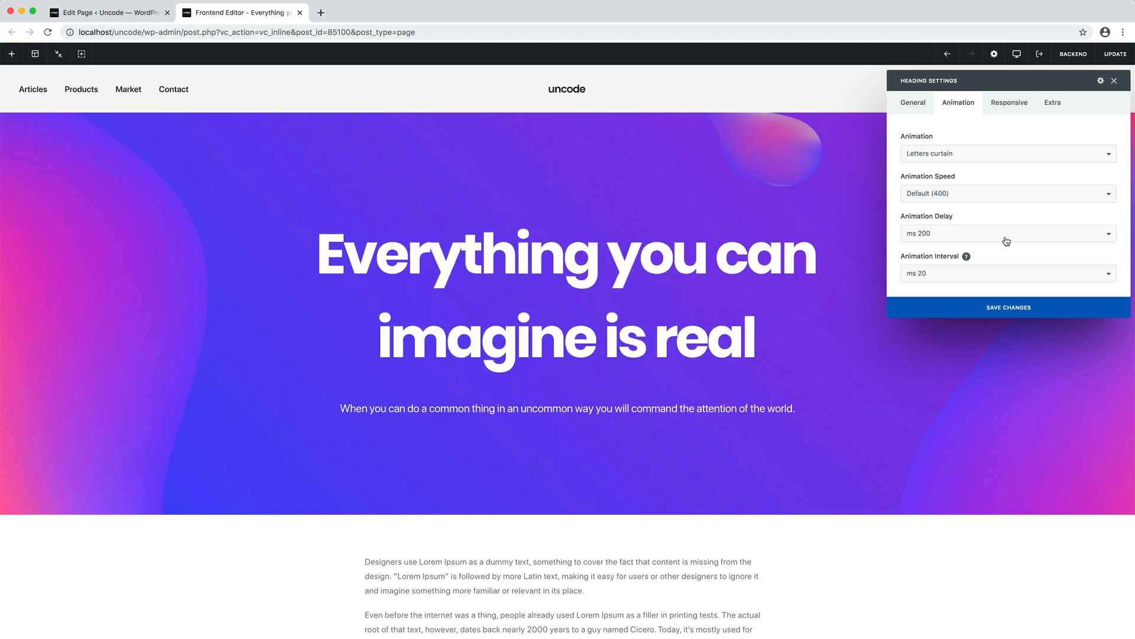
click(1114, 80)
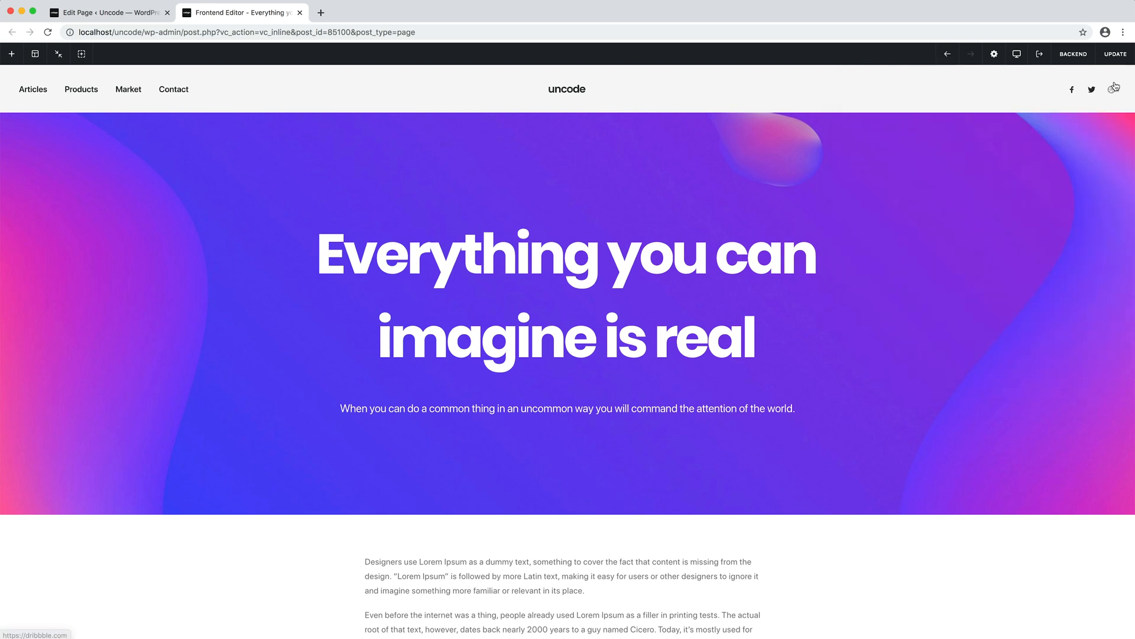